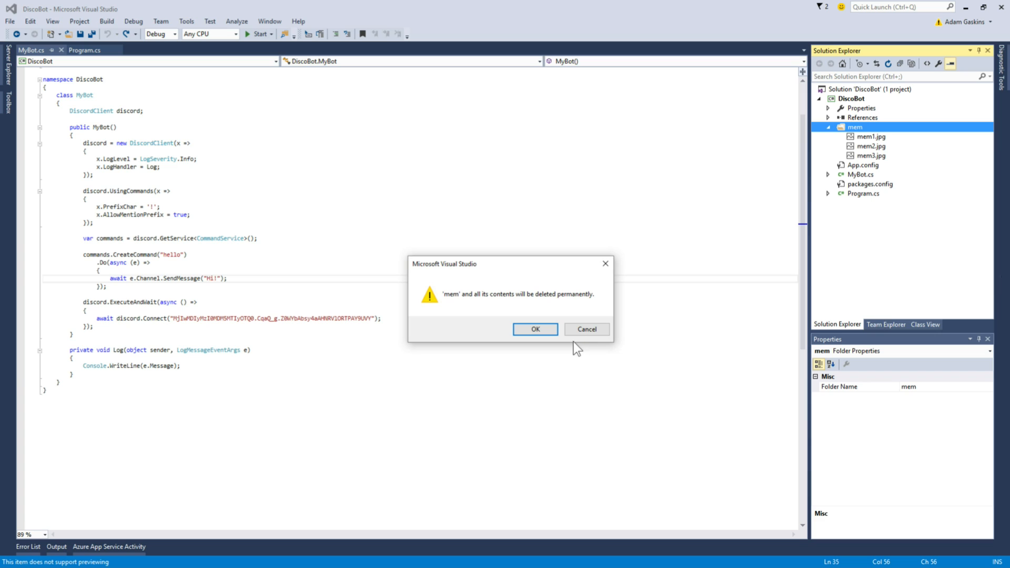
Step: Confirm permanently deleting the mem folder and its images from the DiscoBot project
click(535, 329)
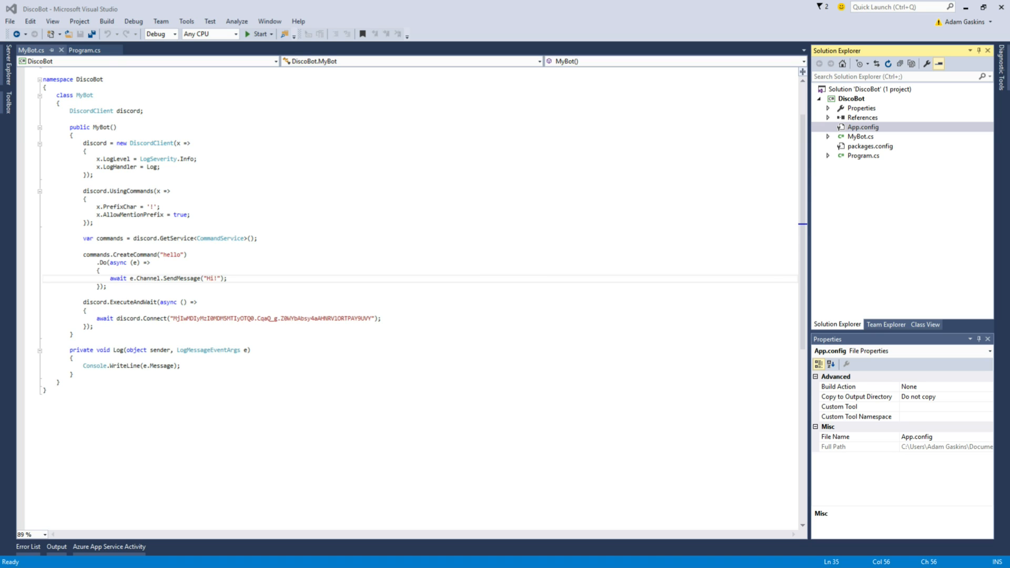
mouse_move(849, 193)
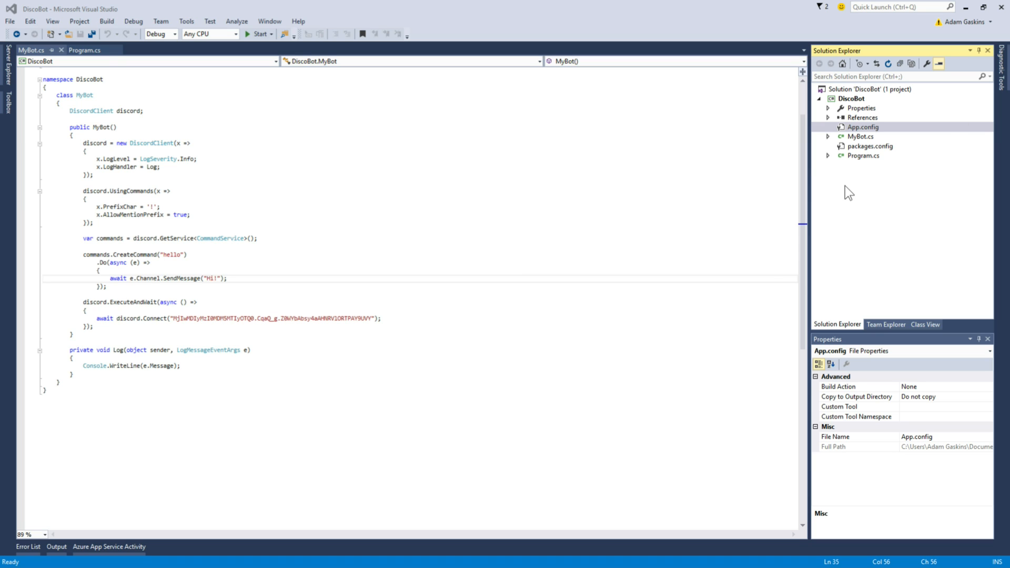
mouse_move(218, 146)
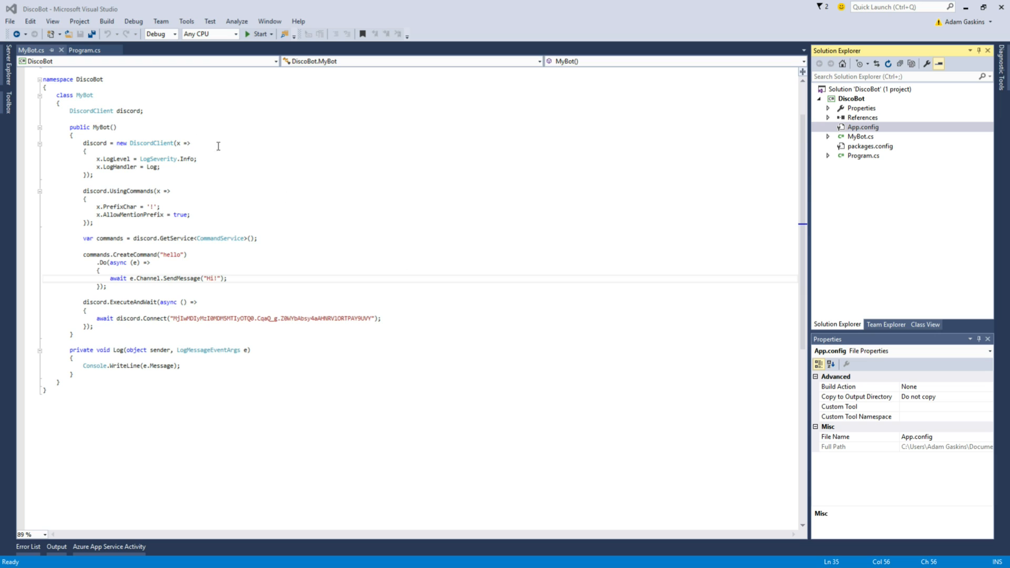
mouse_move(861, 119)
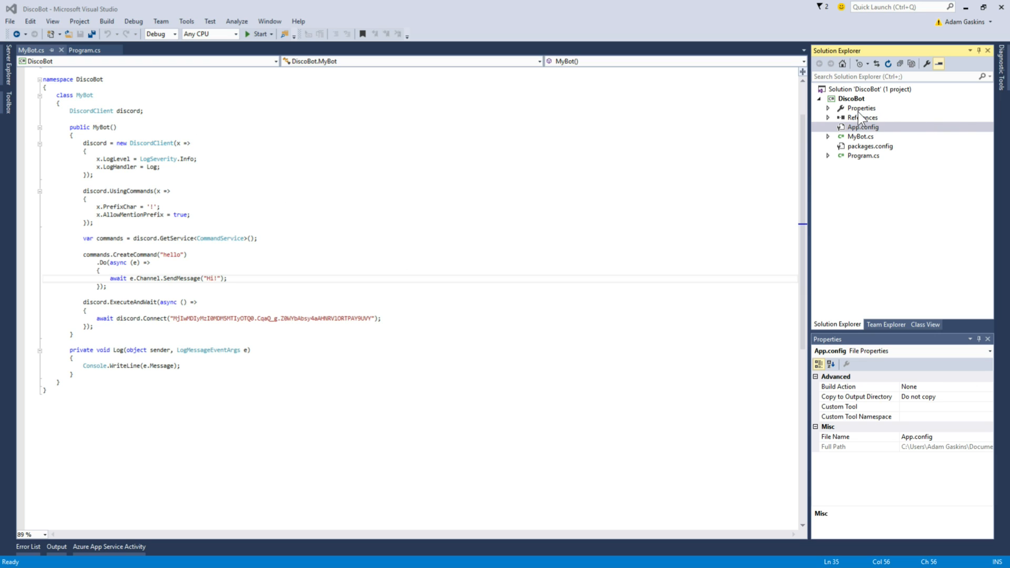
mouse_move(864, 113)
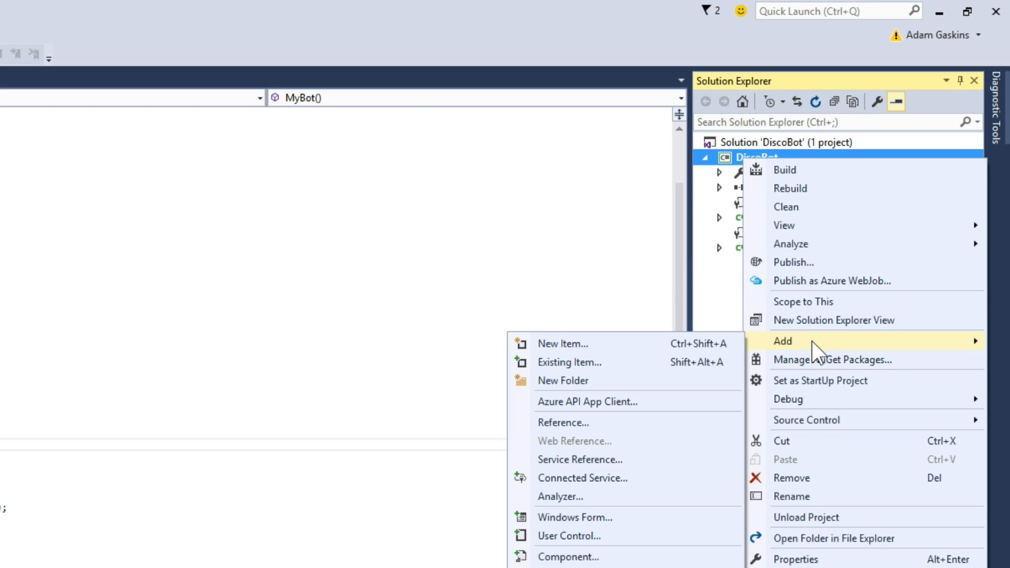
Step: Add a new folder named mem to the DiscoBot project
click(562, 379)
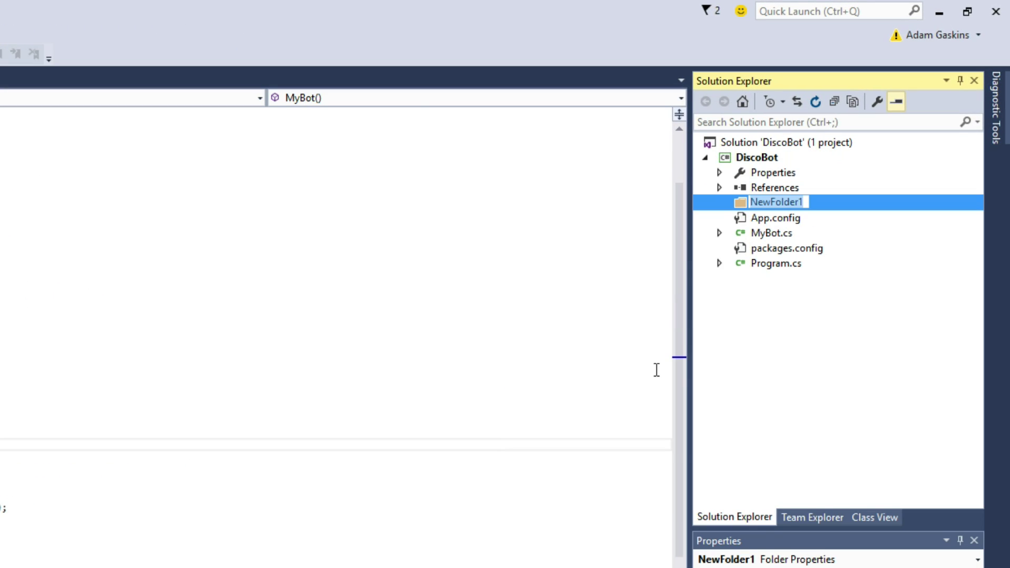
text(mem)
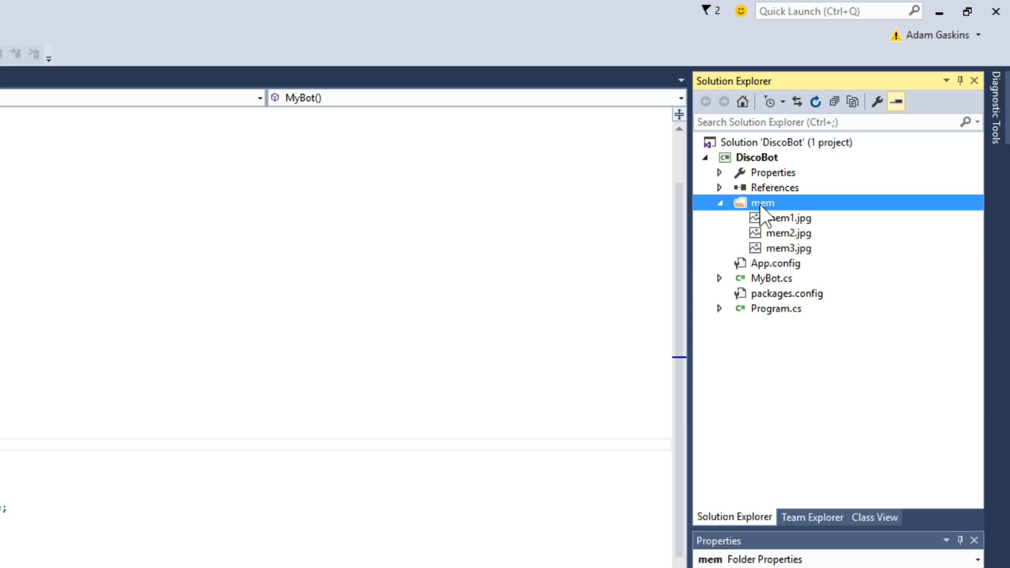
mouse_move(860, 255)
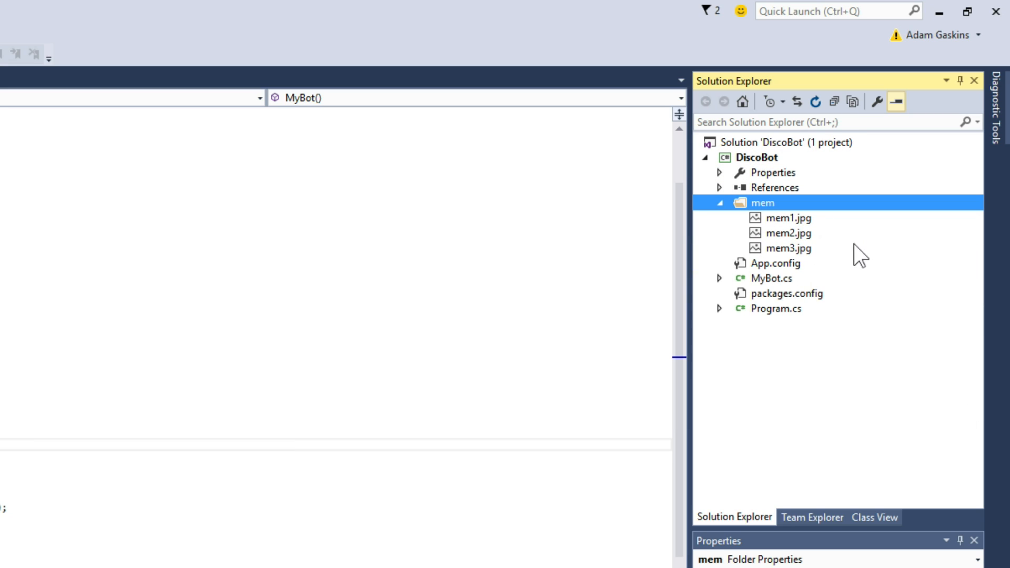
Step: Set the three meme images to Copy if newer, keeping Build Action as Content
click(789, 247)
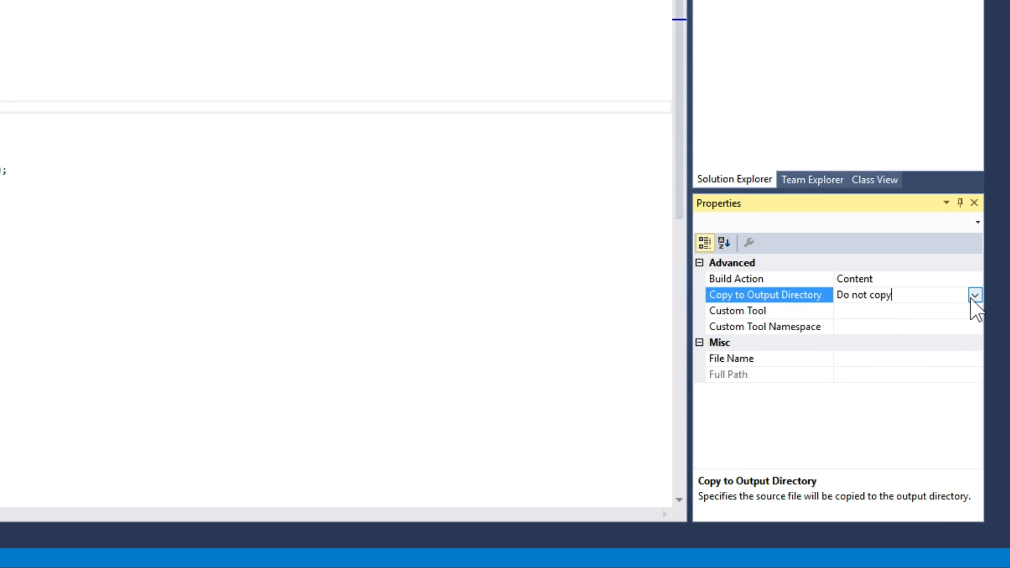
click(974, 295)
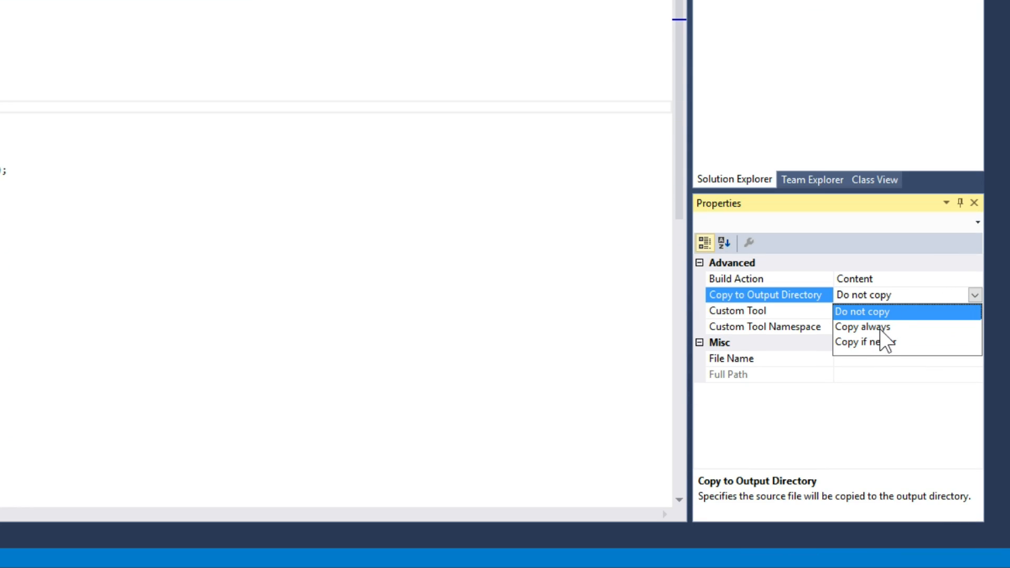
click(862, 327)
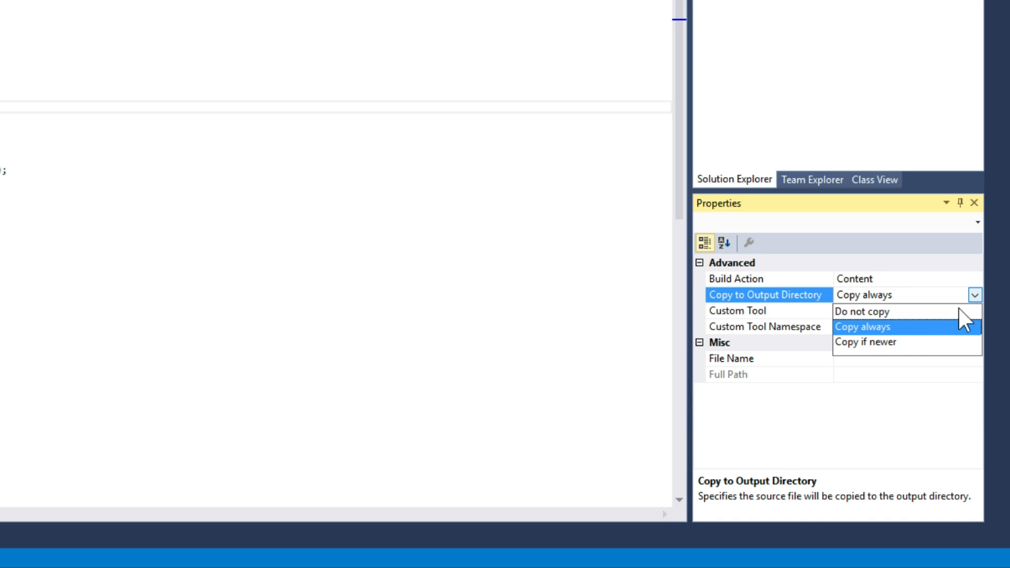
click(866, 342)
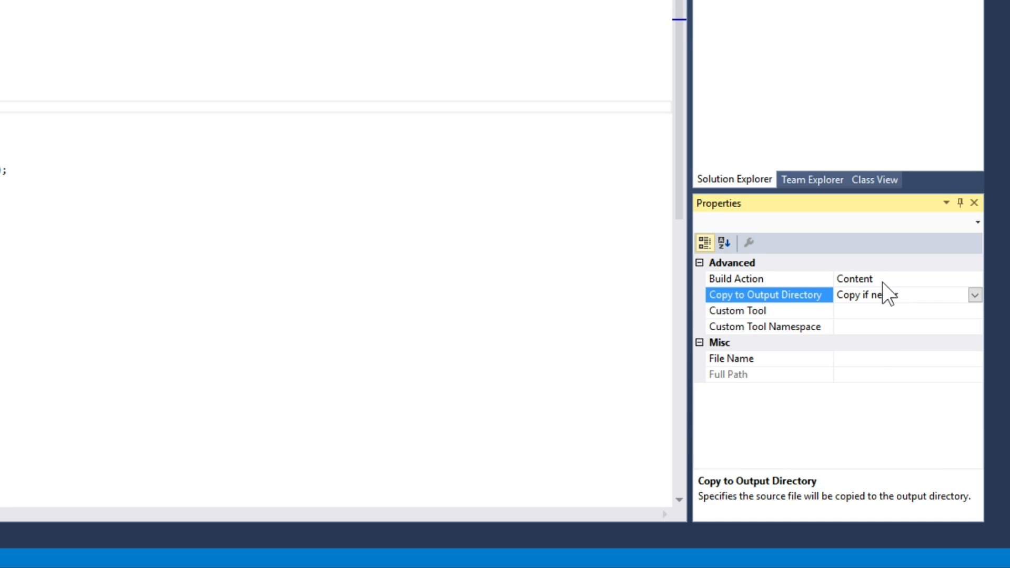
click(973, 279)
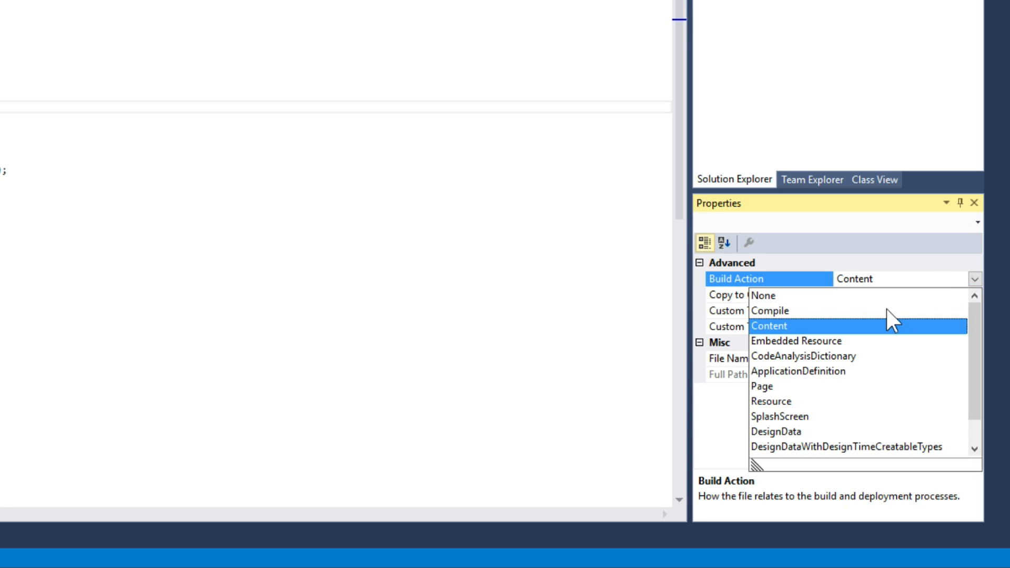
click(769, 325)
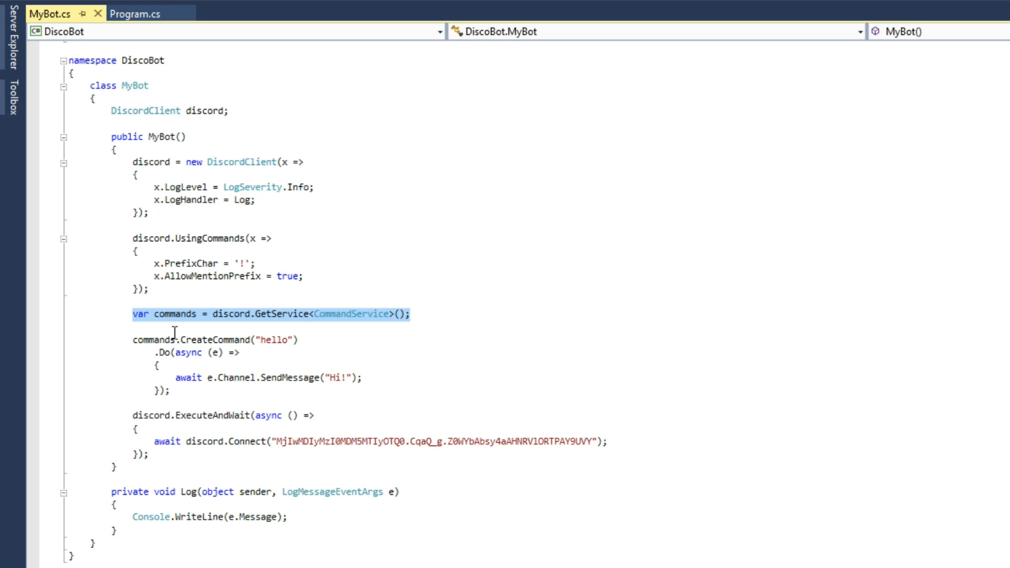
mouse_move(127, 149)
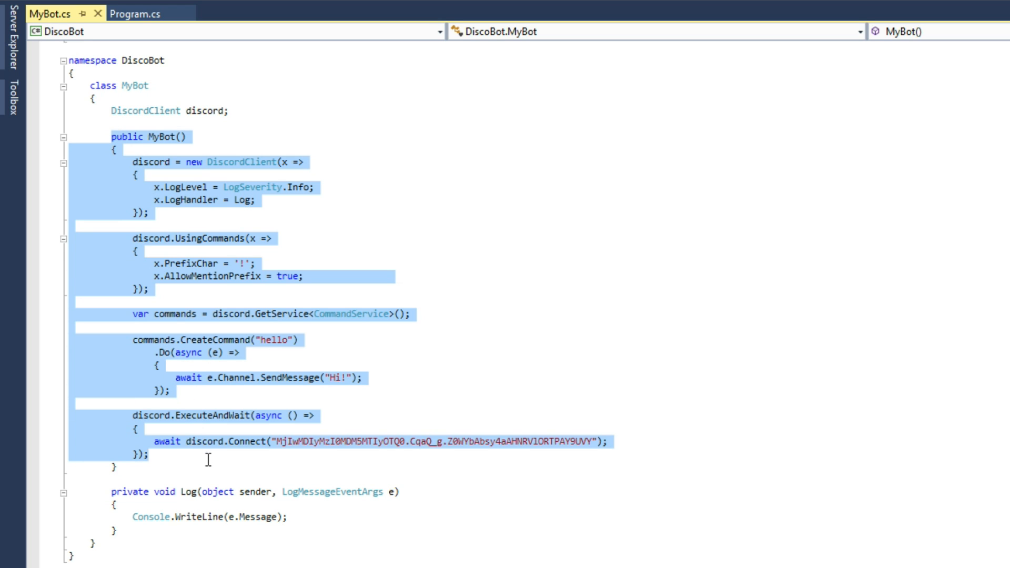
mouse_move(286, 308)
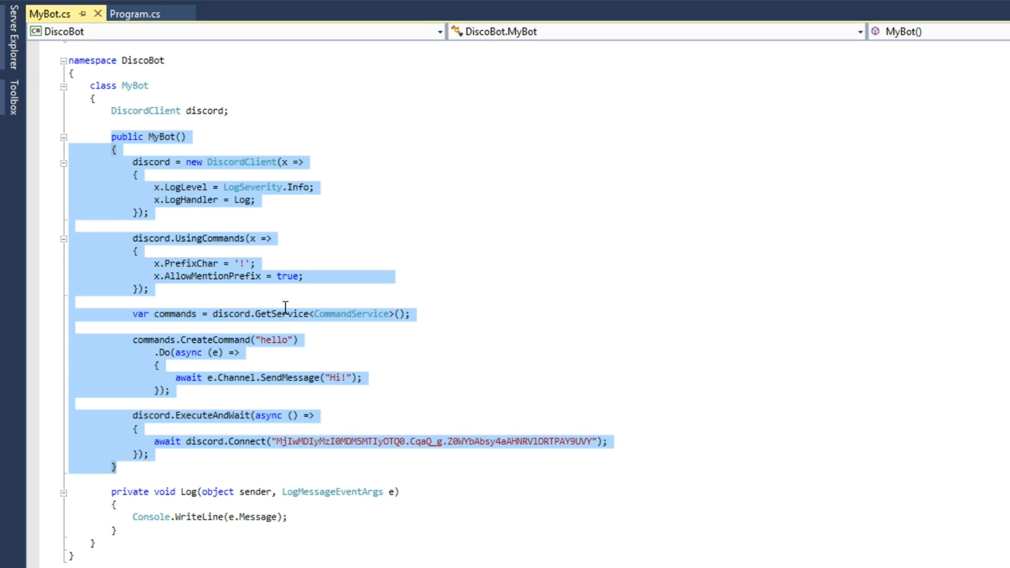
mouse_move(265, 109)
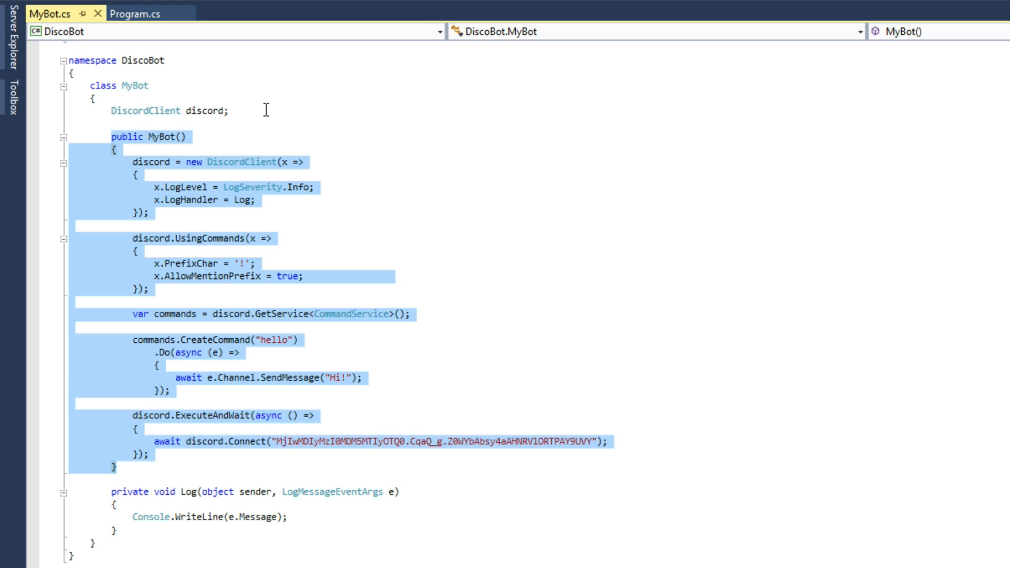
mouse_move(161, 326)
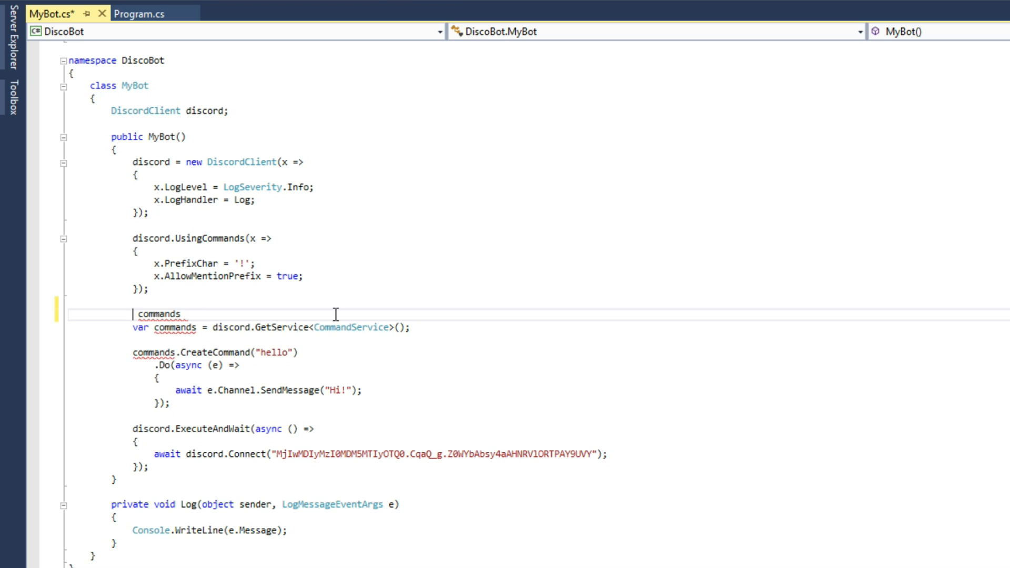
Step: Move 'CommandService commands;' to a class field, leaving only the constructor assignment
text(CommandService)
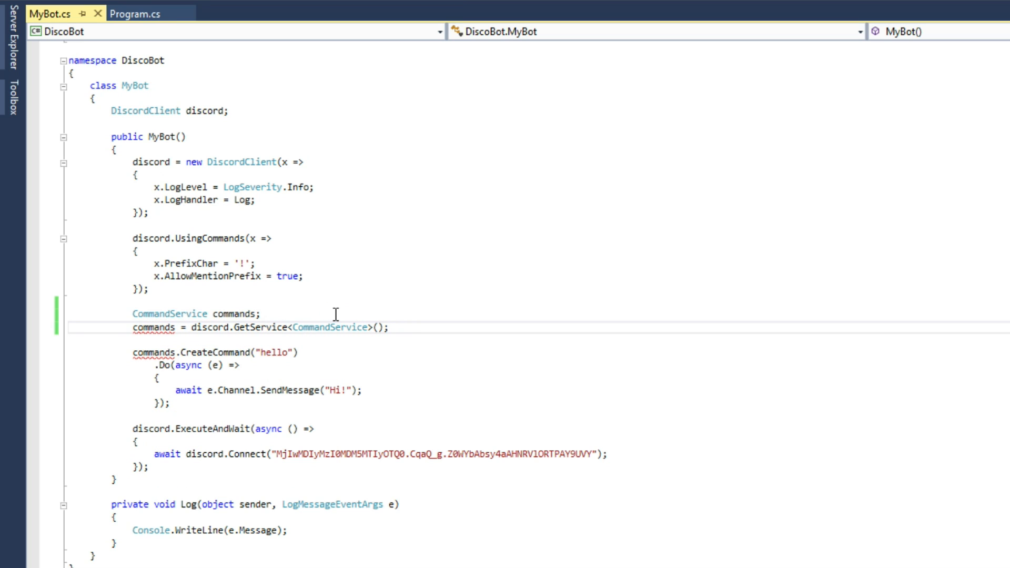
mouse_move(229, 327)
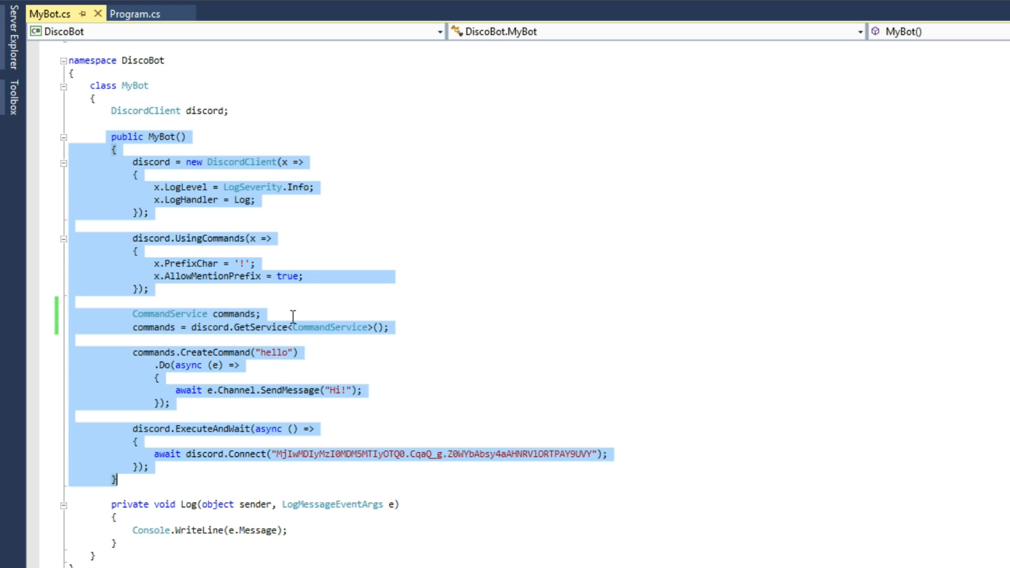
click(292, 314)
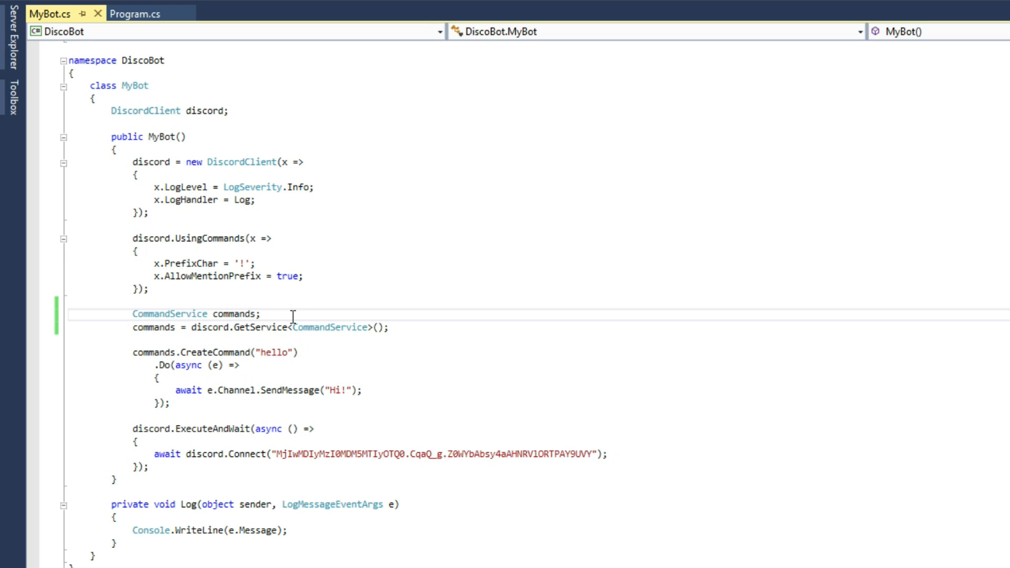
key(Delete)
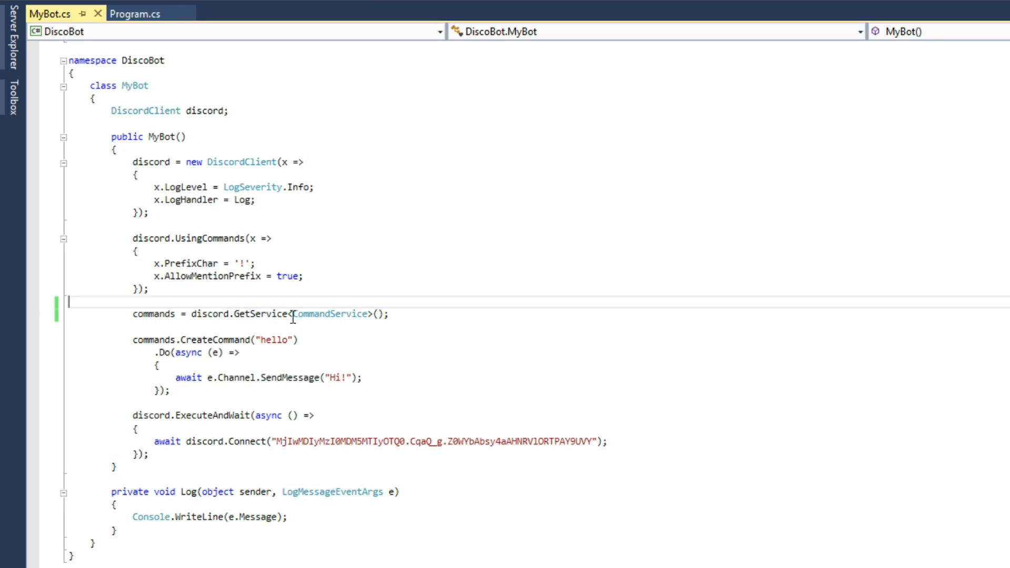
text(CommandService commands;)
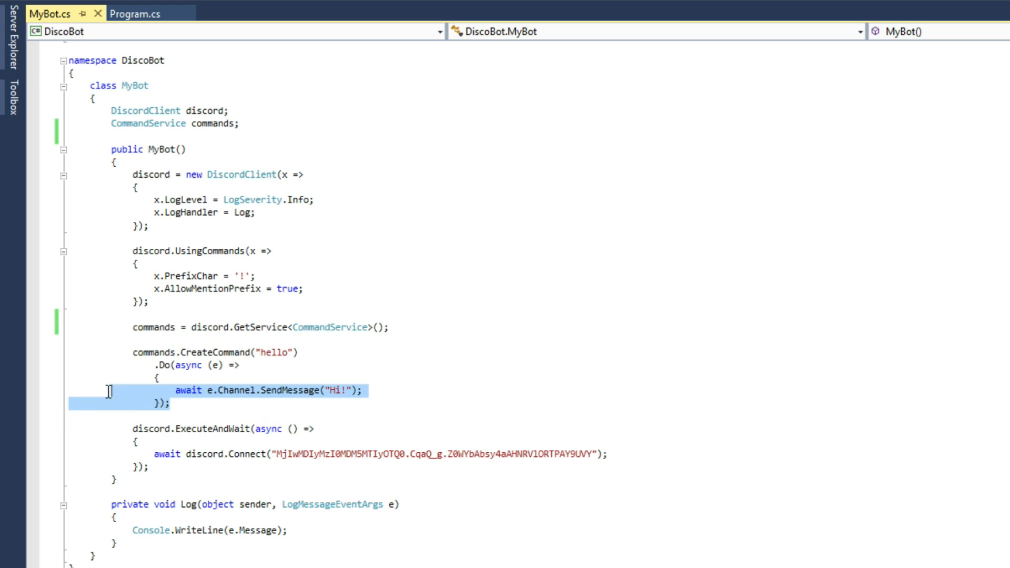
Step: Replace the hello command with a private void RegisterMemeCommand() called from the constructor
key(Delete)
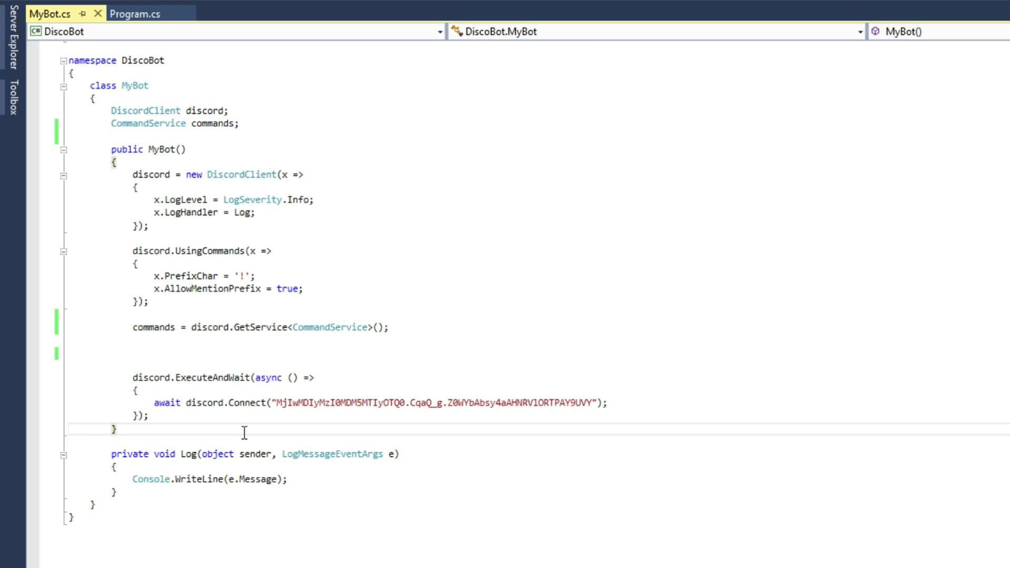
text(private)
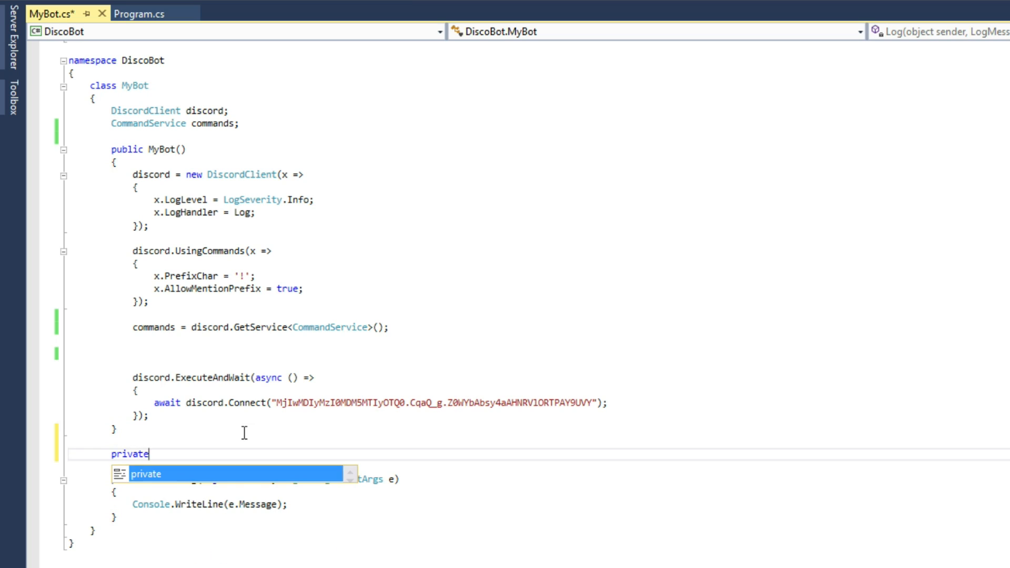
text(void Regs)
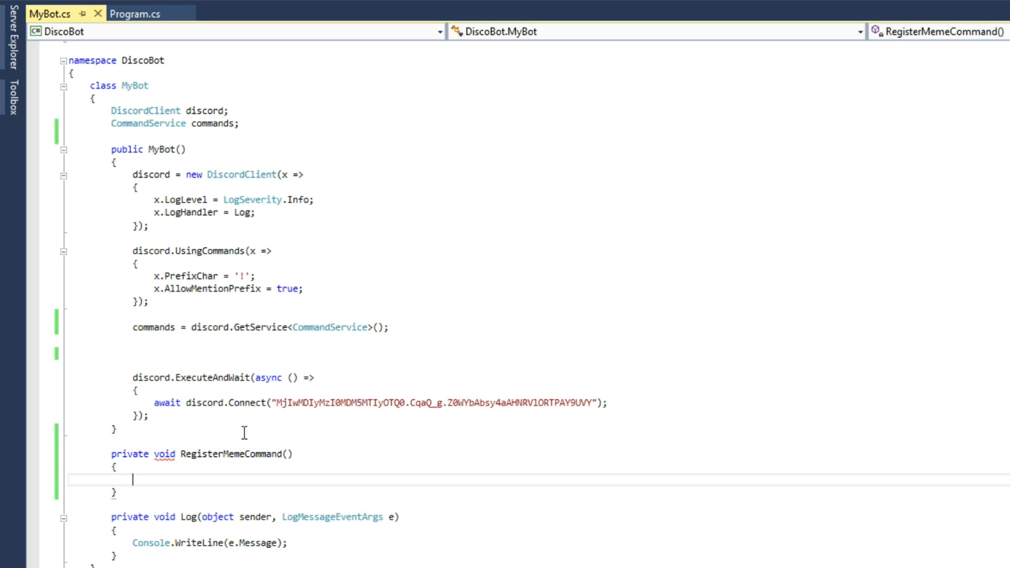
text(RegisterMemeCommand()
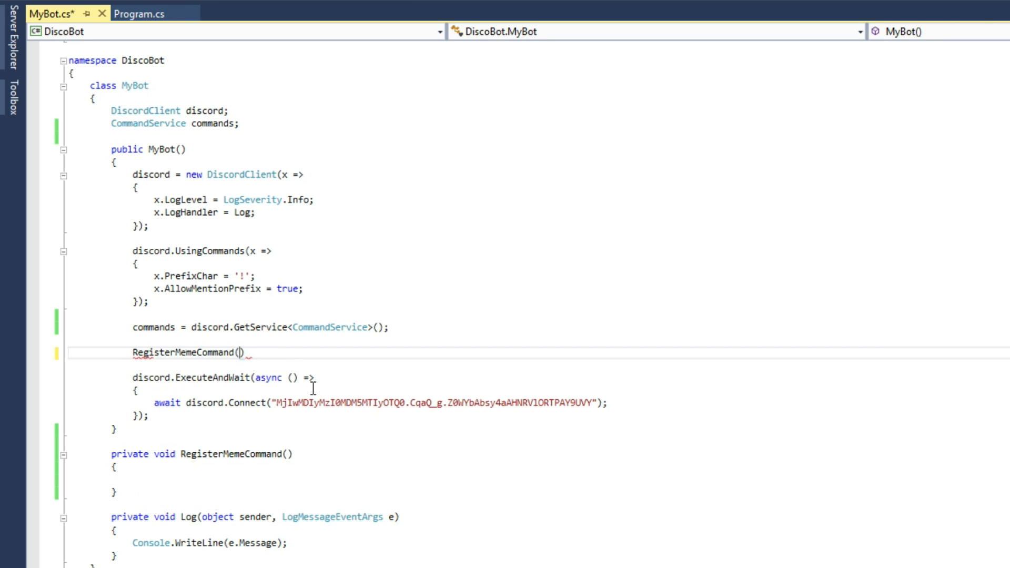
text(;)
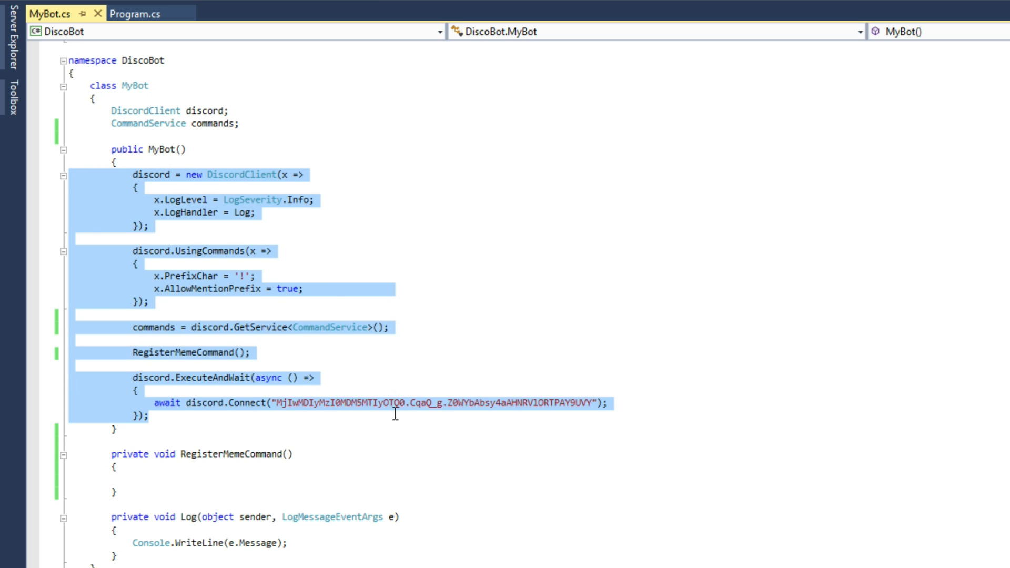
mouse_move(235, 186)
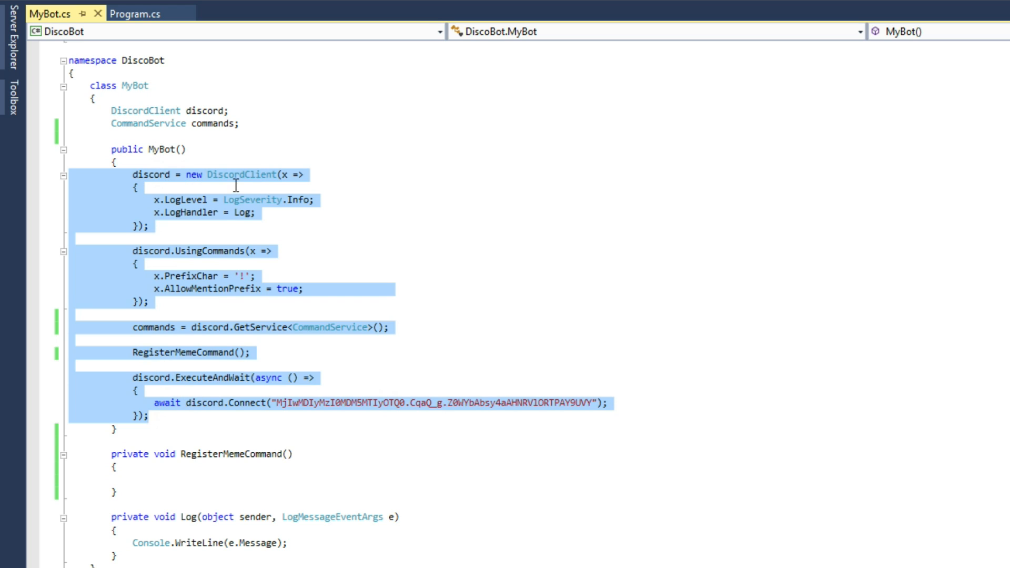
click(245, 228)
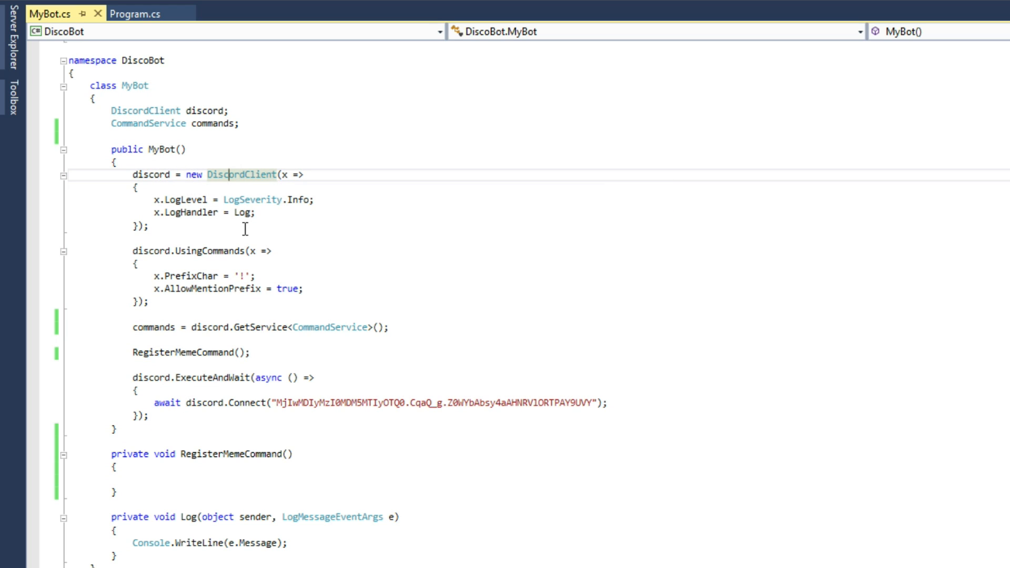
mouse_move(201, 299)
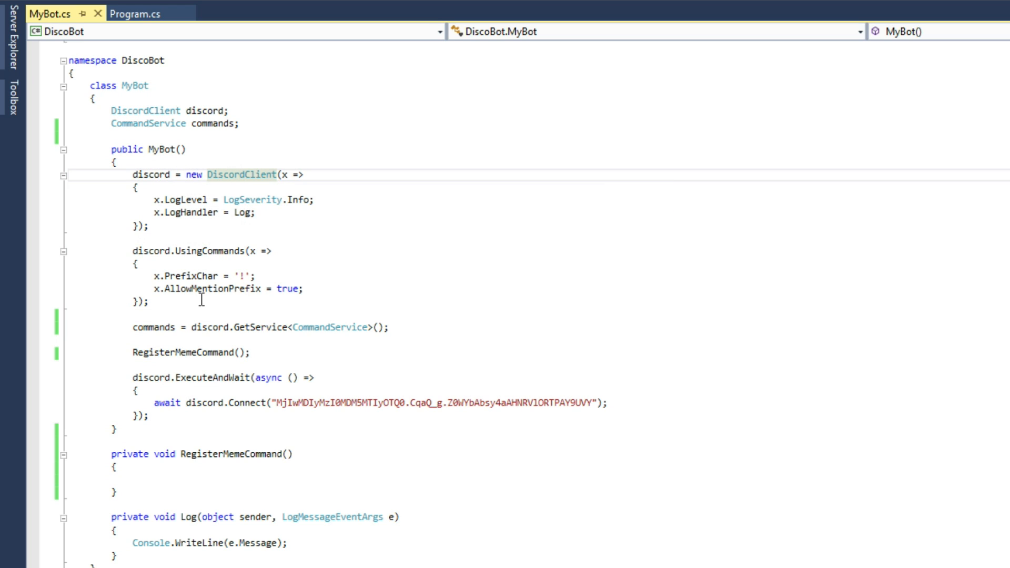
mouse_move(184, 368)
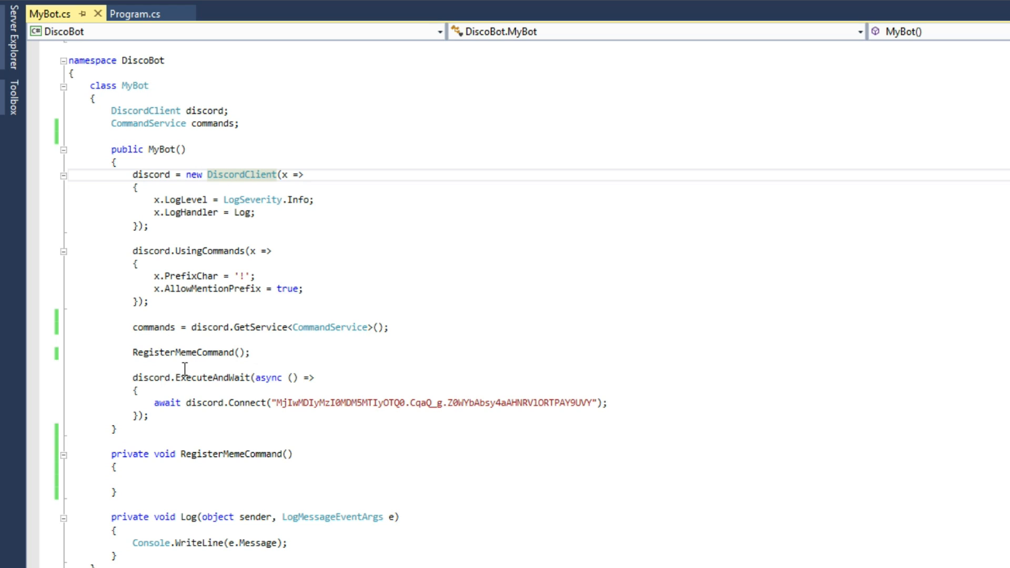
click(184, 352)
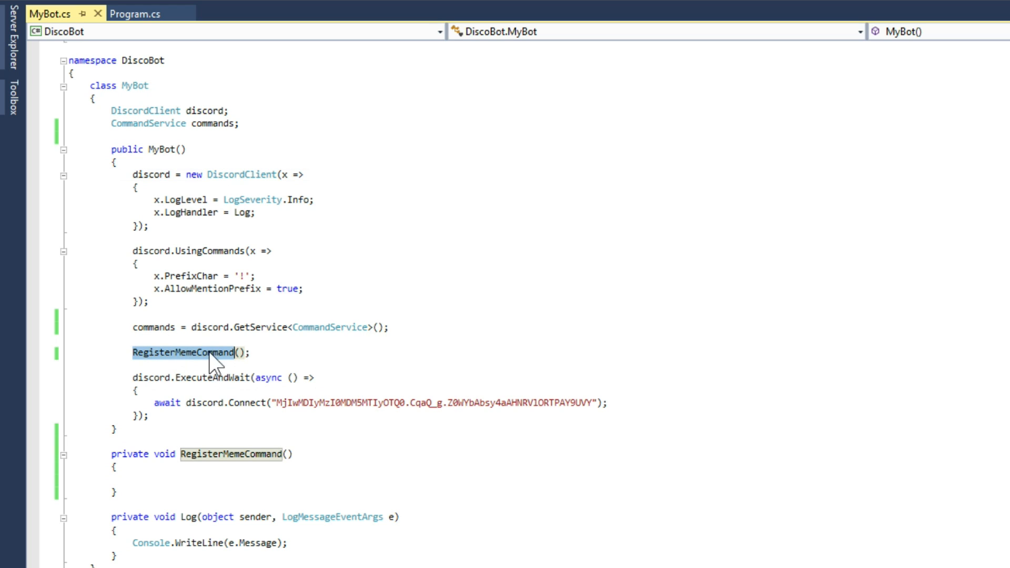
mouse_move(161, 367)
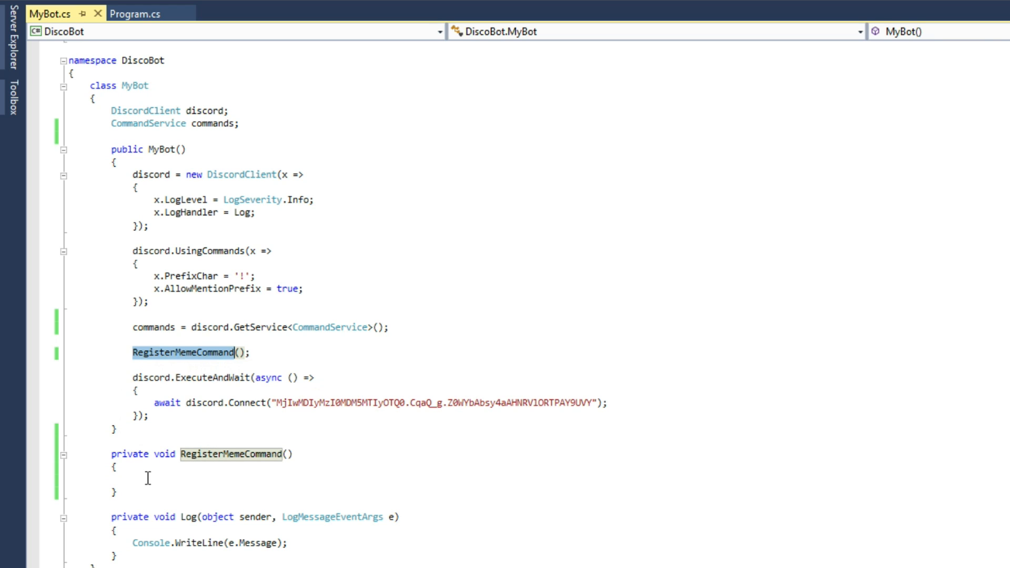
click(149, 480)
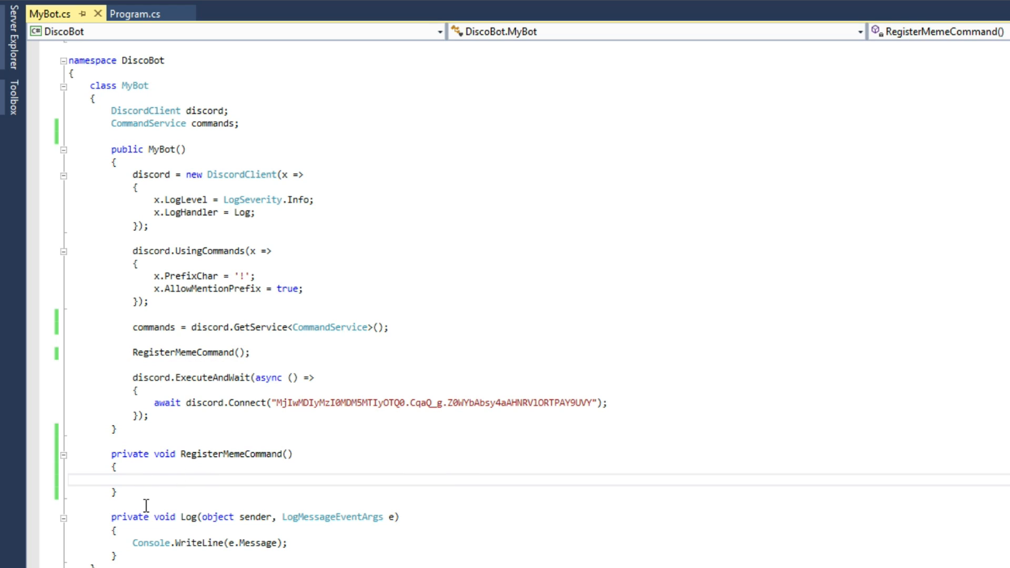
mouse_move(170, 336)
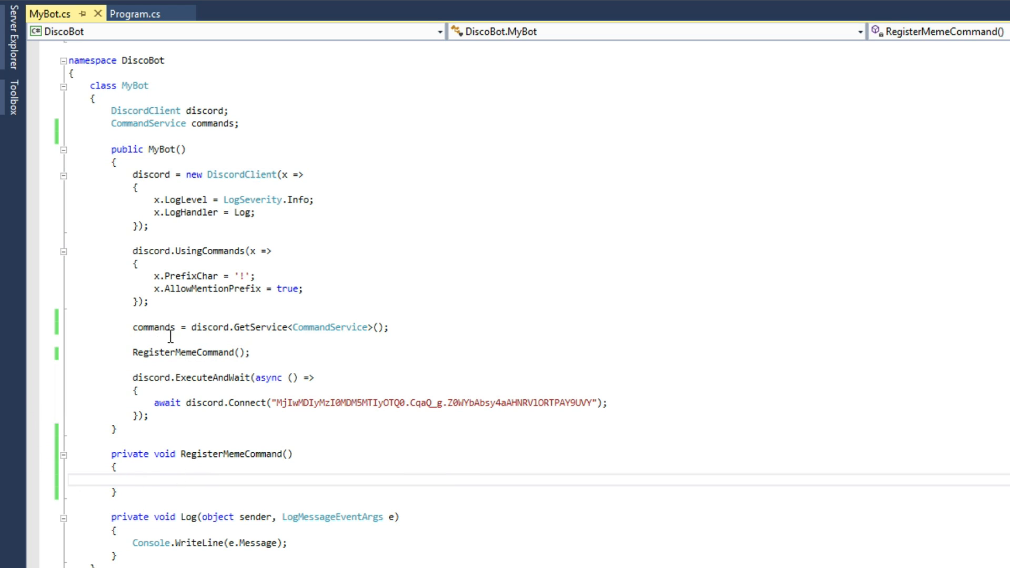
mouse_move(169, 439)
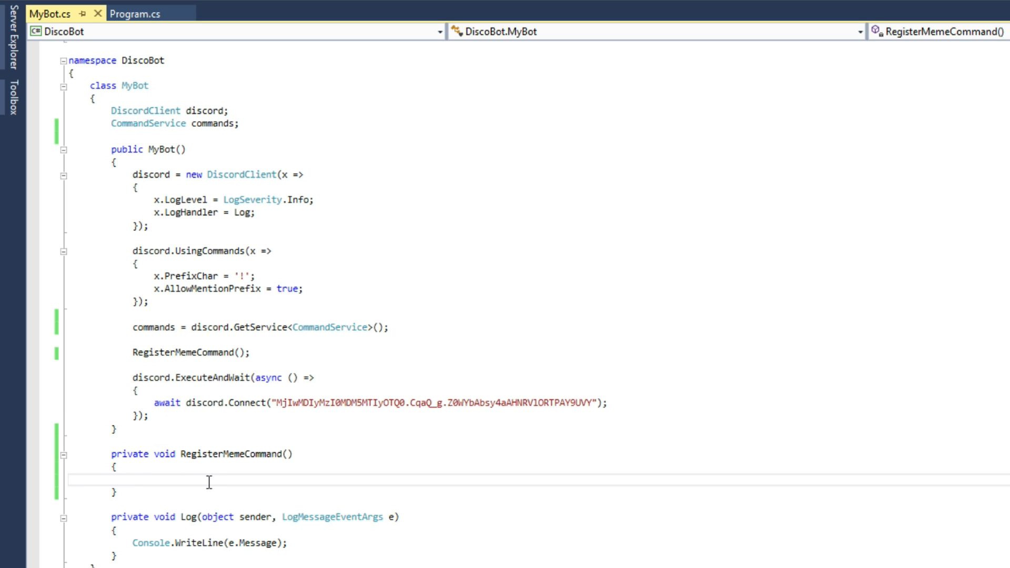
click(133, 481)
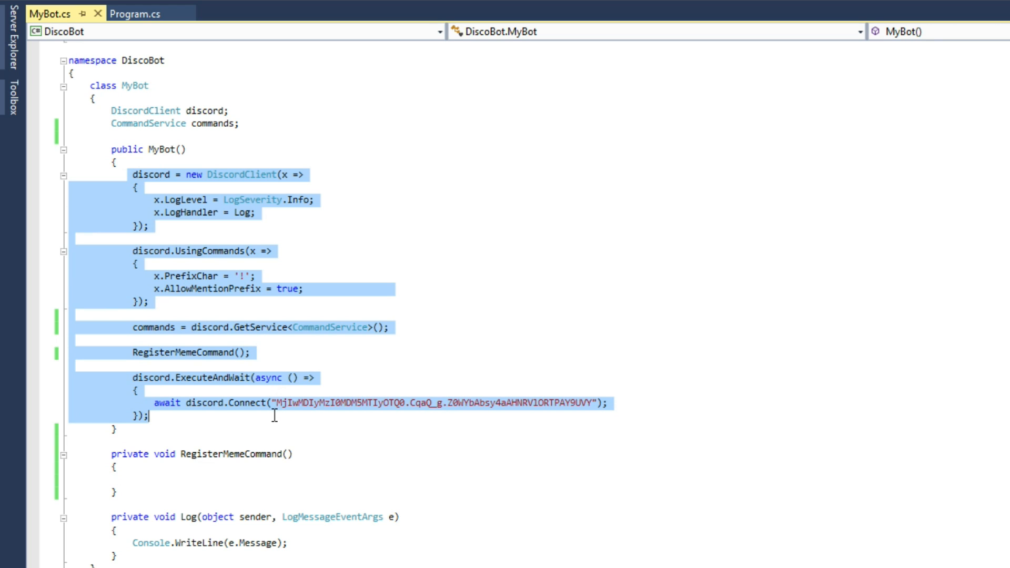
mouse_move(213, 361)
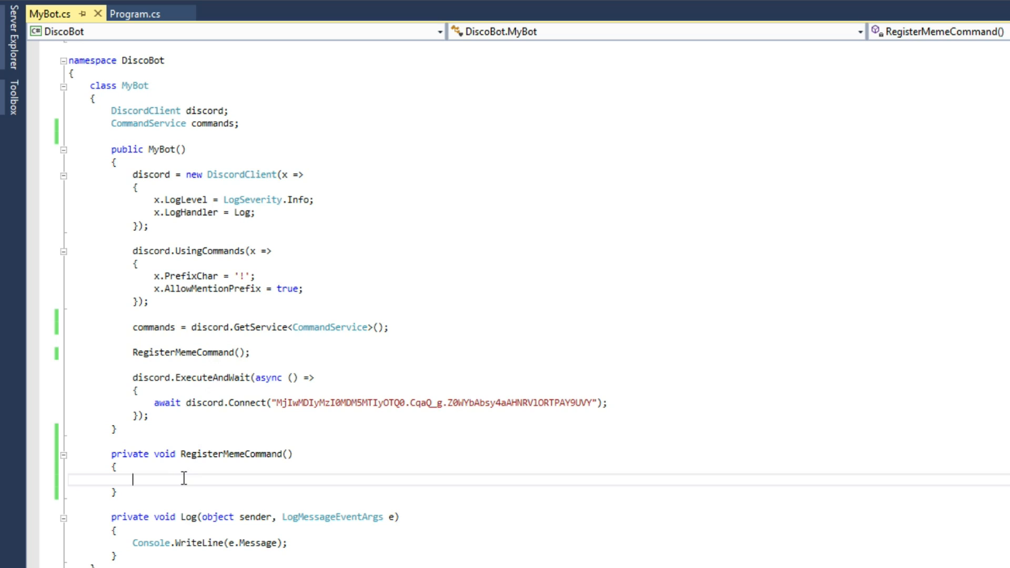
mouse_move(186, 478)
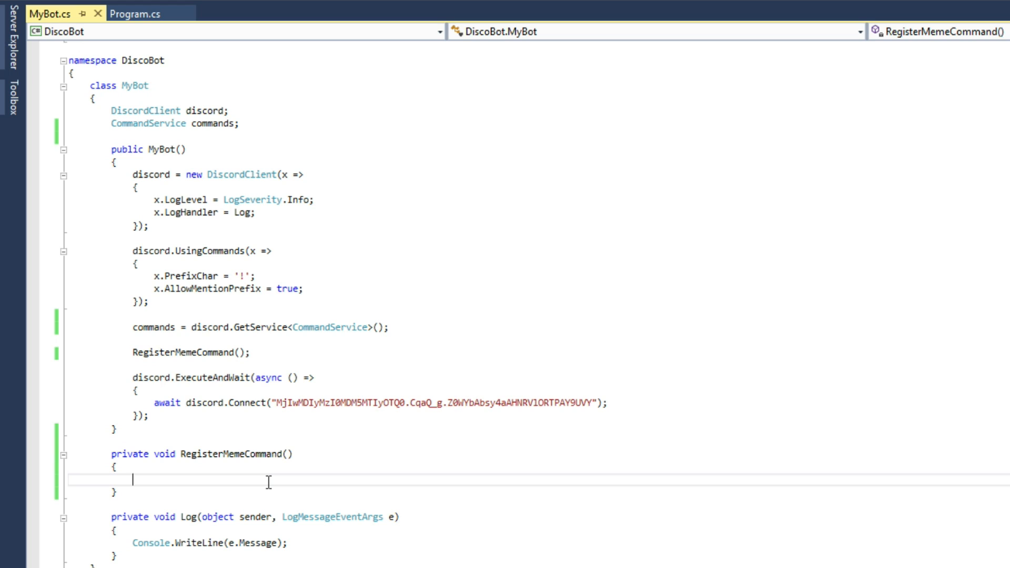
Step: Write commands.CreateCommand("meme").Do(async (e) => { }) inside RegisterMemeCommand
text(commands.)
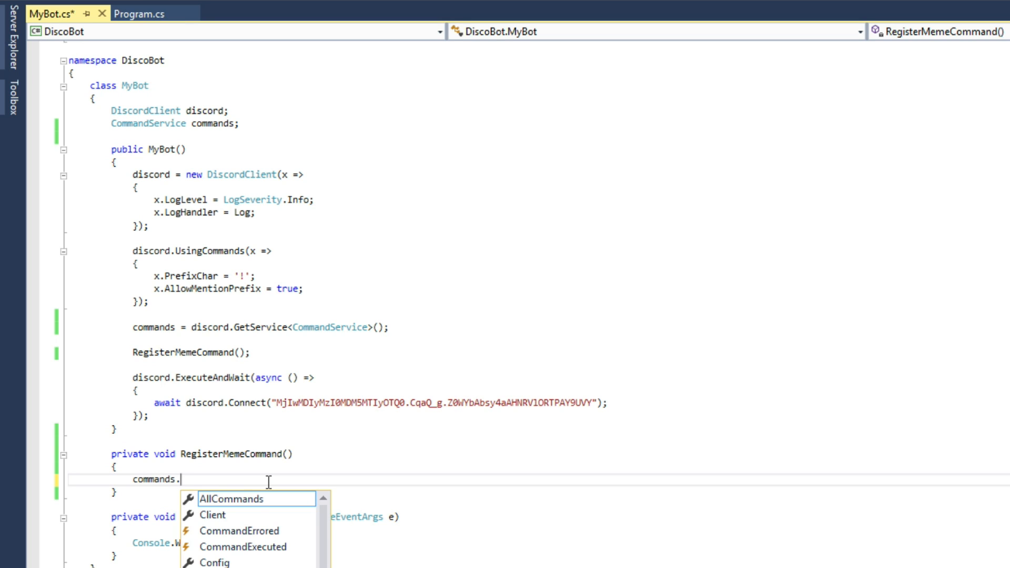
text(CreateCommand("meme)
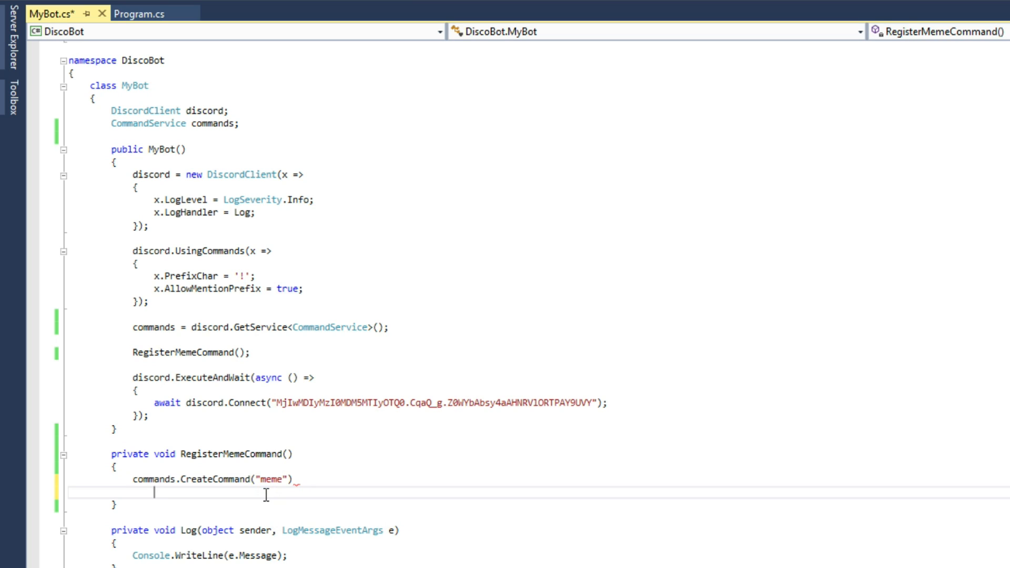
text(.Do()
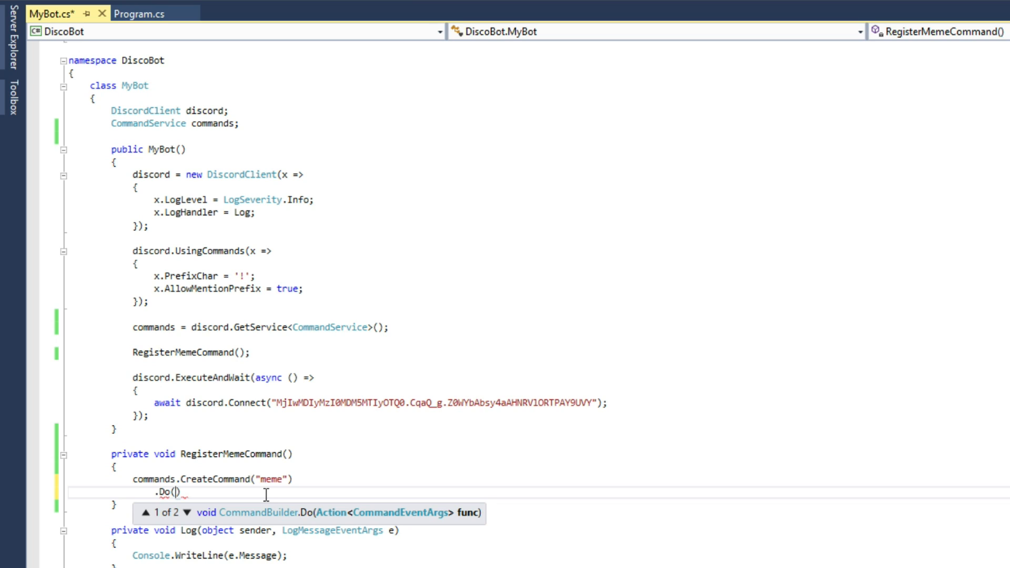
text(async (e))
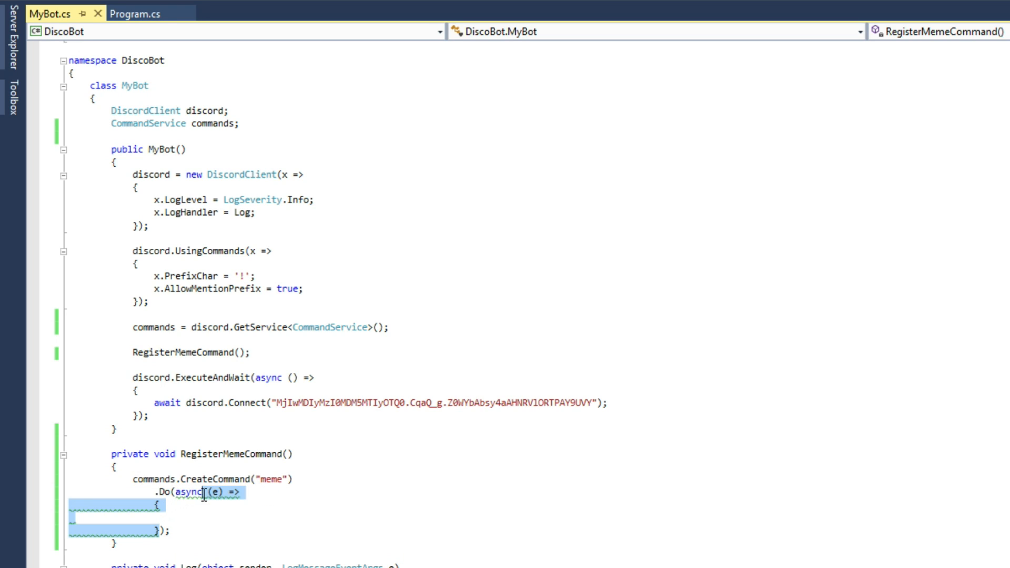
mouse_move(216, 497)
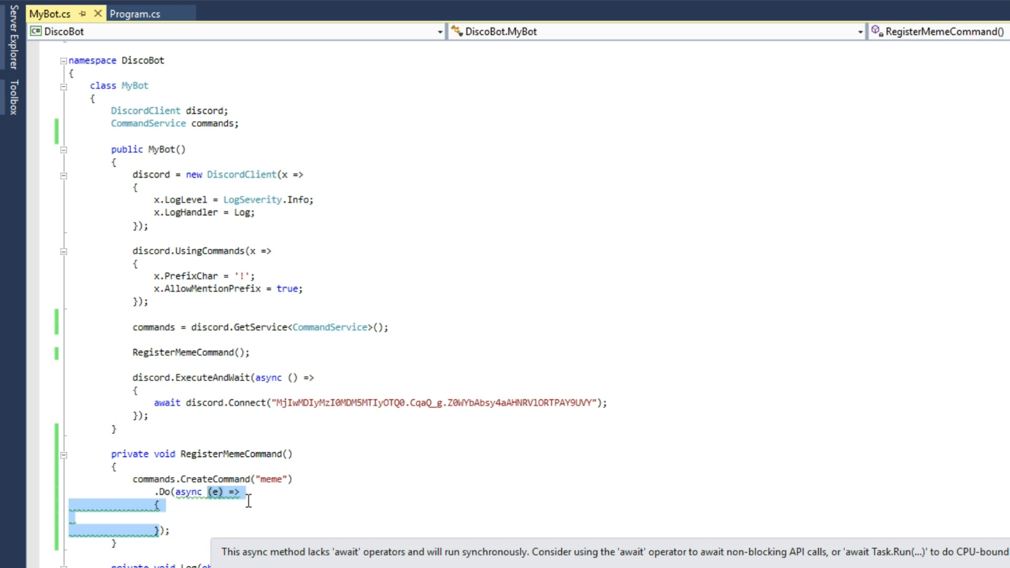
mouse_move(205, 507)
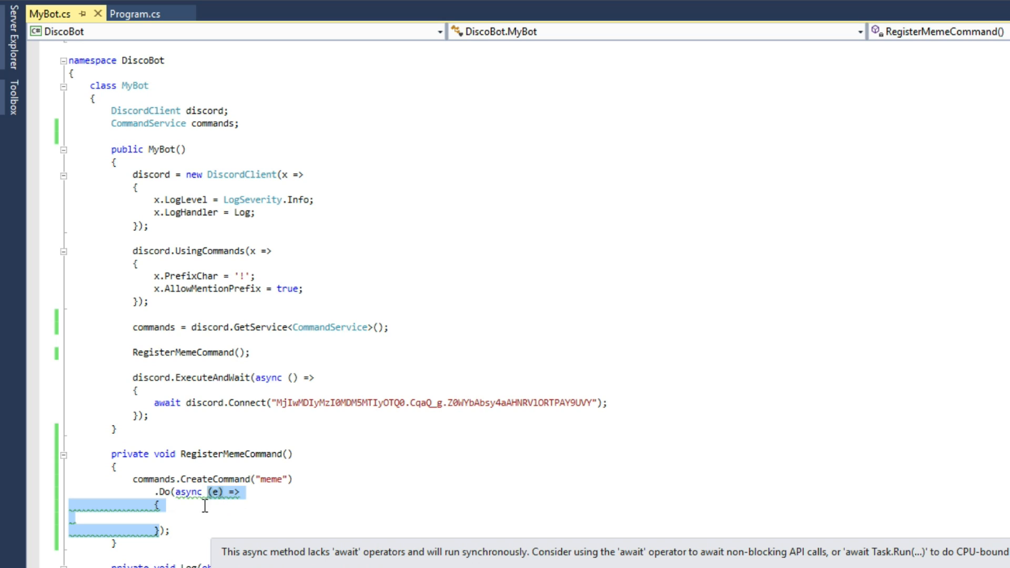
mouse_move(171, 516)
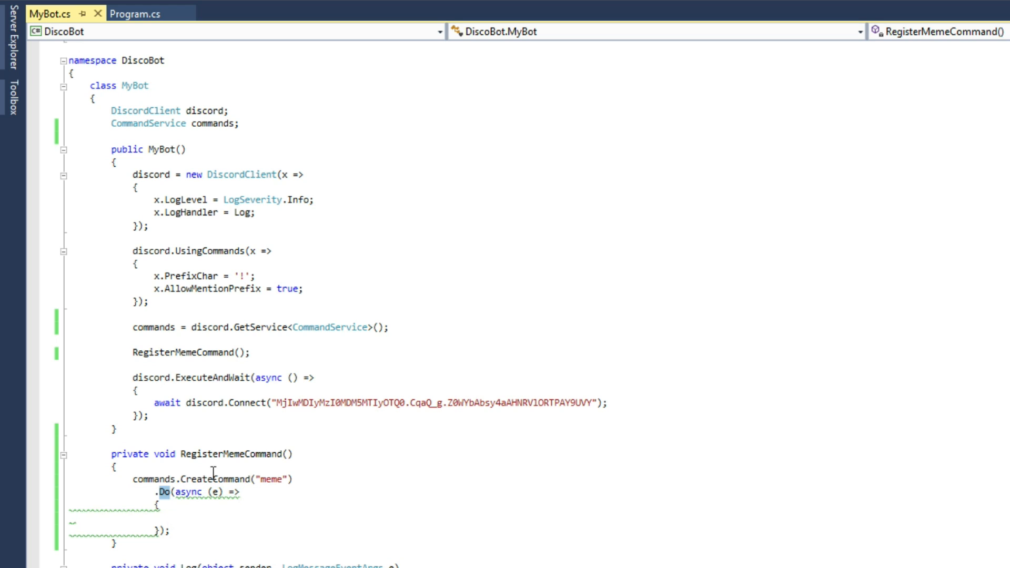
mouse_move(268, 479)
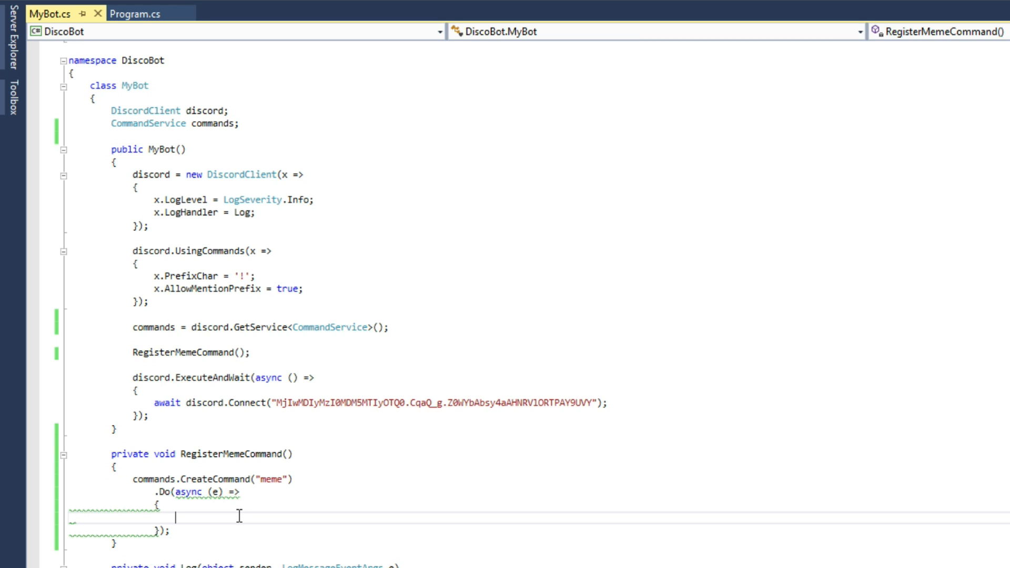
Step: Make the meme handler await e.Channel.SendFile("mem/mem1.jpg")
text(e.Channel.SendFile()
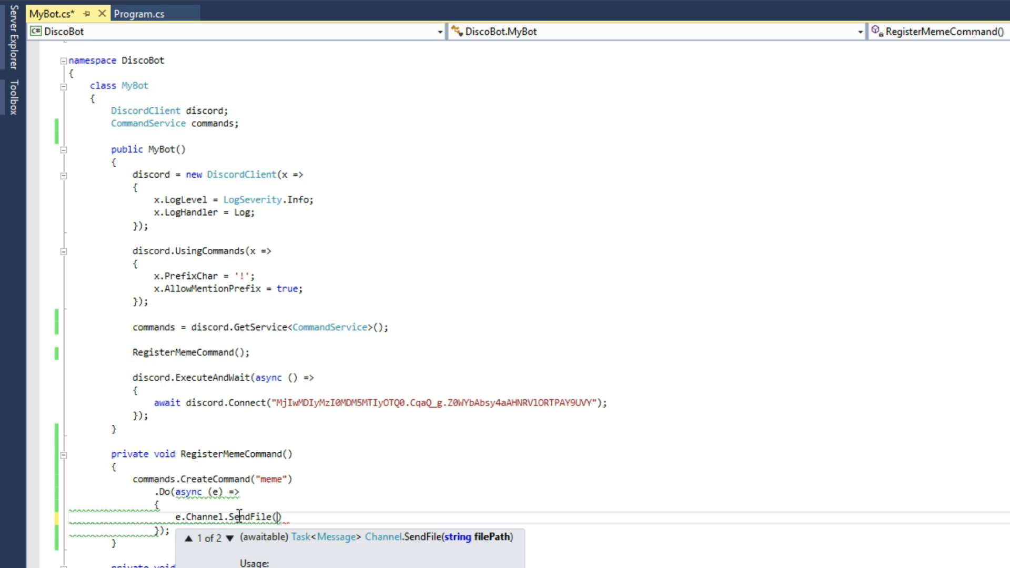
mouse_move(457, 545)
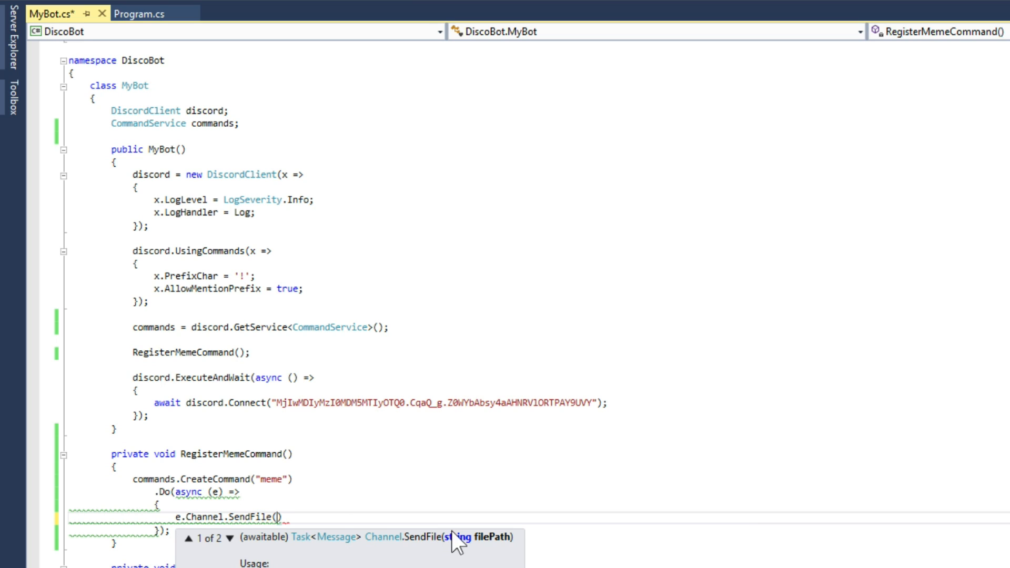
text("")
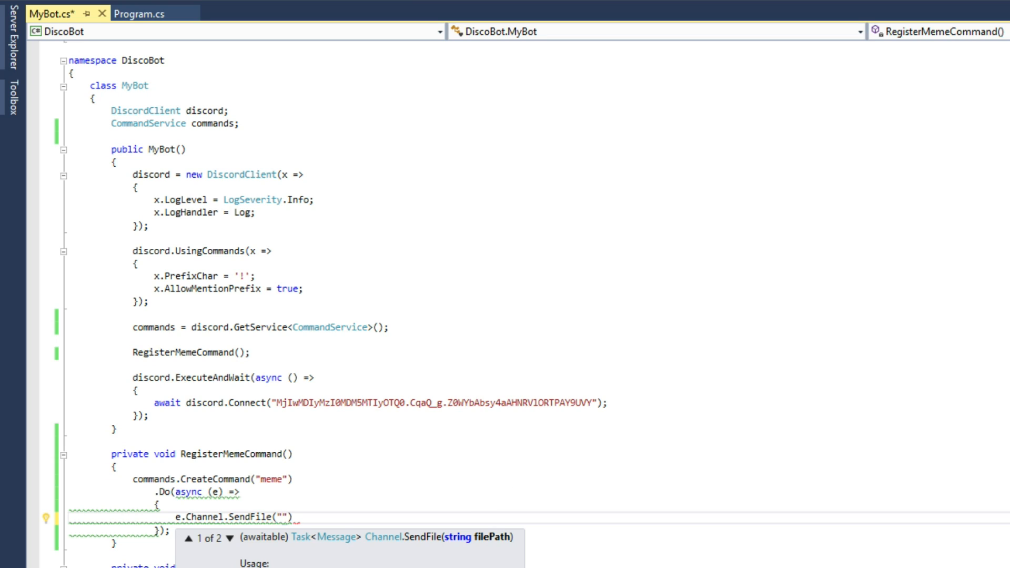
text(mem/mem1)
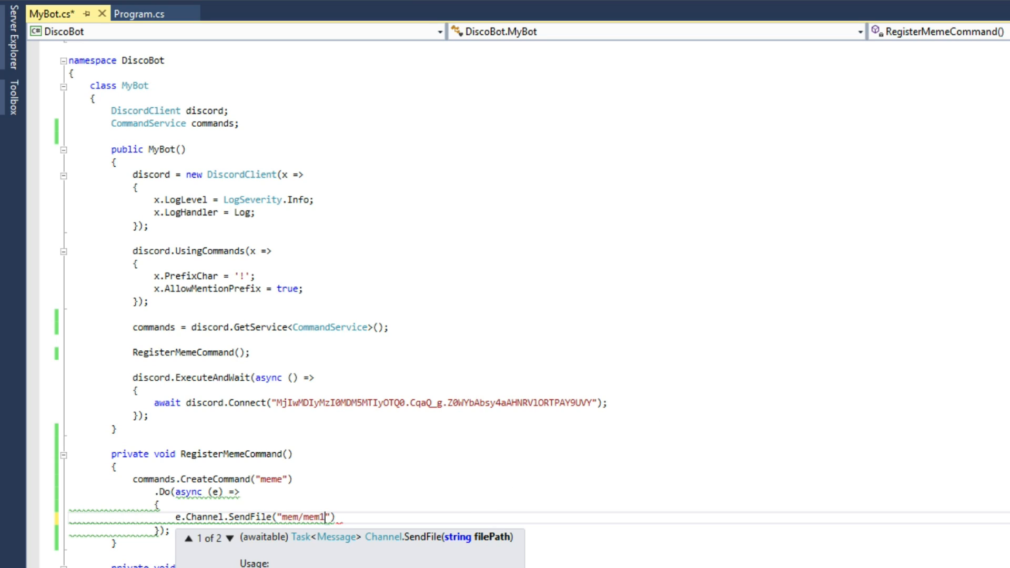
text(.jpg)
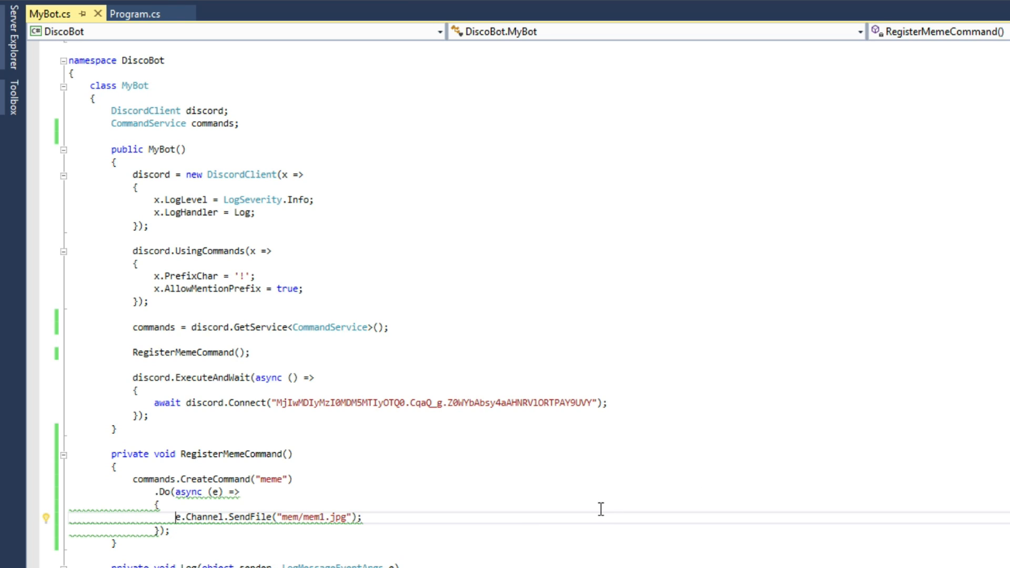
text(await)
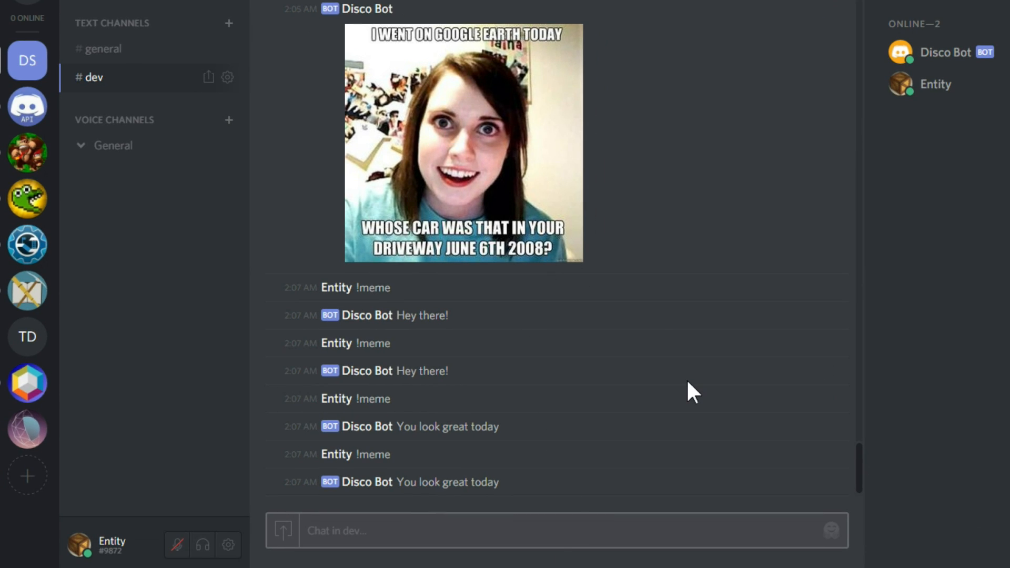
scroll(down, 3)
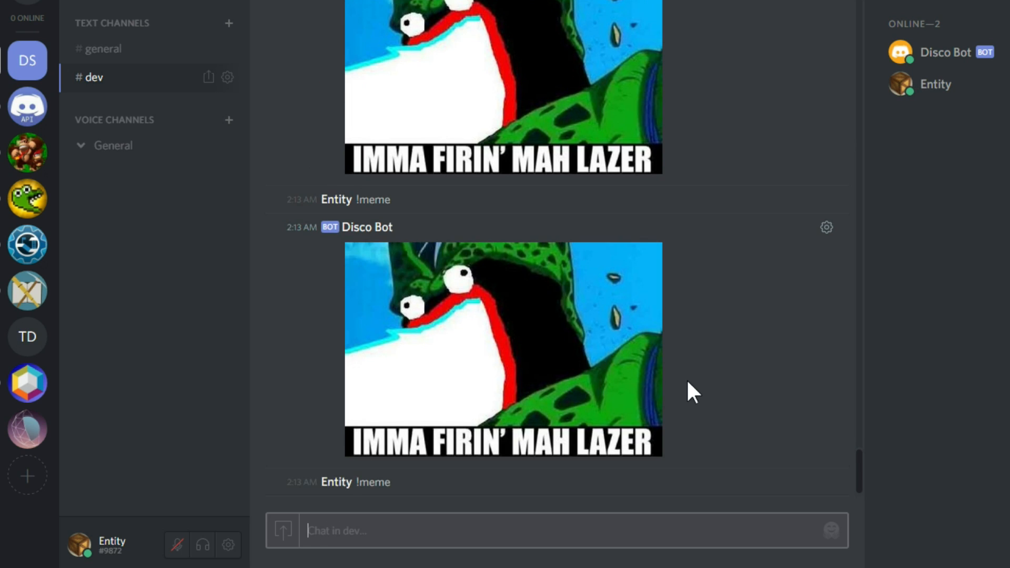
text(!e)
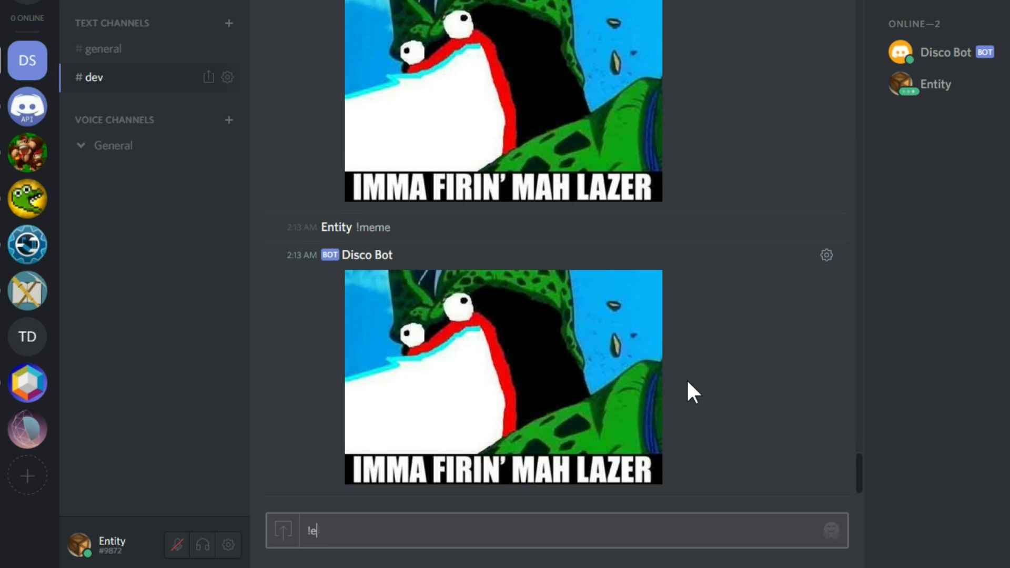
key(ctrl+a)
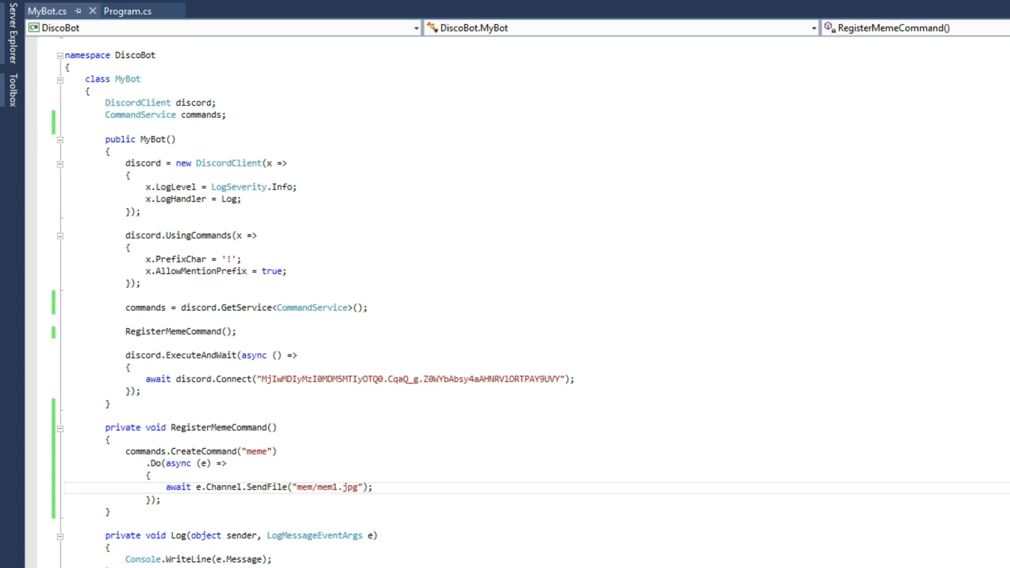
mouse_move(864, 359)
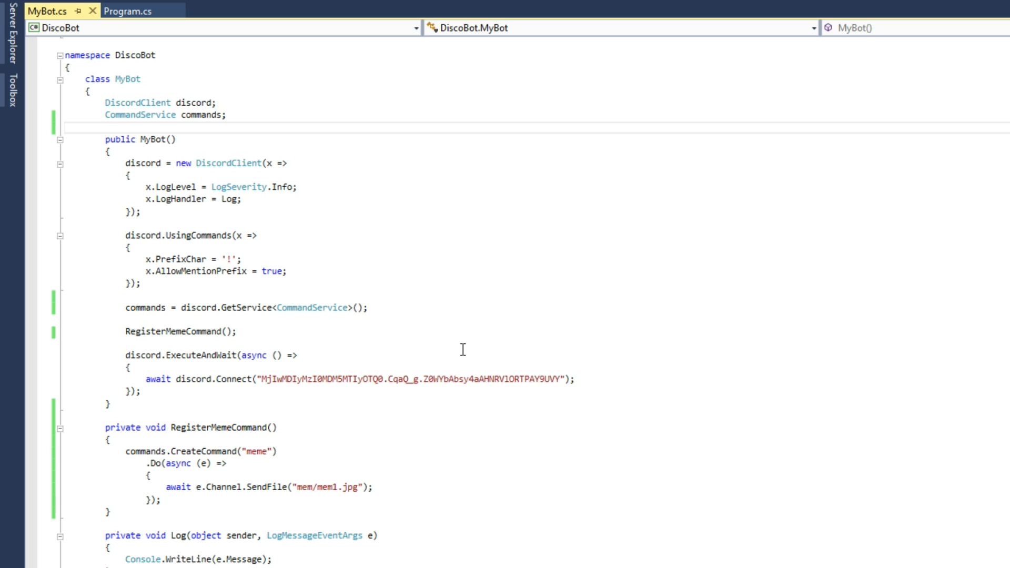
Step: Insert a blank line below the CommandService commands field and put the caret there
key(enter)
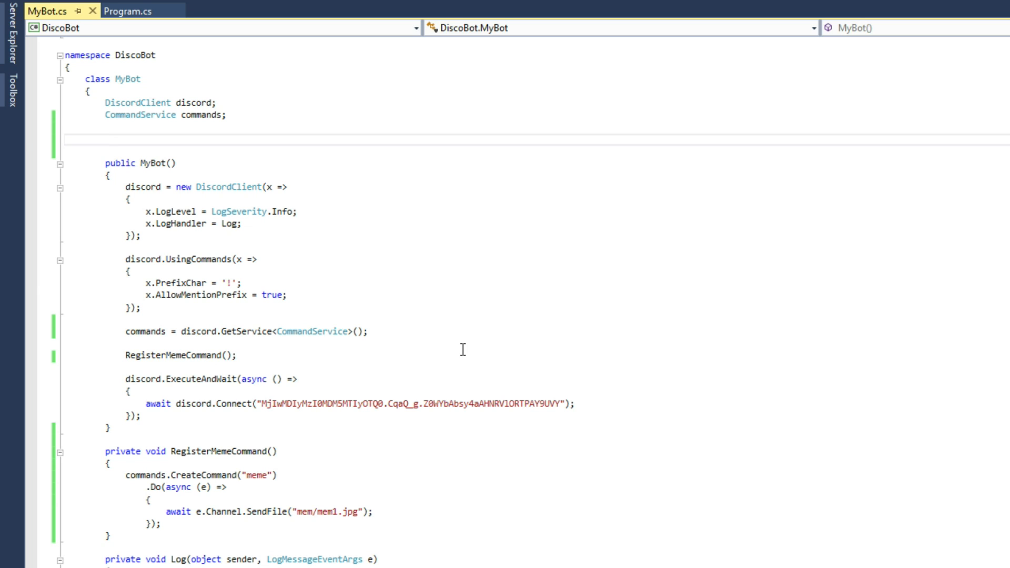
click(106, 139)
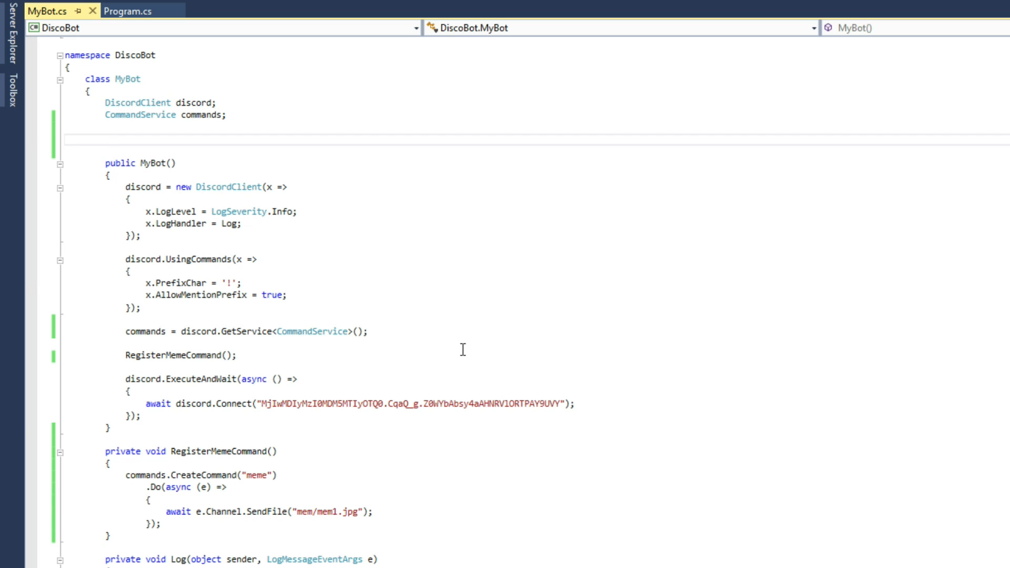
Step: Declare a string[] freshestMemes field in the MyBot class
text(string)
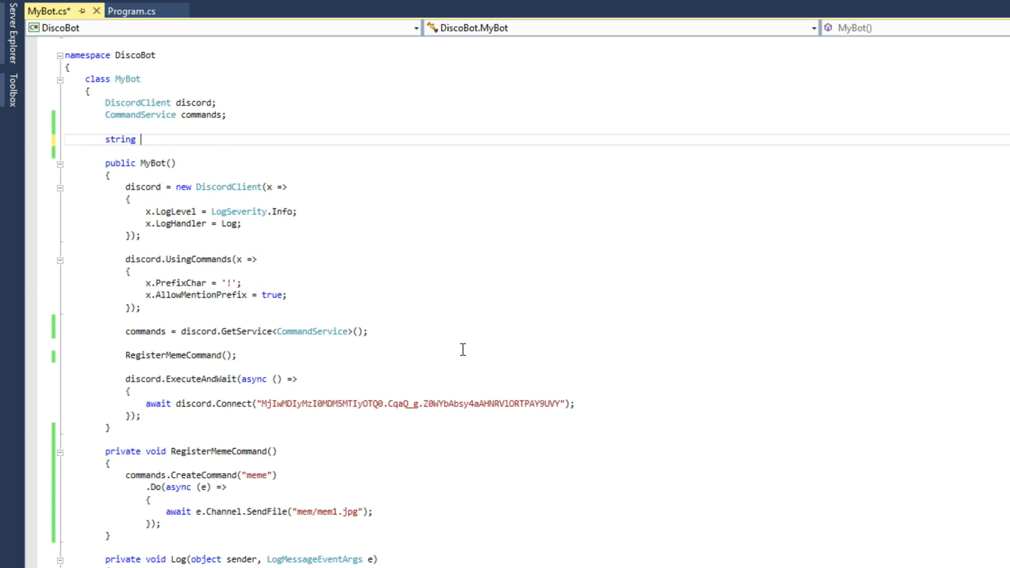
text(freshestMemes;)
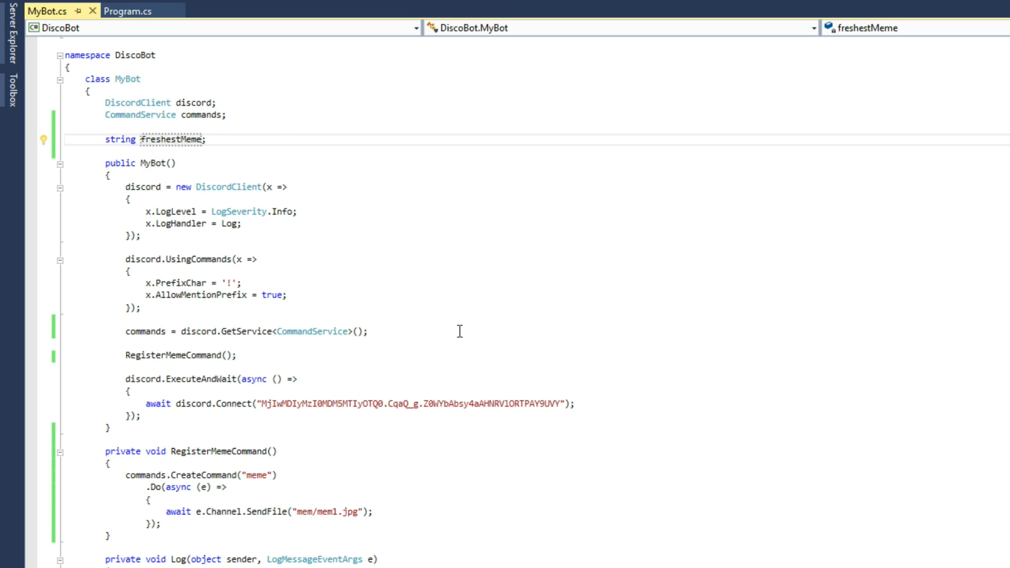
double_click(176, 138)
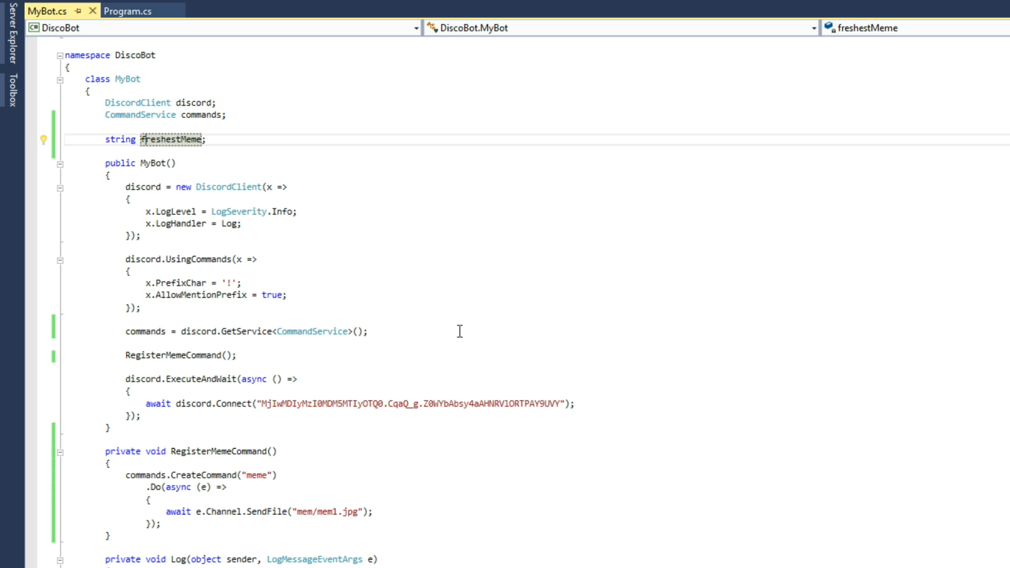
text([)
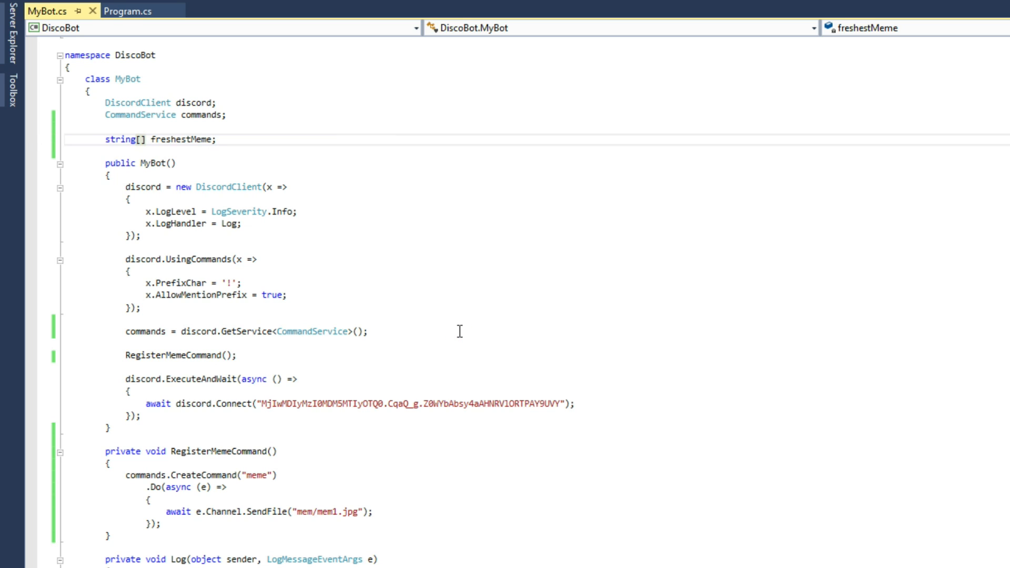
text(s)
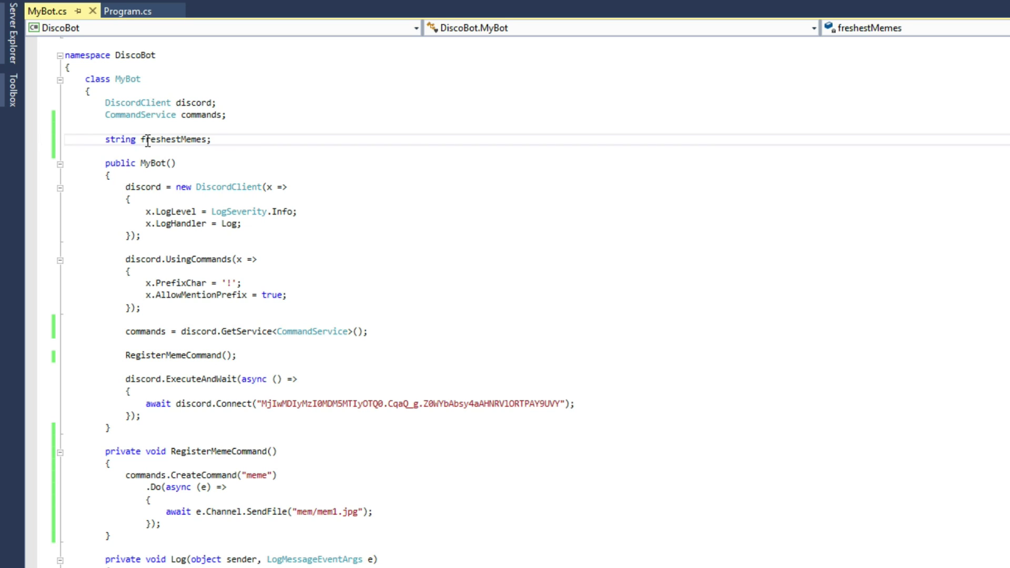
text([])
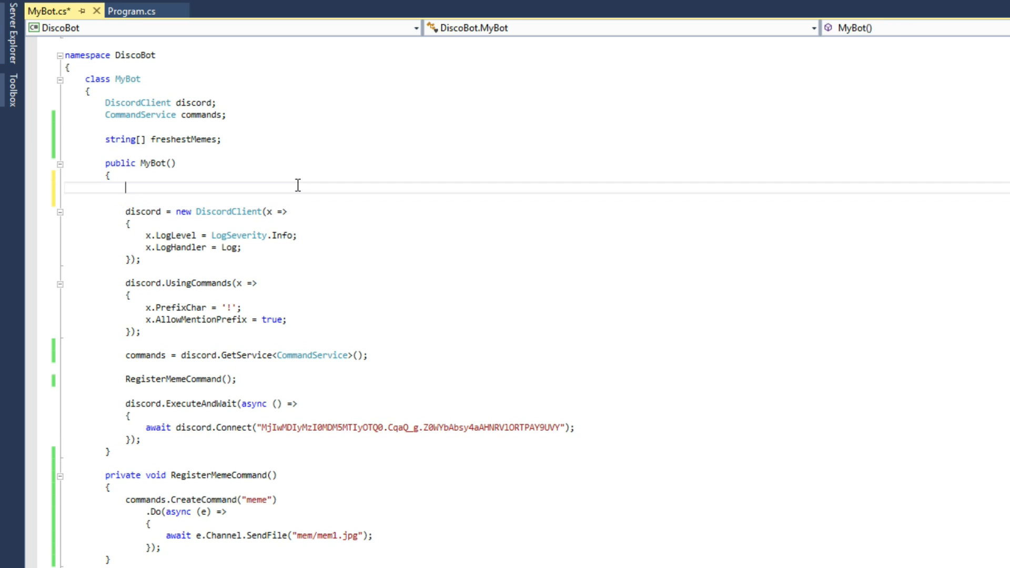
Step: Assign freshestMemes a new string[] of "mem/mem1.jpg", "mem/mem2.jpg", "mem/mem3.jpg" in the constructor
text(freshestMemes)
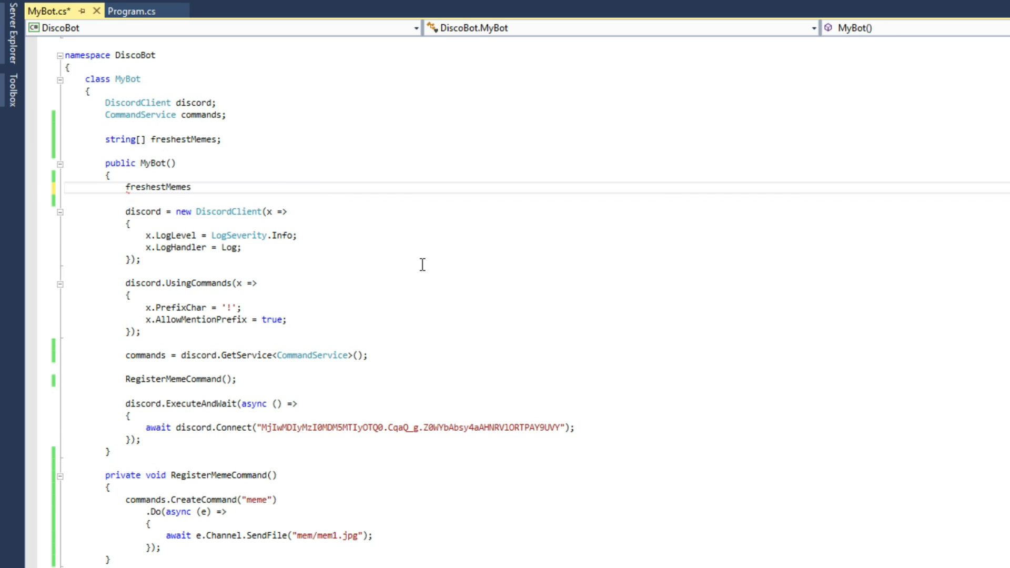
text(= new string[)
text({)
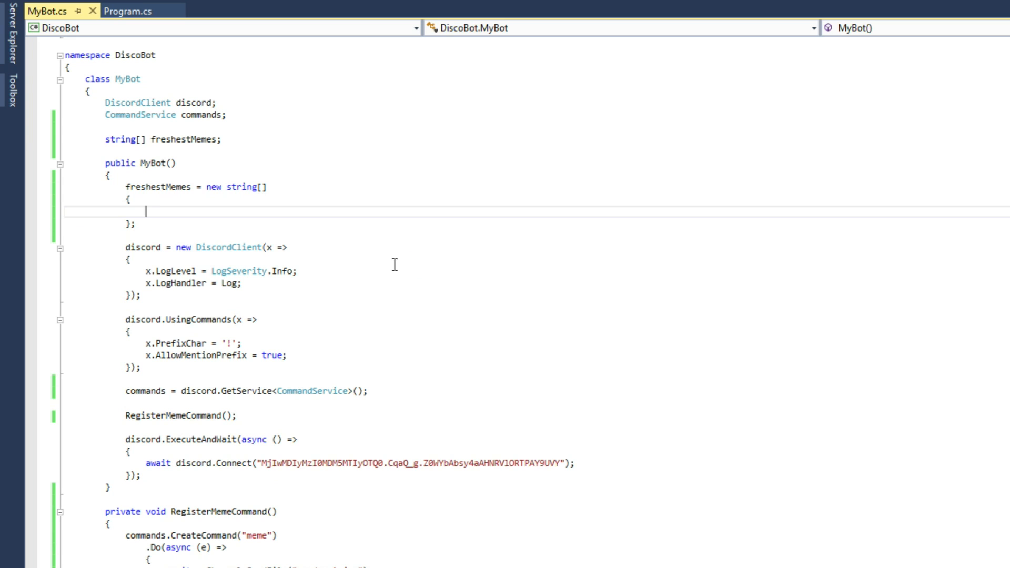
text("")
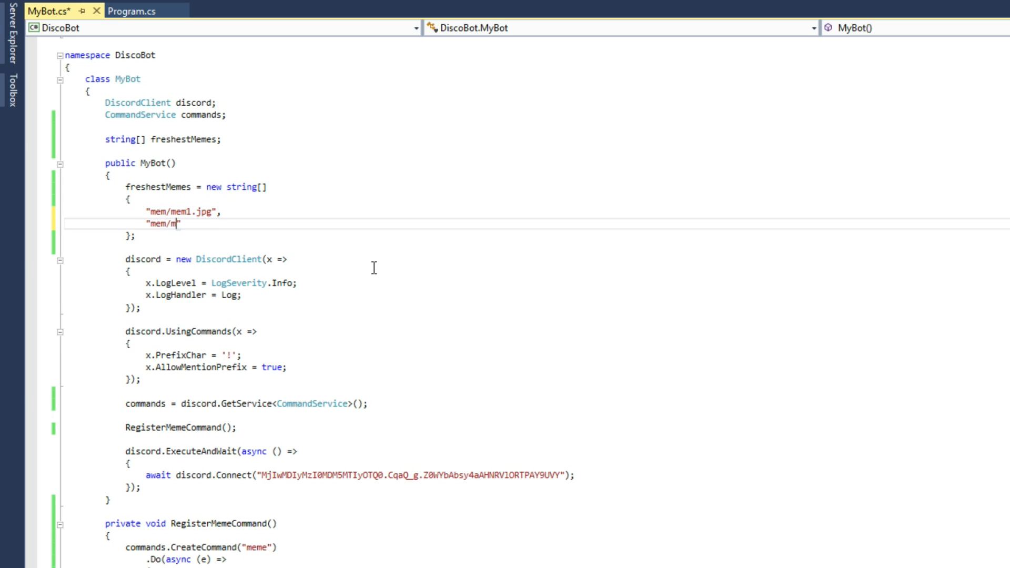
text(em2.jpg",)
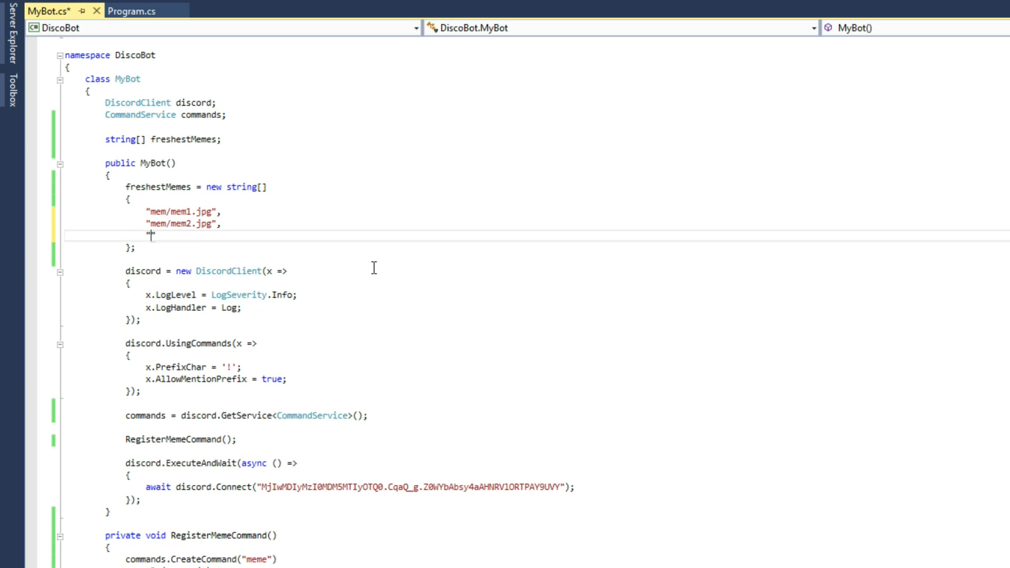
text(mem/mem3.jpg)
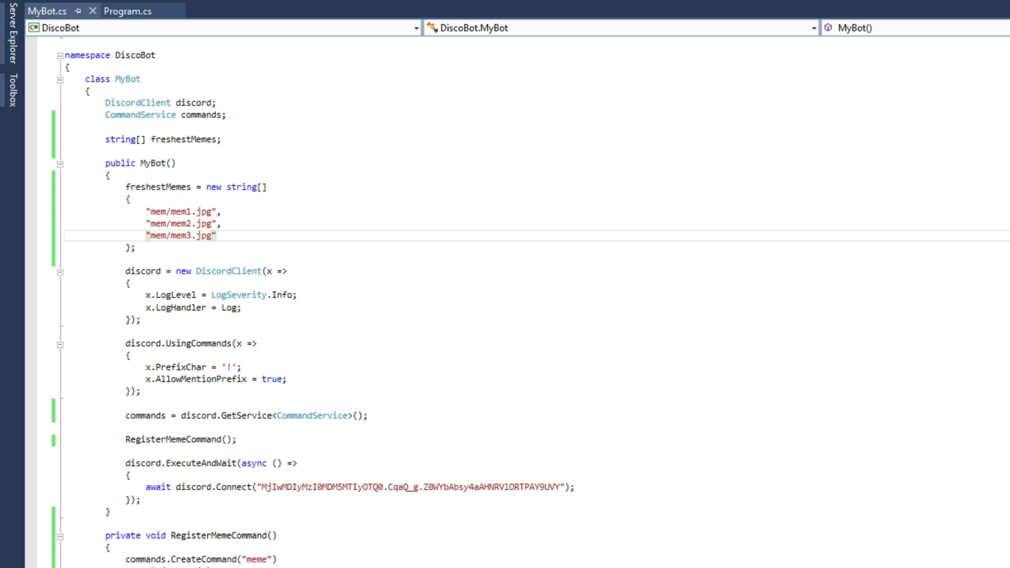
click(218, 235)
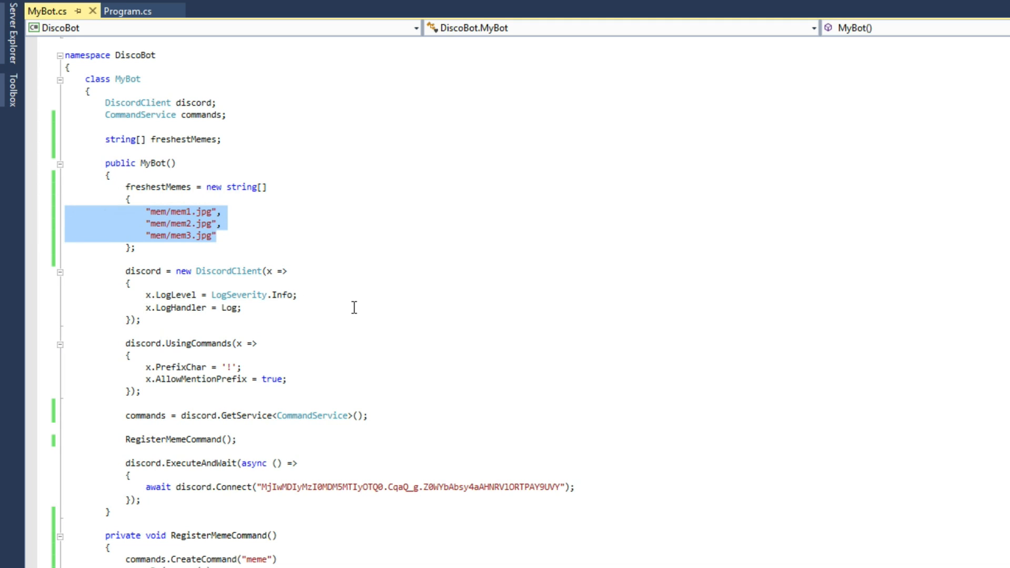
Step: Declare string memeToPost = "mem/mem1.jpg" above SendFile and pass memeToPost to SendFile
scroll(down, 3)
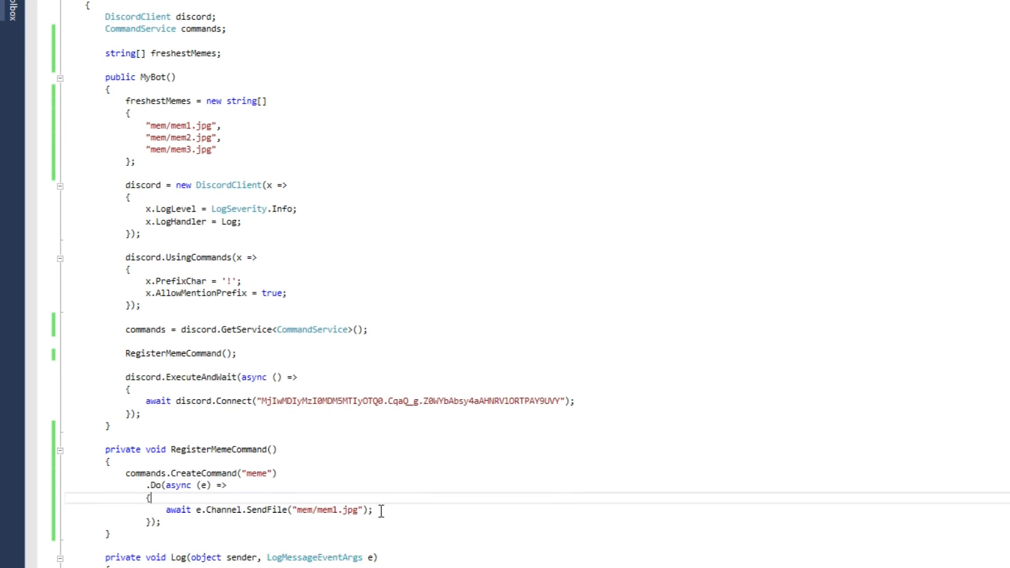
text(string memeToPost)
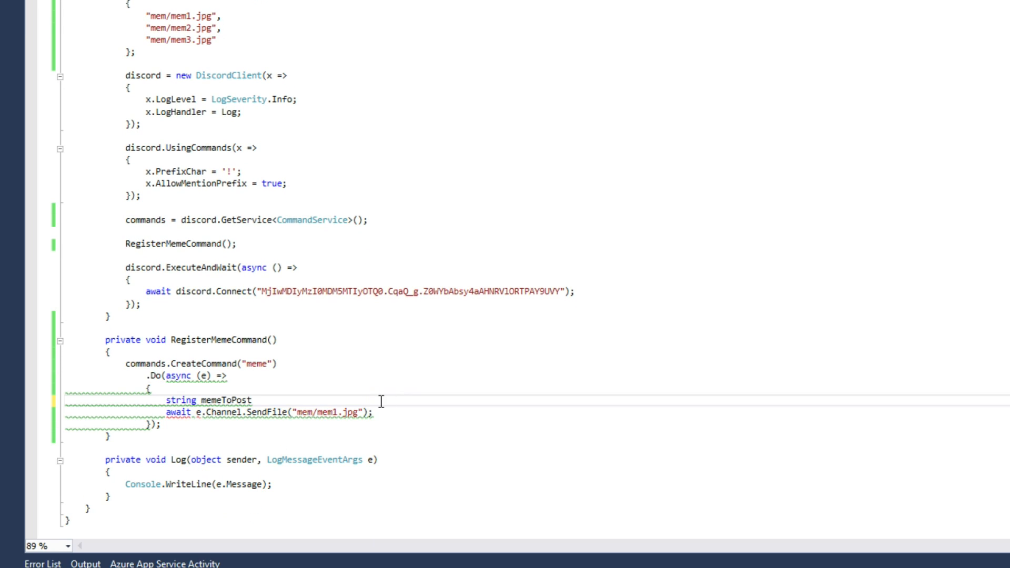
text(=)
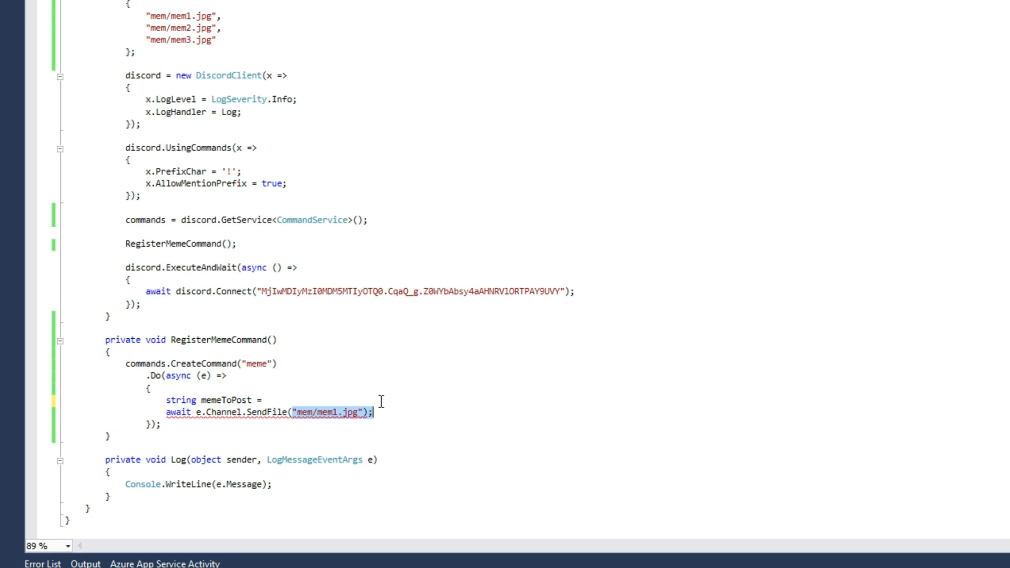
text(mem)
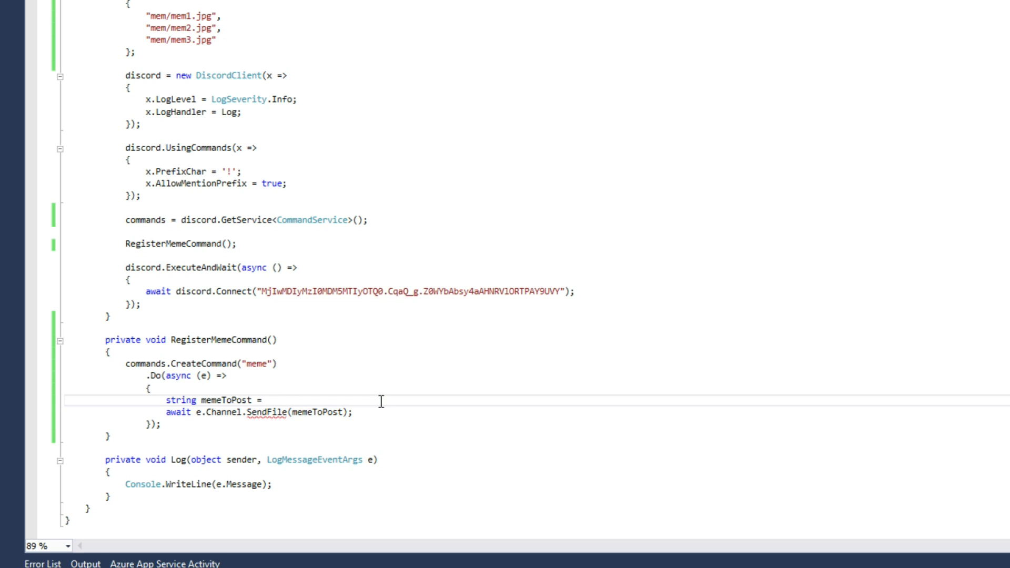
click(267, 399)
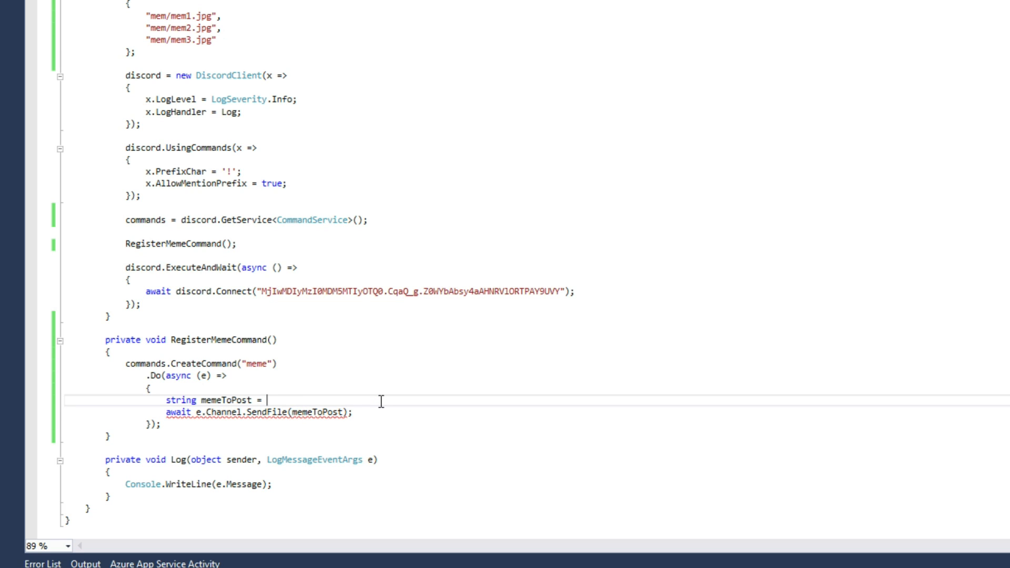
text("mem/")
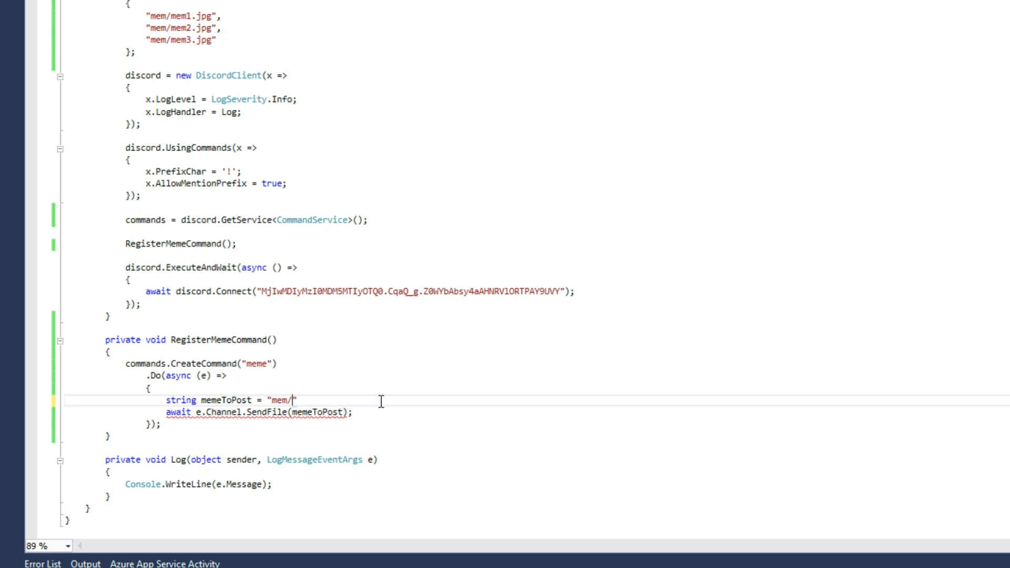
text(mem1.jpg)
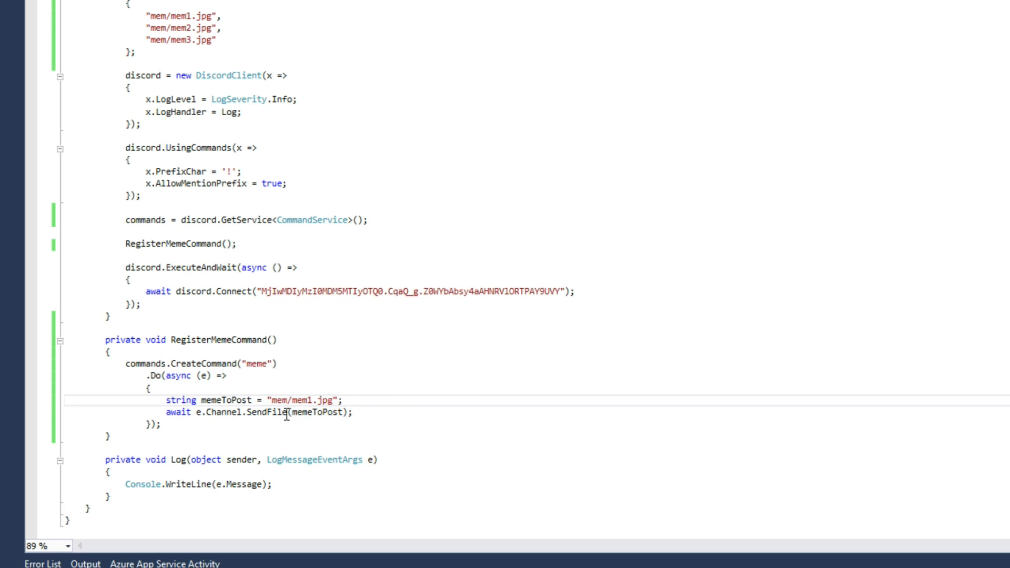
double_click(224, 399)
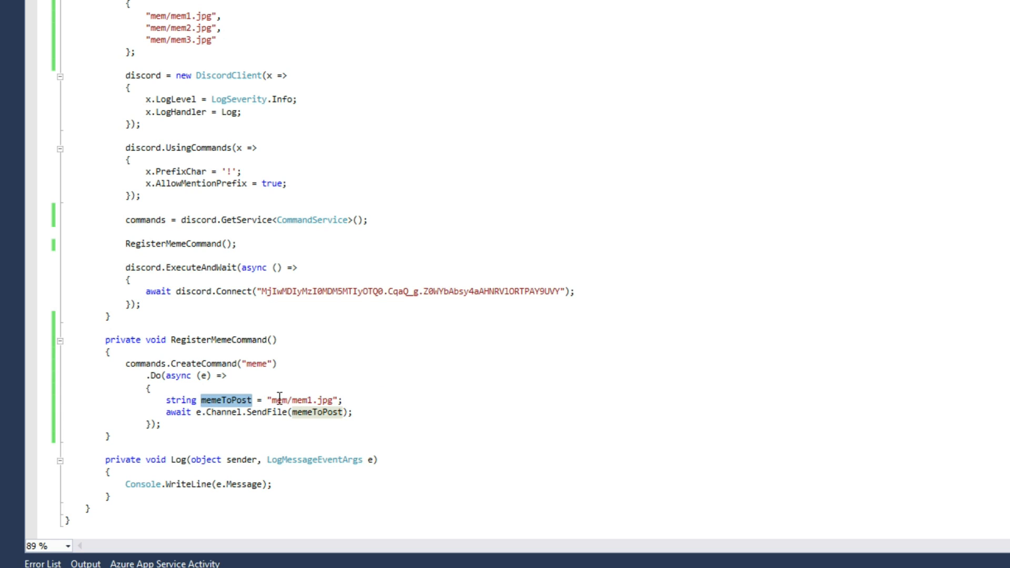
double_click(303, 400)
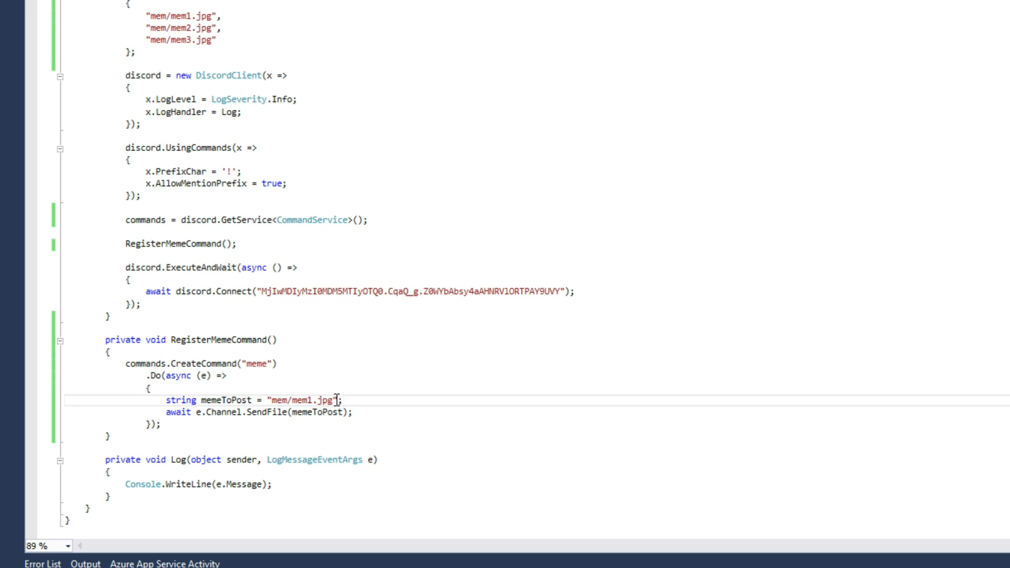
Step: Replace the mem1.jpg literal with freshestMemes and a bracketed index as memeToPost's value
key(Delete)
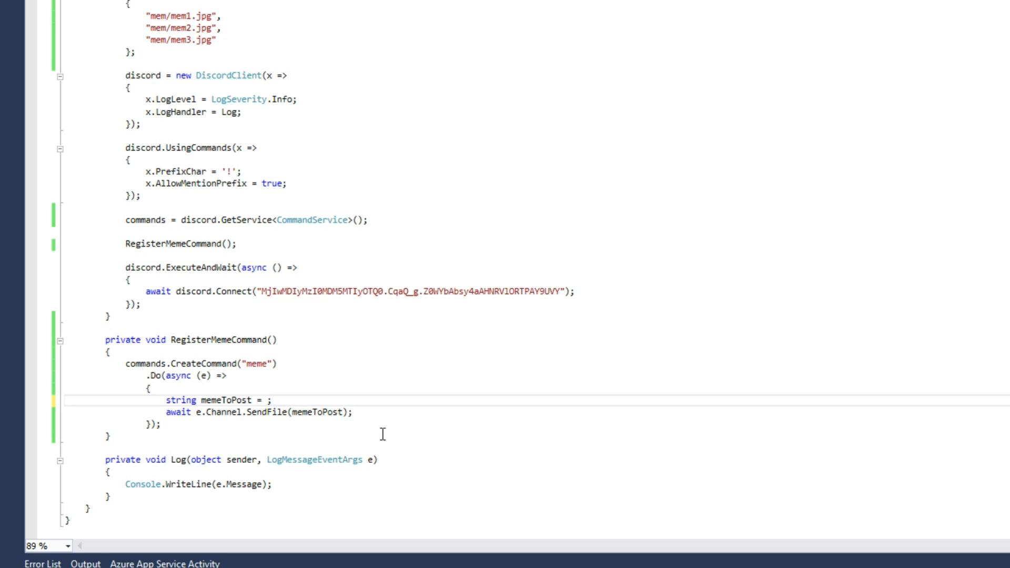
click(268, 400)
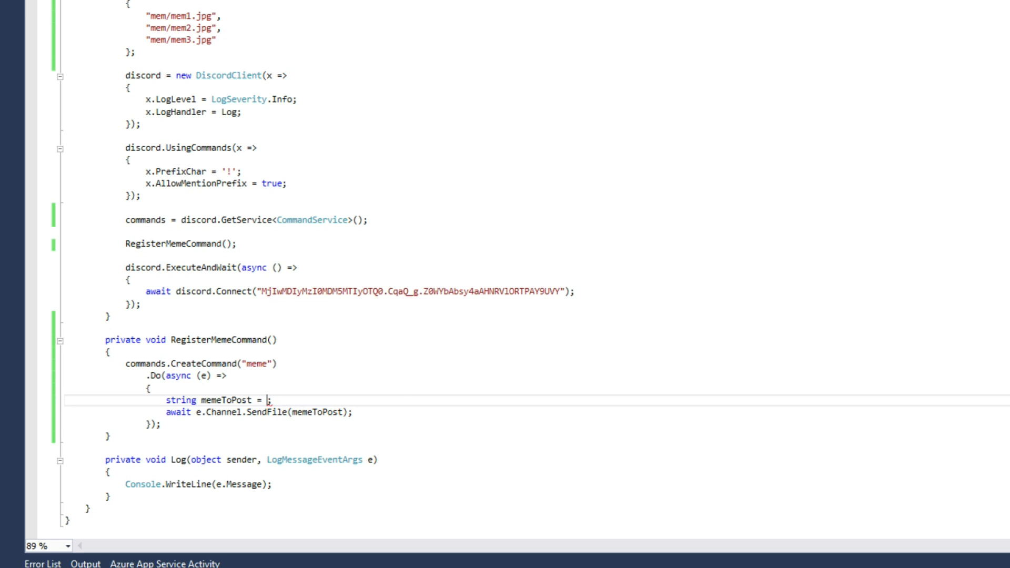
text(freshestMemes)
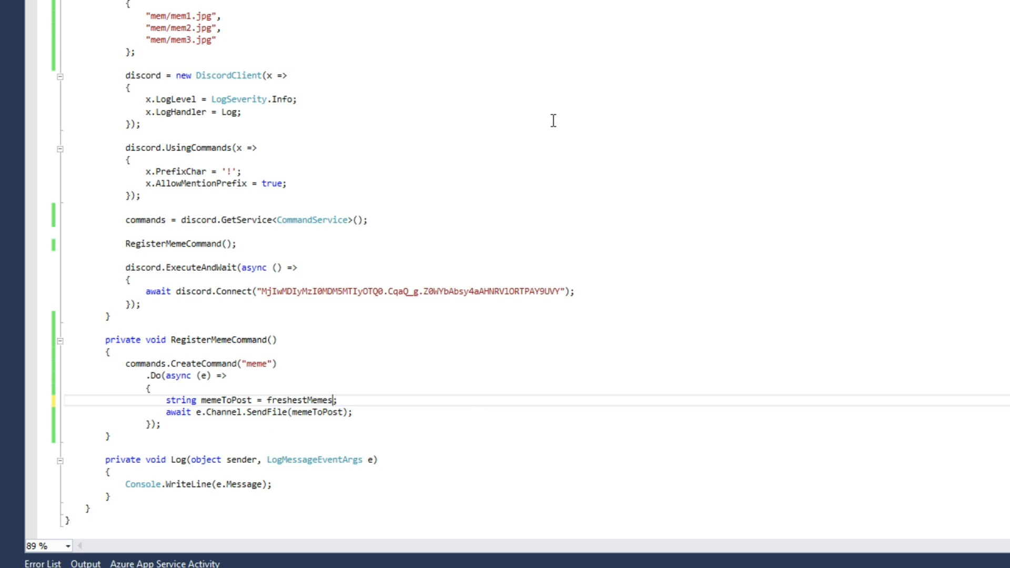
double_click(301, 399)
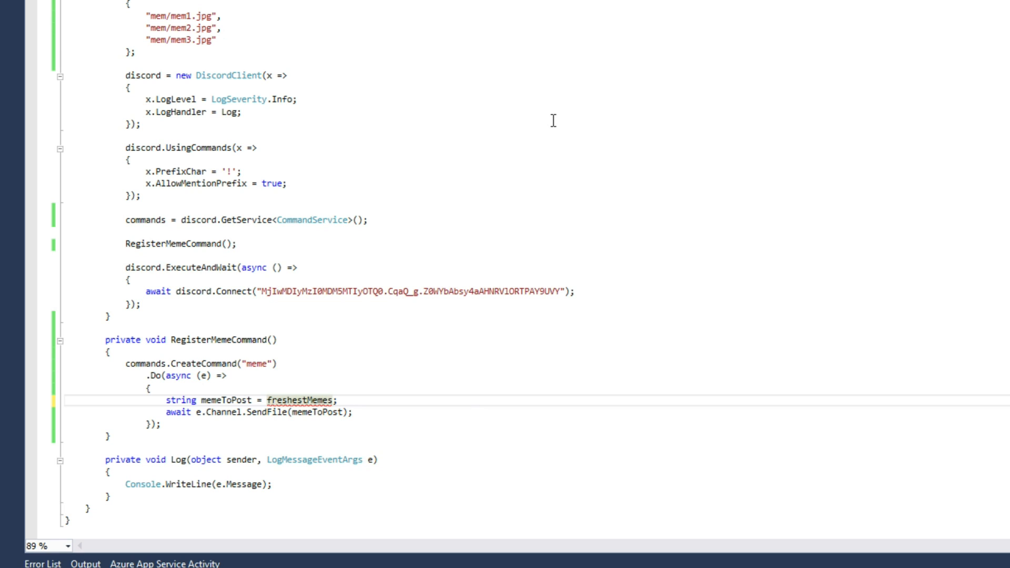
text([])
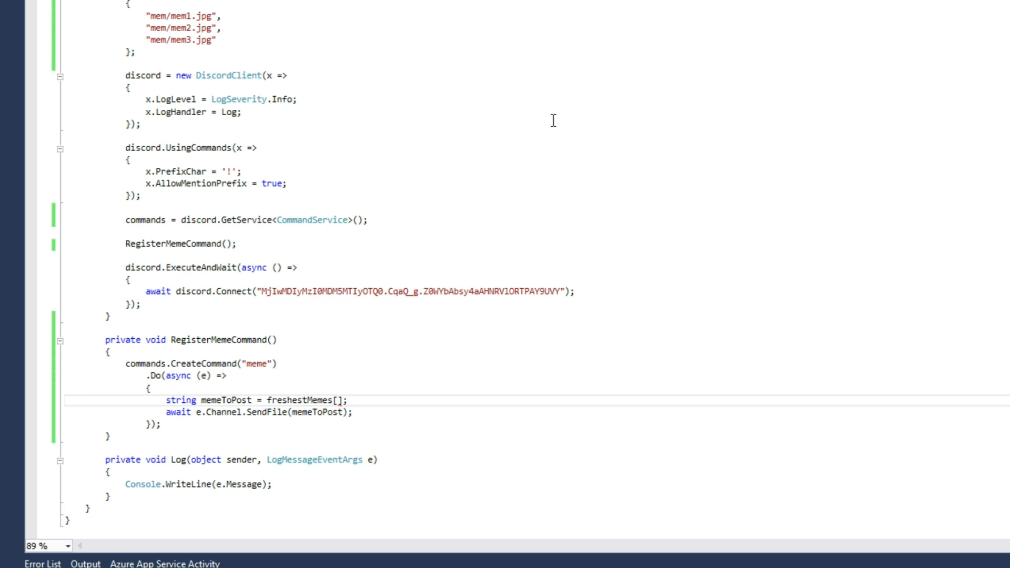
text(0)
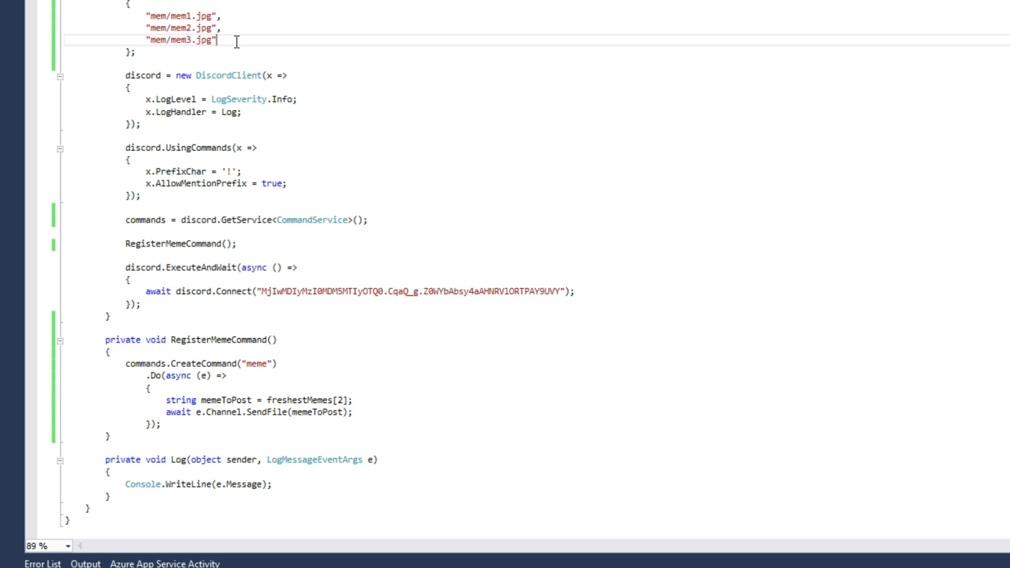
mouse_move(289, 18)
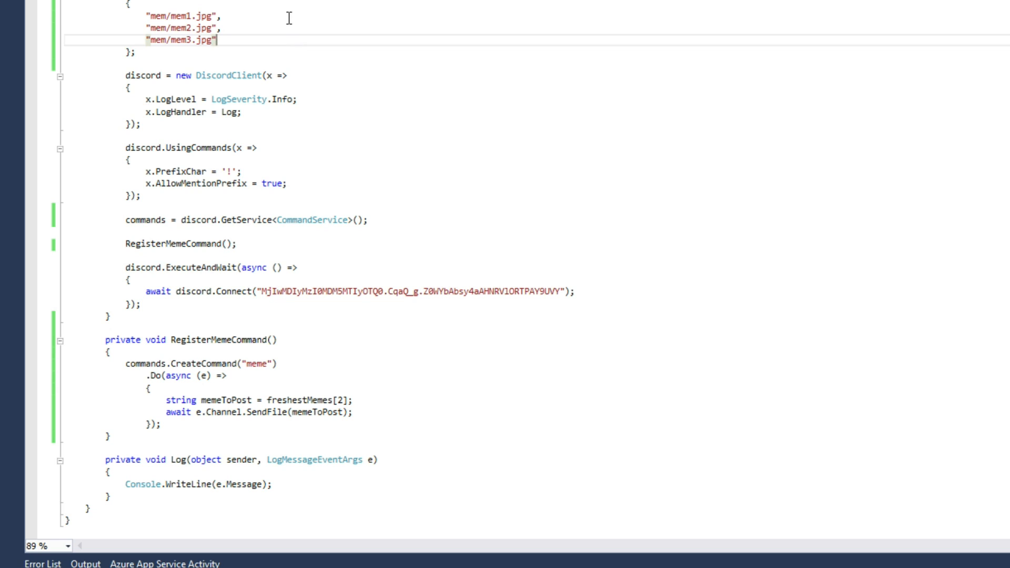
Step: Label the three freshestMemes image paths with // 0, // 1 and // 2 comments
text(, //)
click(201, 15)
text( // 0)
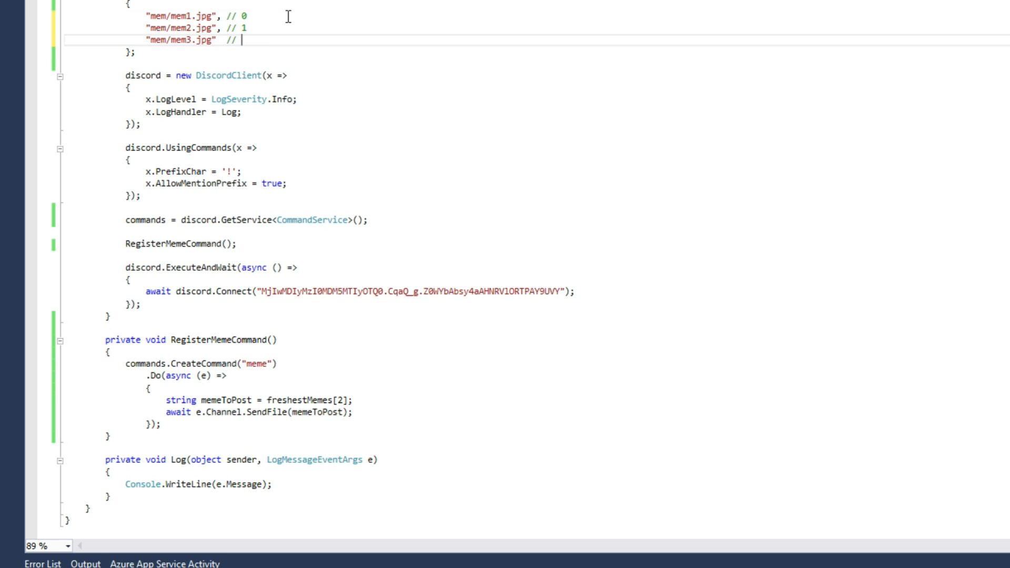
text(2)
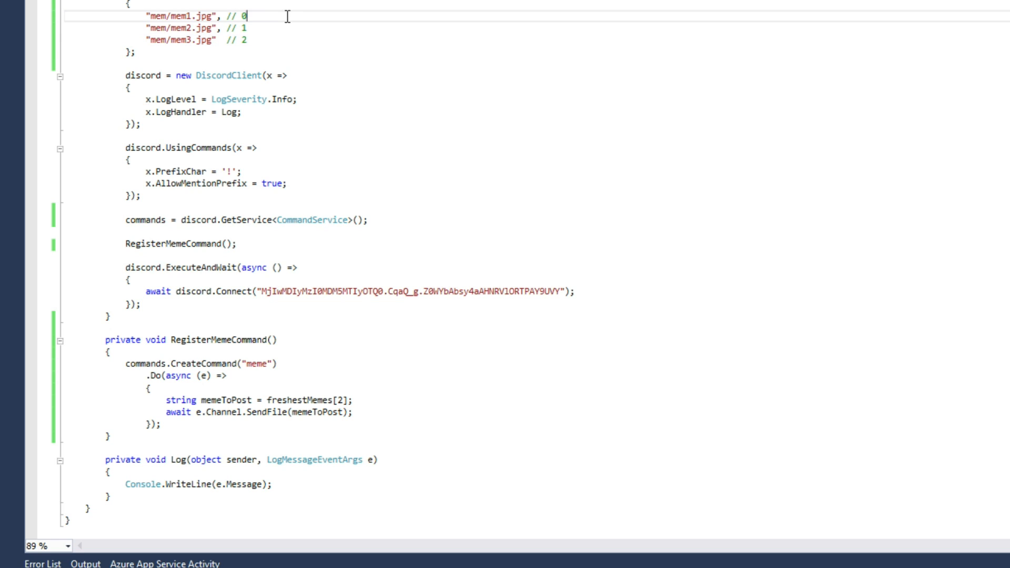
drag(247, 16, 248, 39)
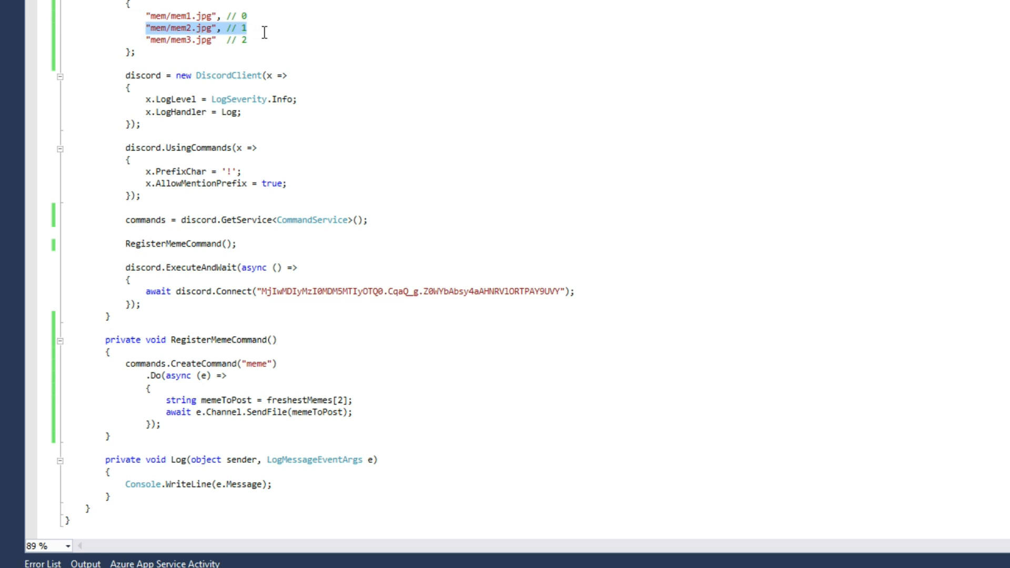
click(293, 41)
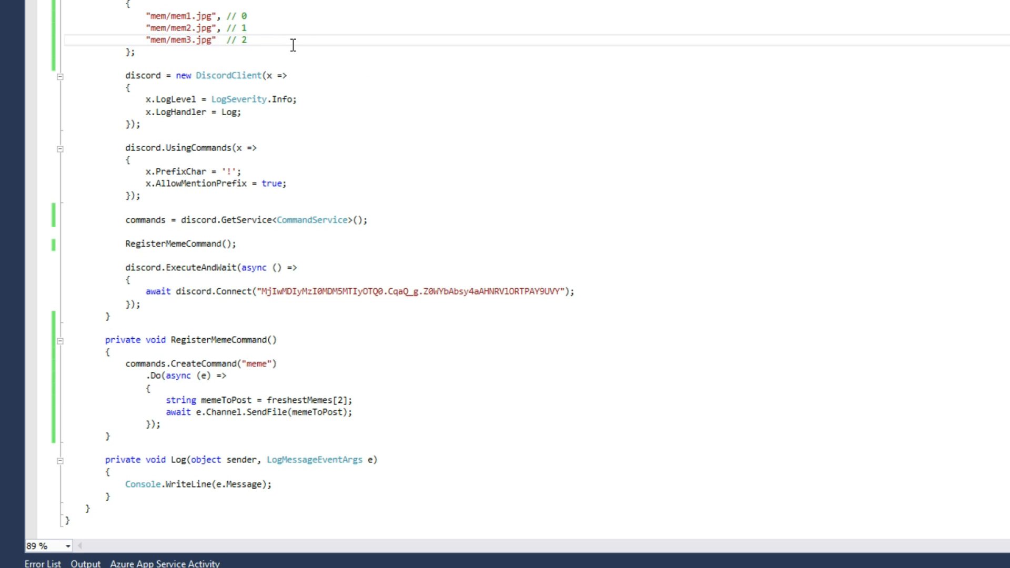
click(341, 400)
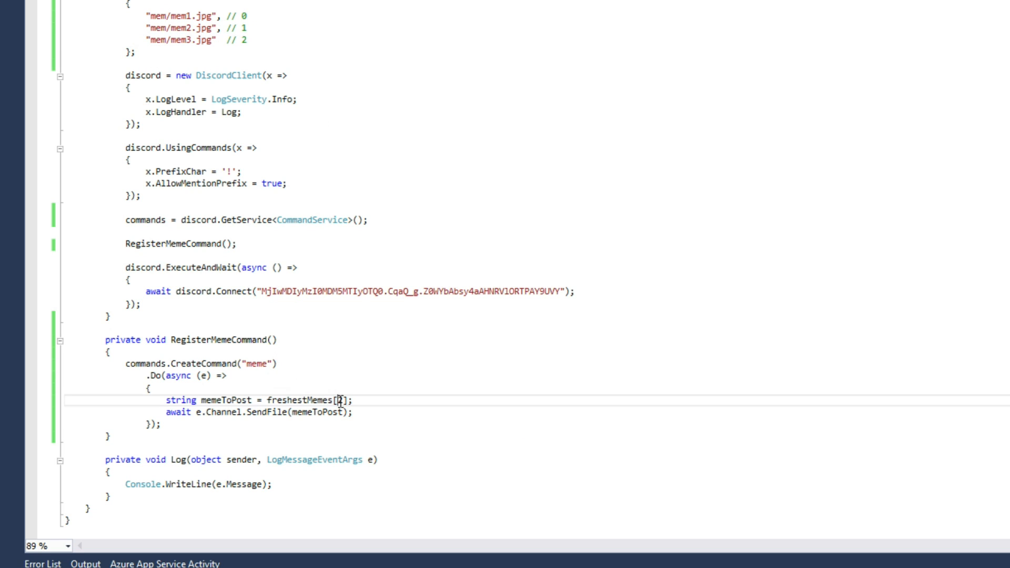
Step: Change memeToPost's index to freshestMemes[0], the mem1.jpg entry
text(2)
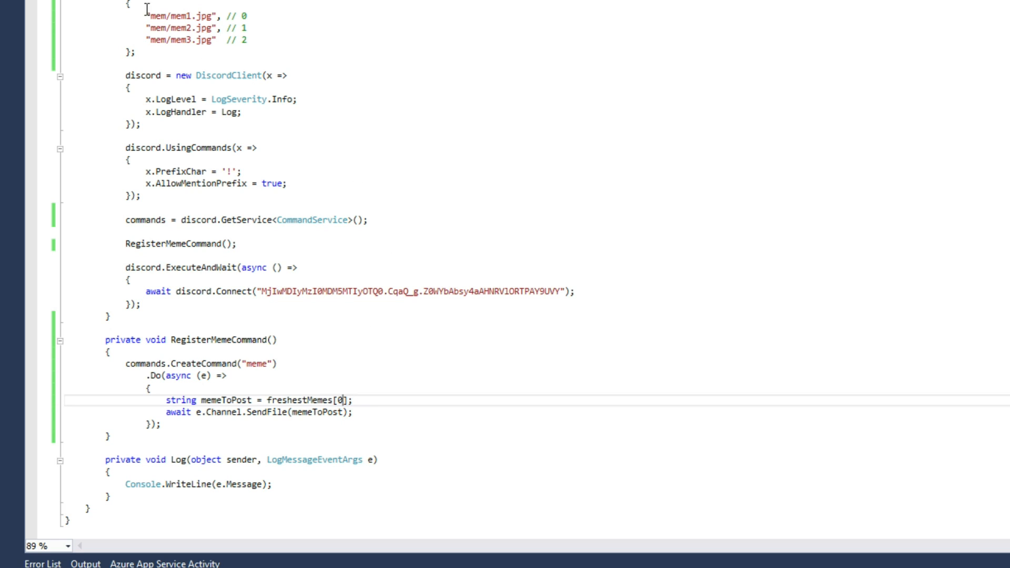
double_click(174, 15)
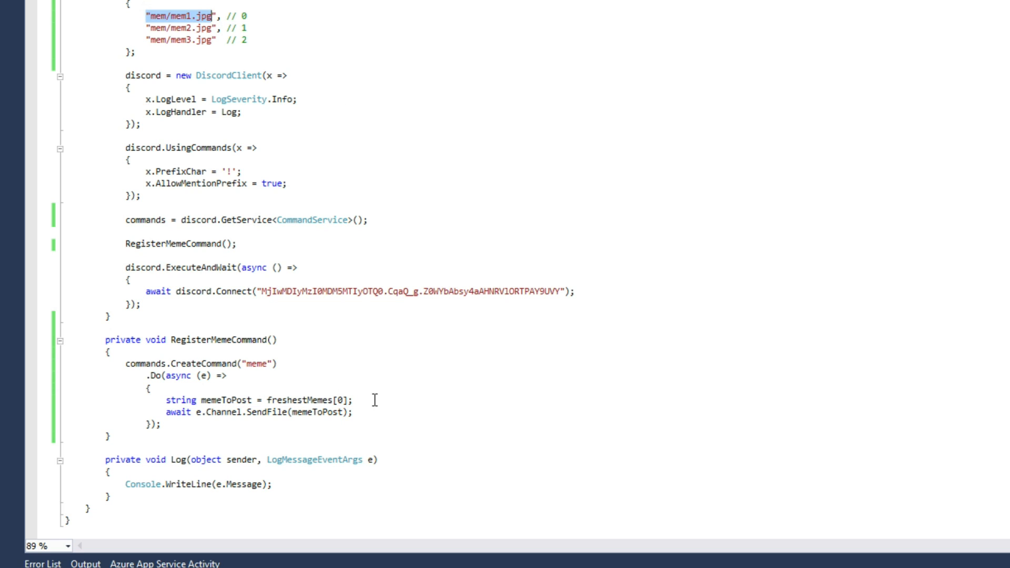
click(344, 400)
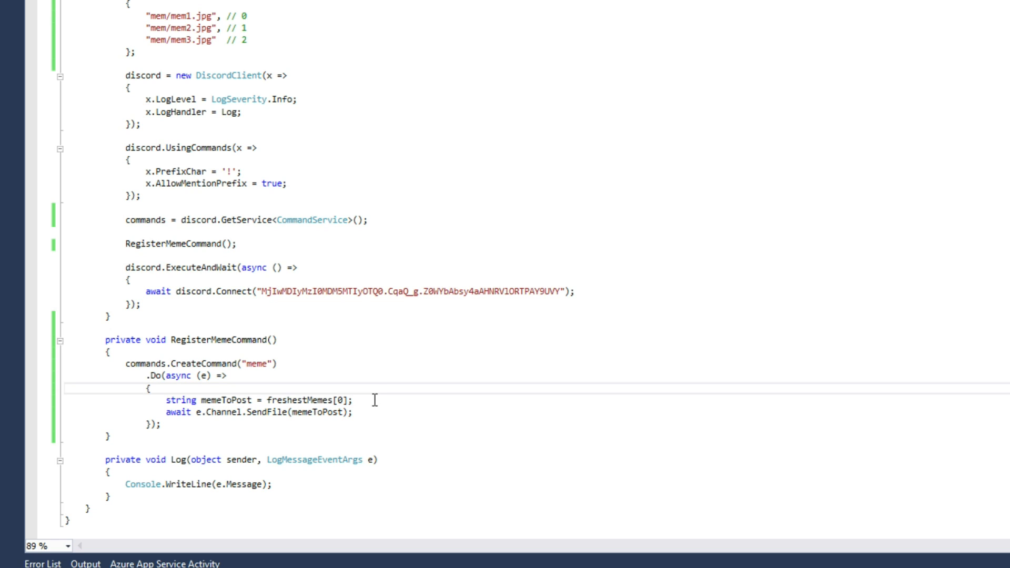
Step: Declare int randomMemeIndex = 0 and use it as the freshestMemes index
text(int)
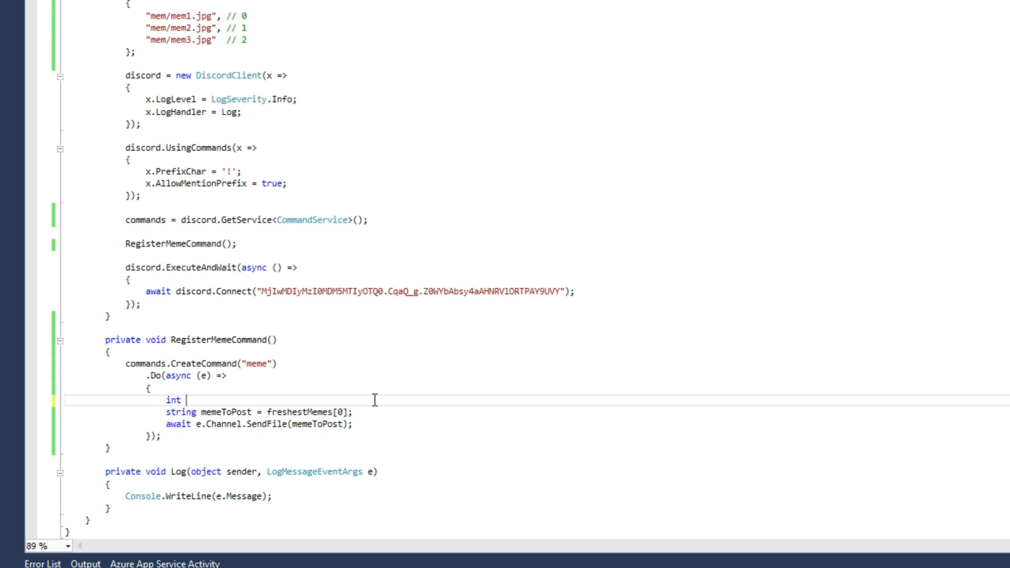
text(randomMemeIndex = 0;)
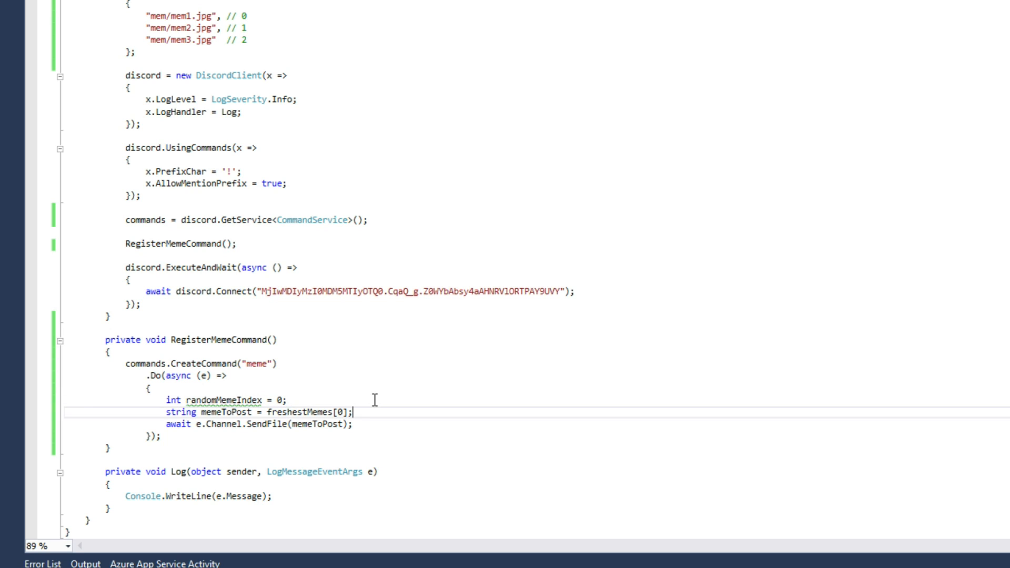
text(randomMemeIndex)
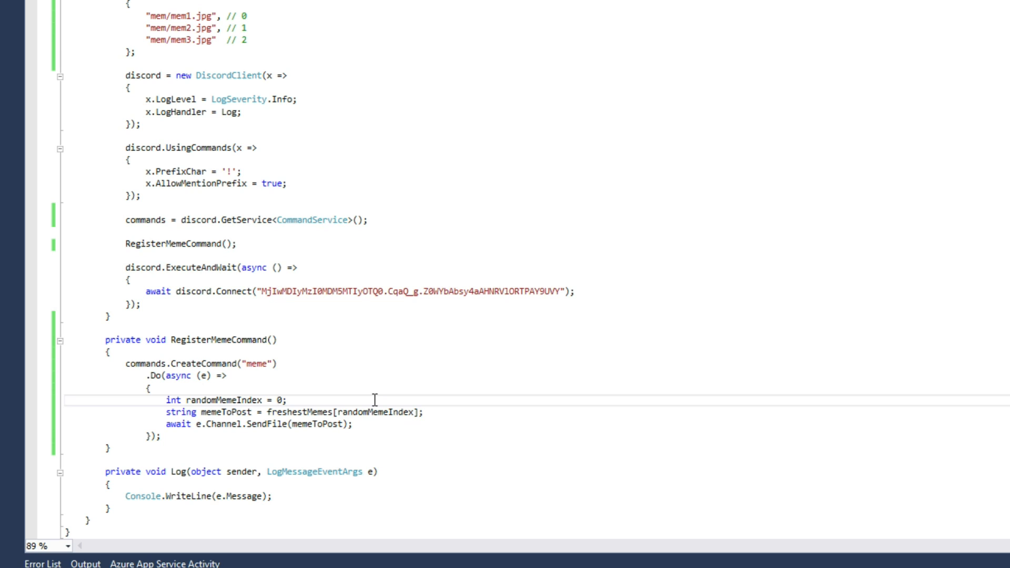
double_click(280, 400)
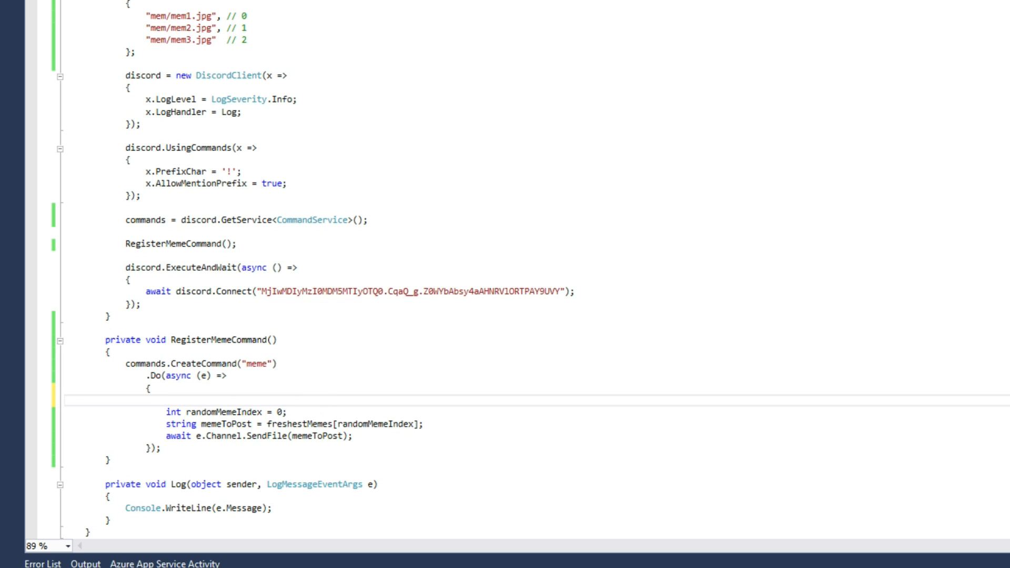
Step: Add a Random rand field to MyBot and initialise it with new Random() in the constructor
scroll(up, 3)
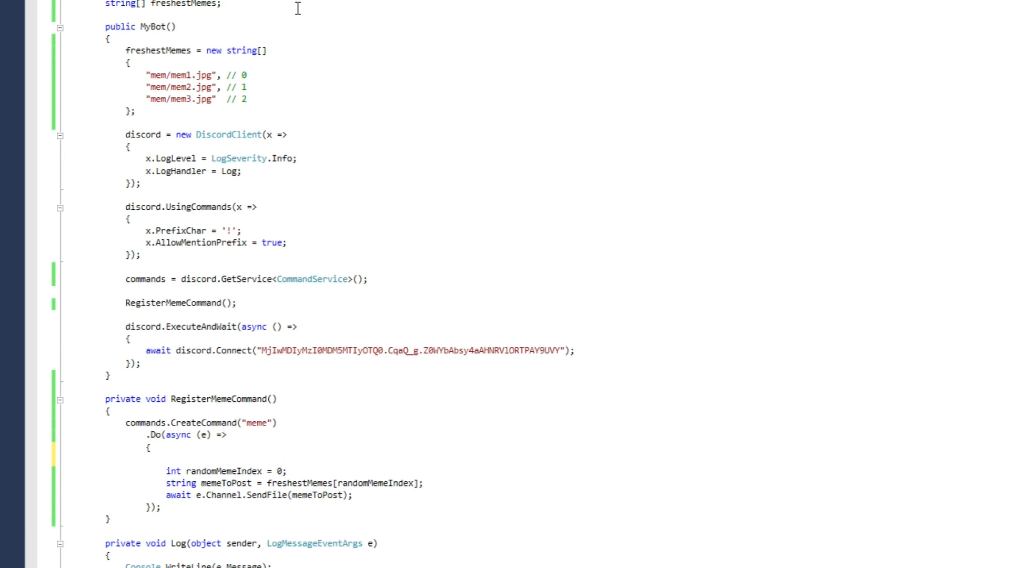
scroll(up, 3)
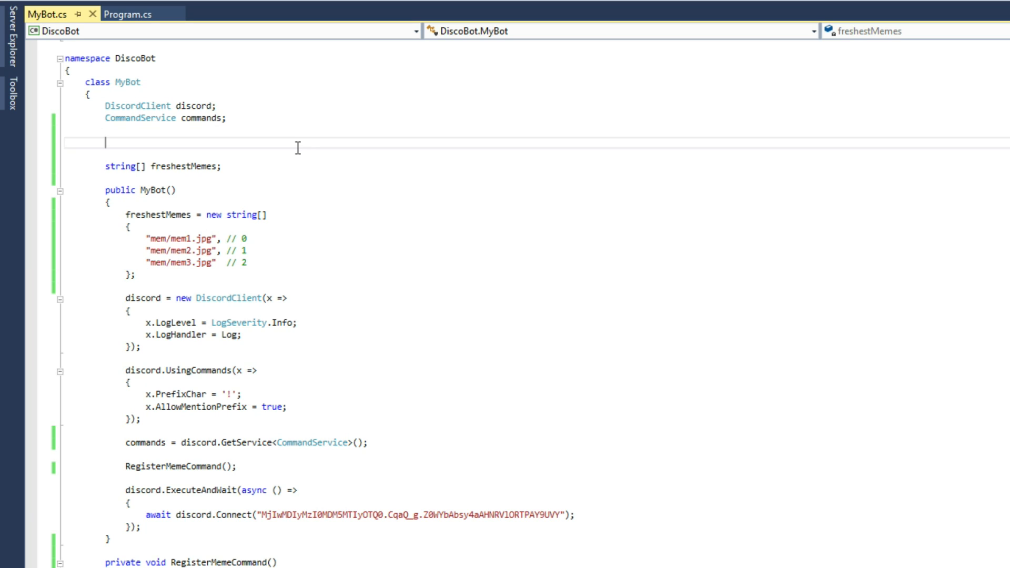
text(Random rand;)
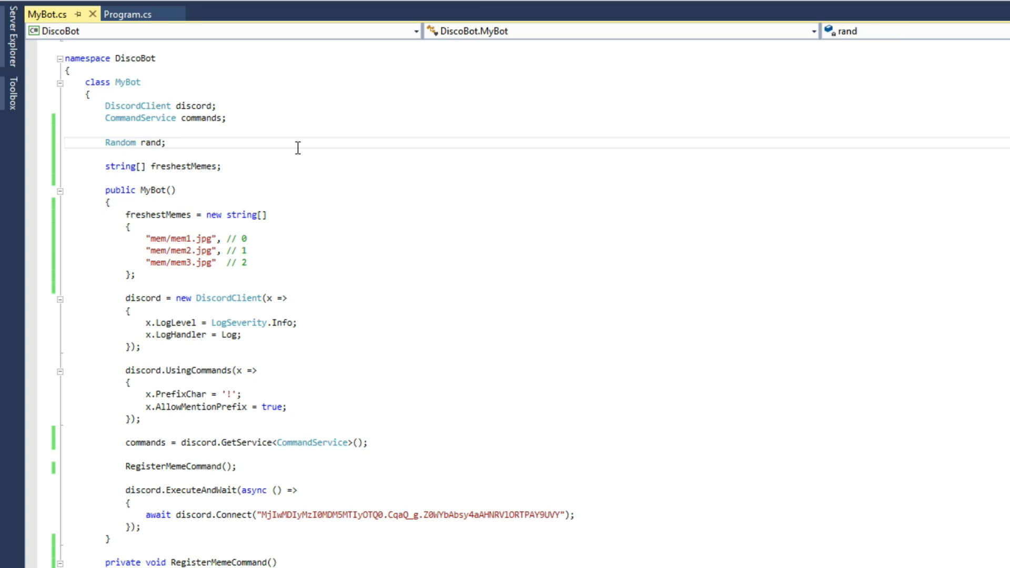
click(313, 206)
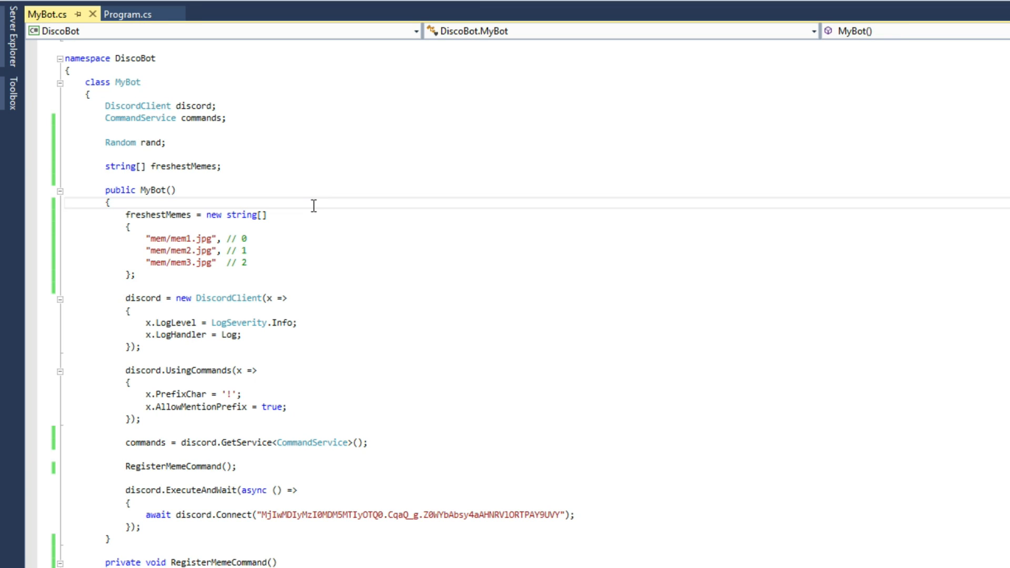
text(rand = new Random();)
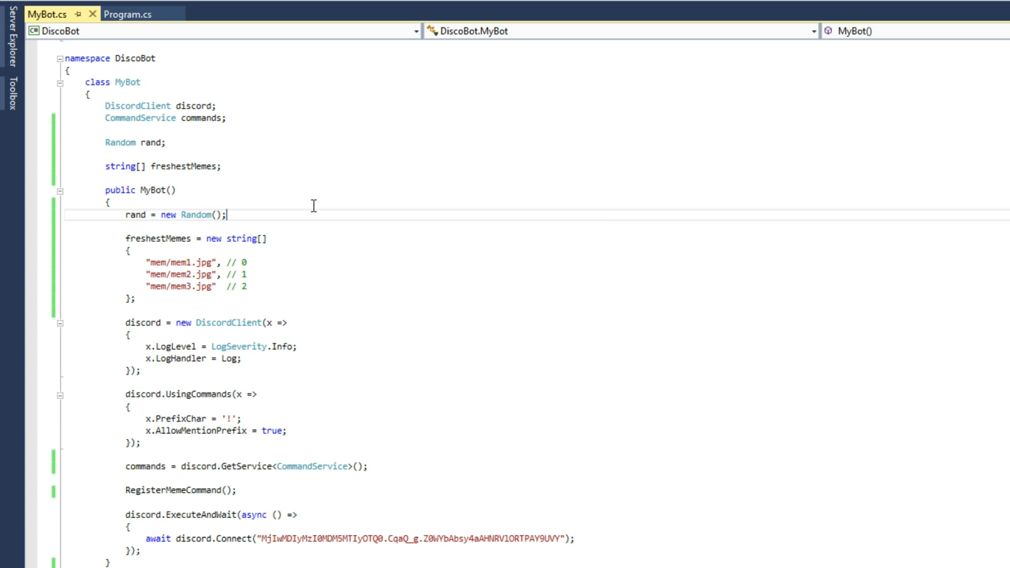
mouse_move(346, 264)
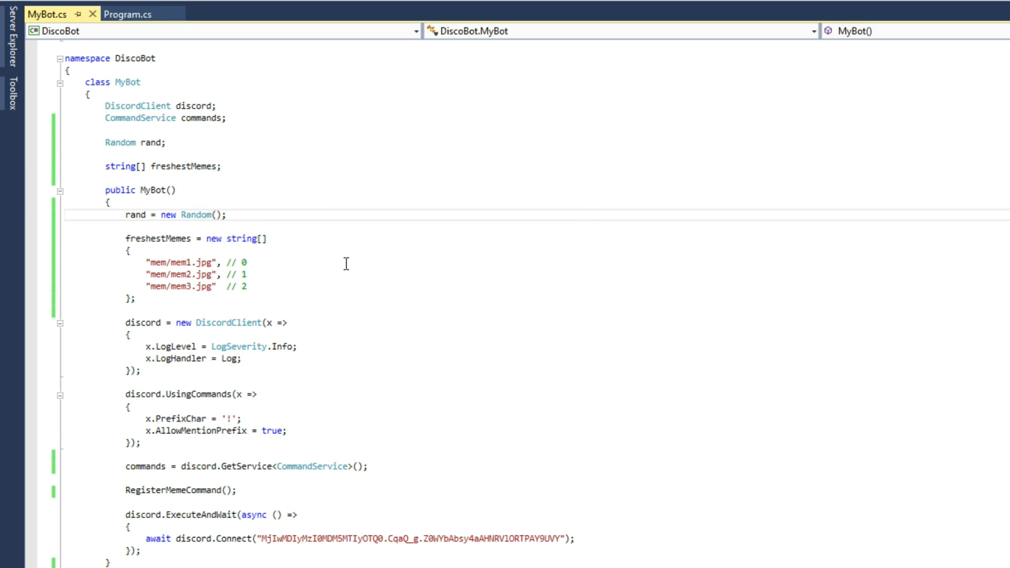
Step: Assign randomMemeIndex from rand.Next() instead of 0
scroll(down, 3)
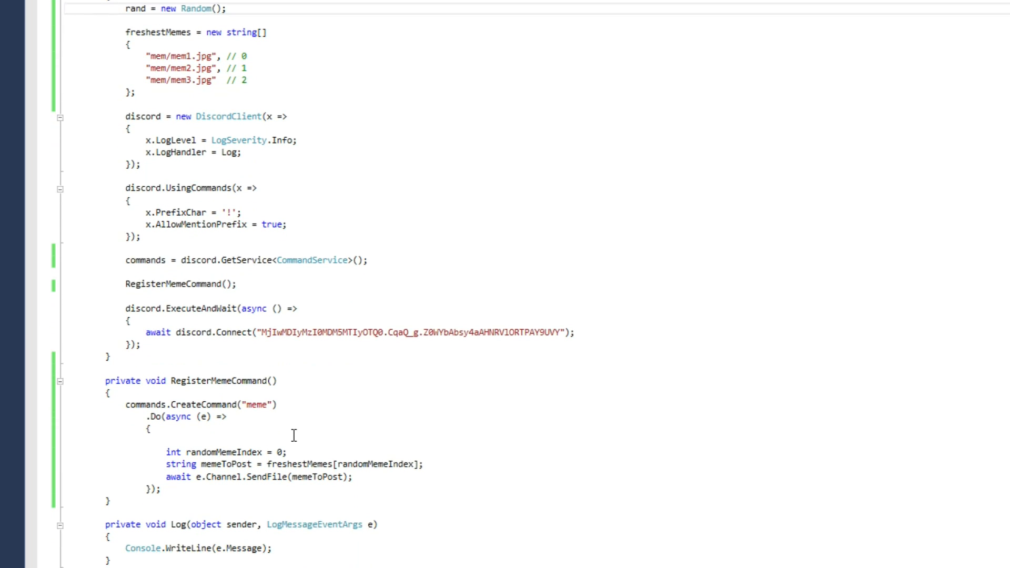
scroll(down, 3)
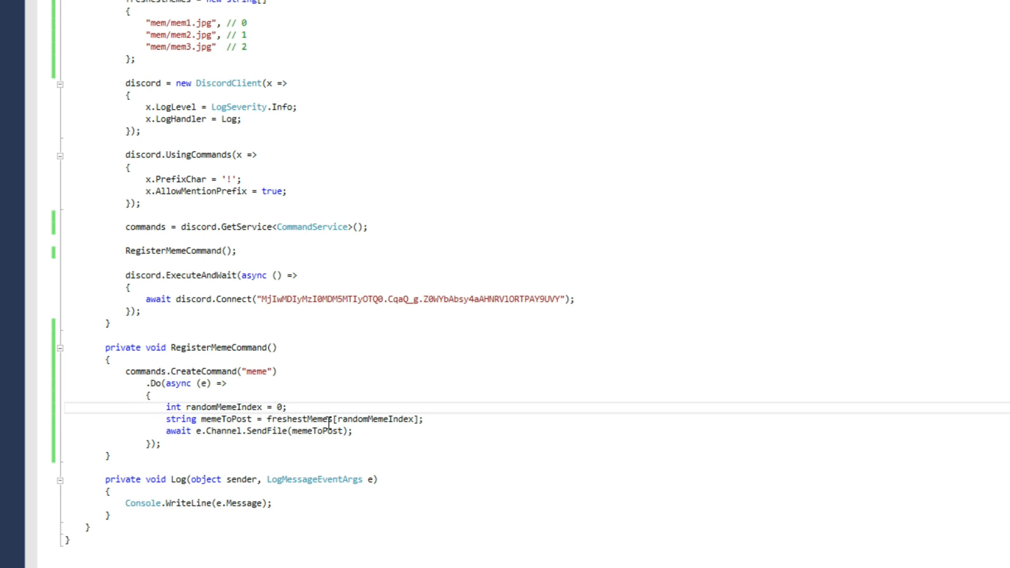
text(rand.Next)
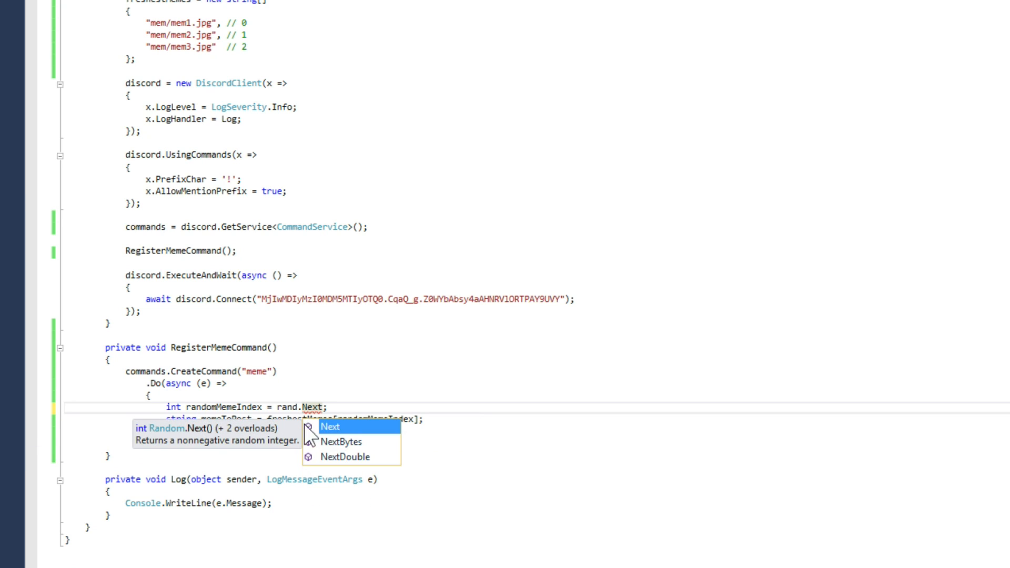
mouse_move(367, 442)
text(())
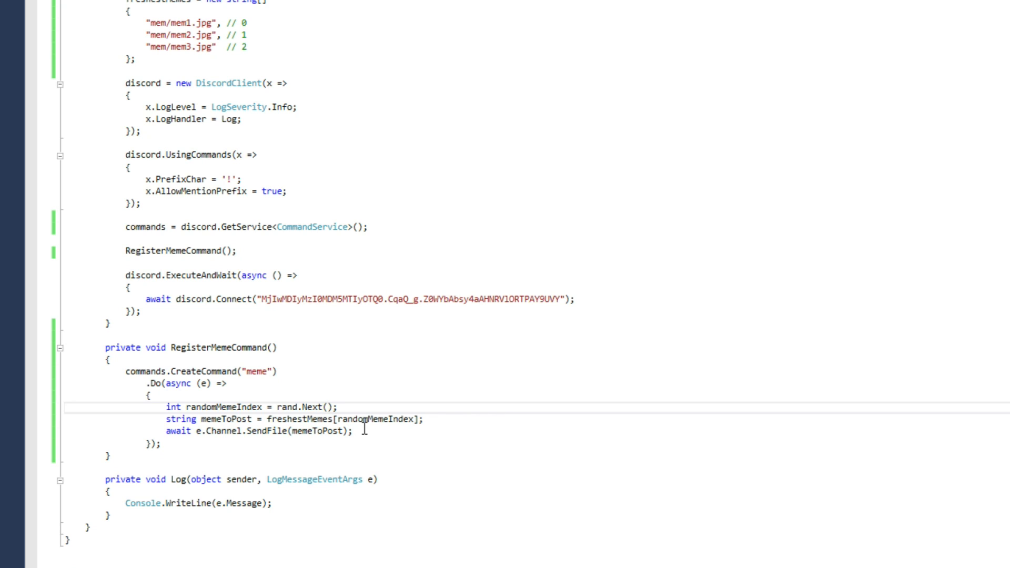
click(328, 407)
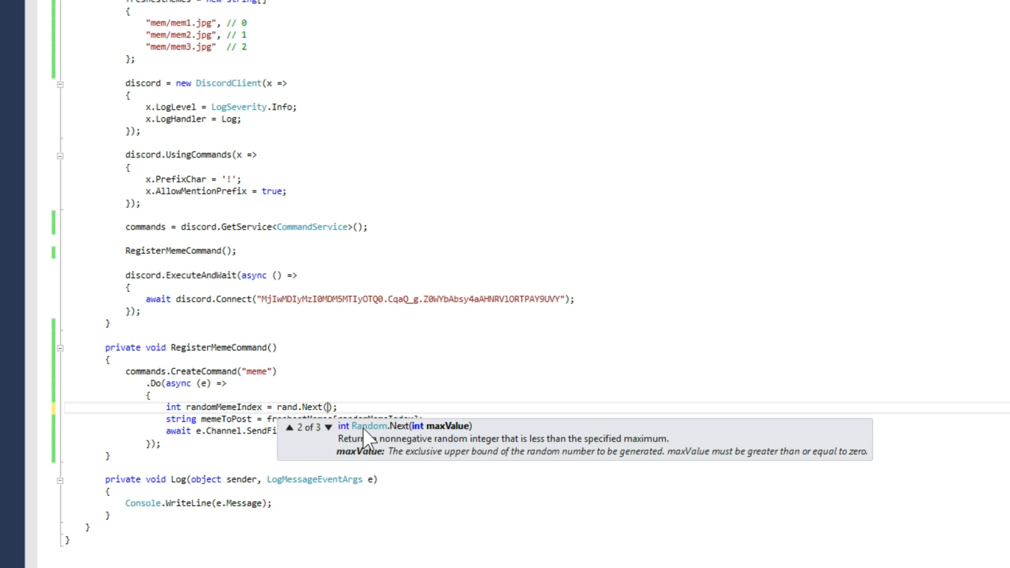
mouse_move(427, 441)
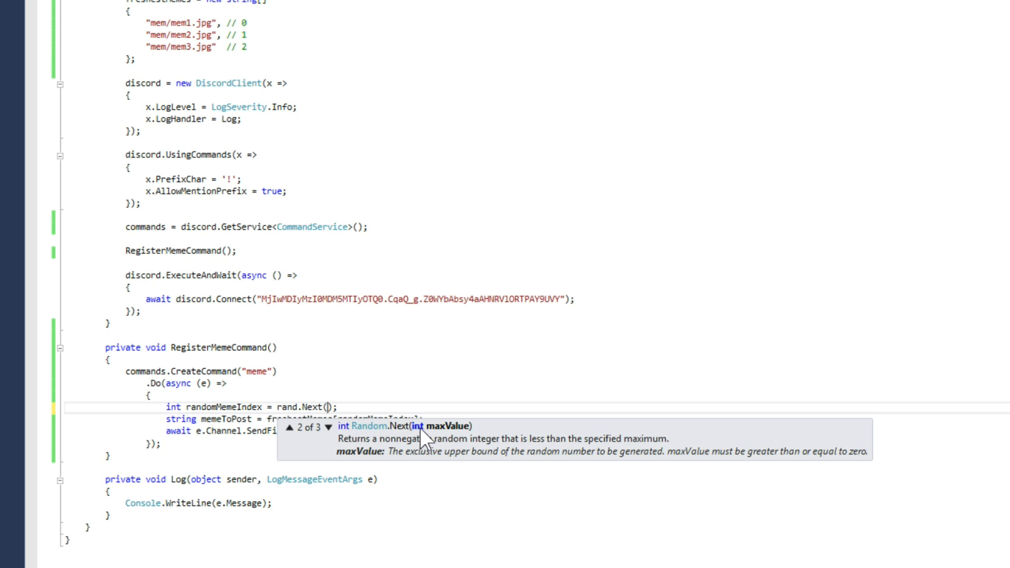
mouse_move(423, 367)
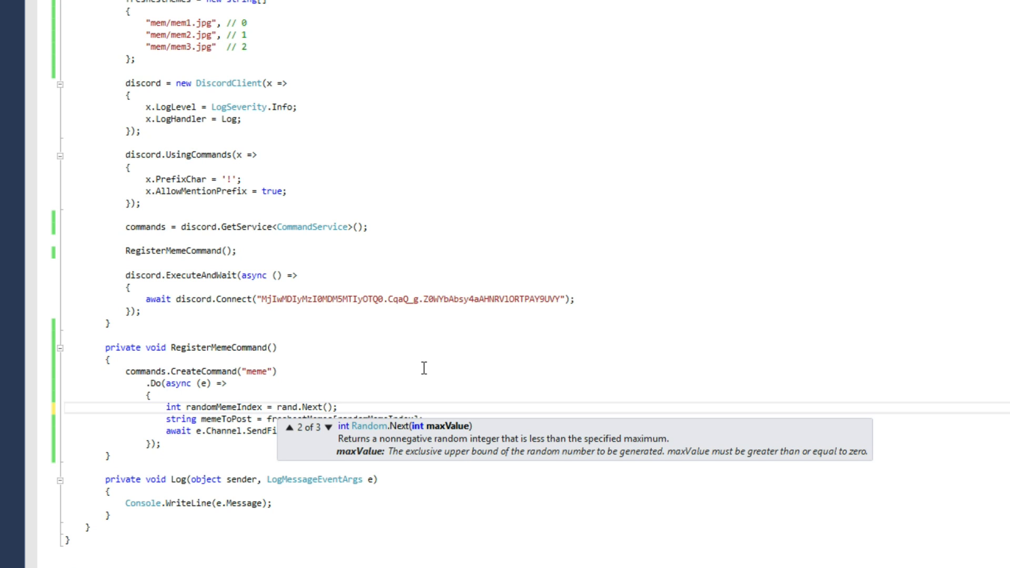
Step: Enter 3 as rand.Next's bound and restore the "mem/mem3.jpg", // 2 array entry
text(3)
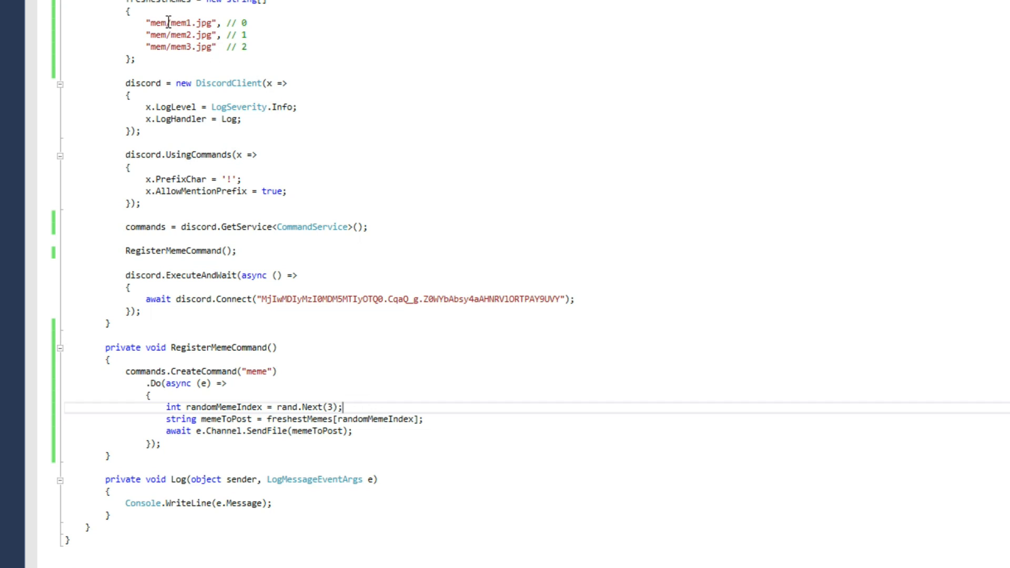
click(264, 47)
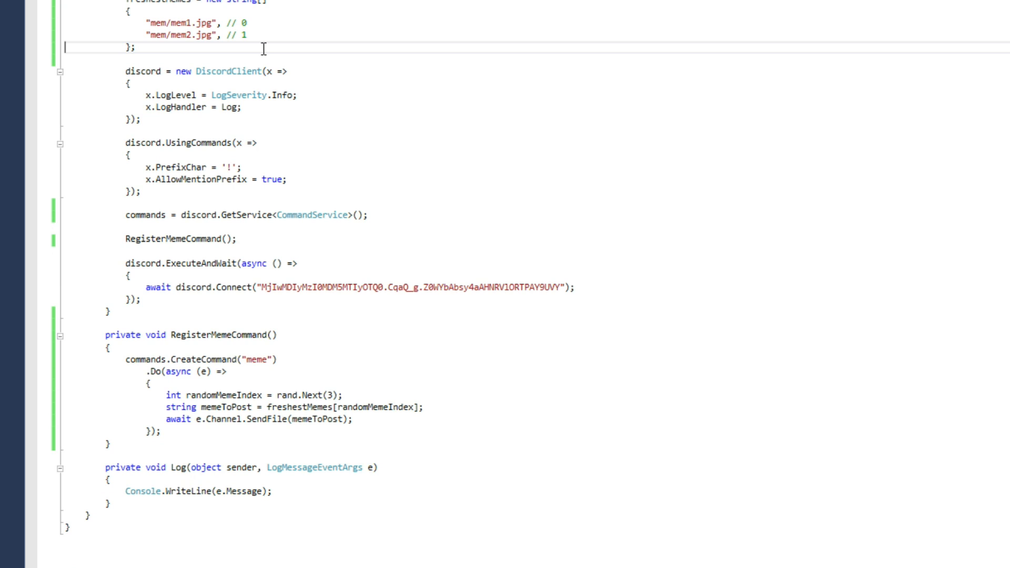
text("mem/mem3.jpg", // 2)
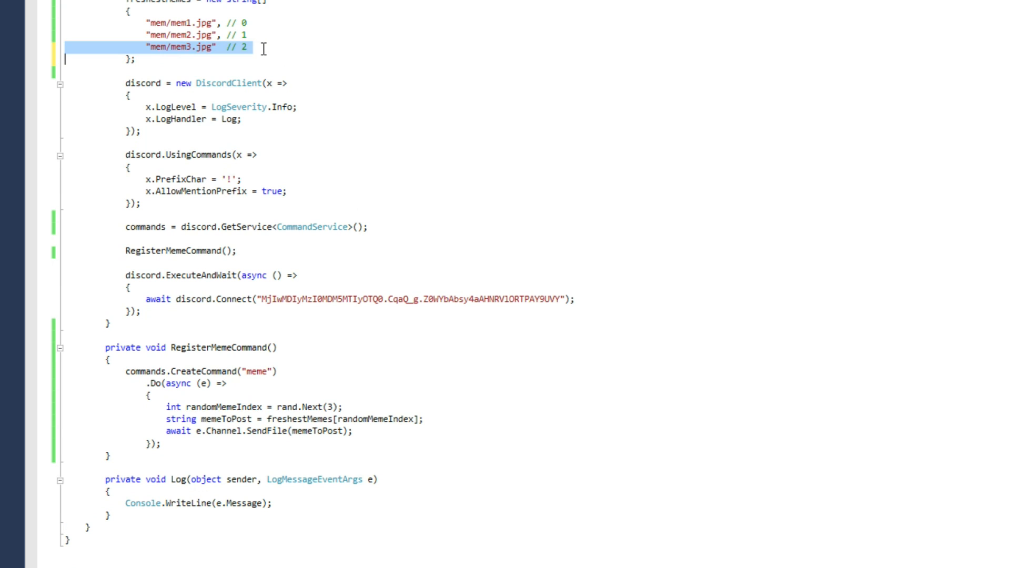
click(247, 48)
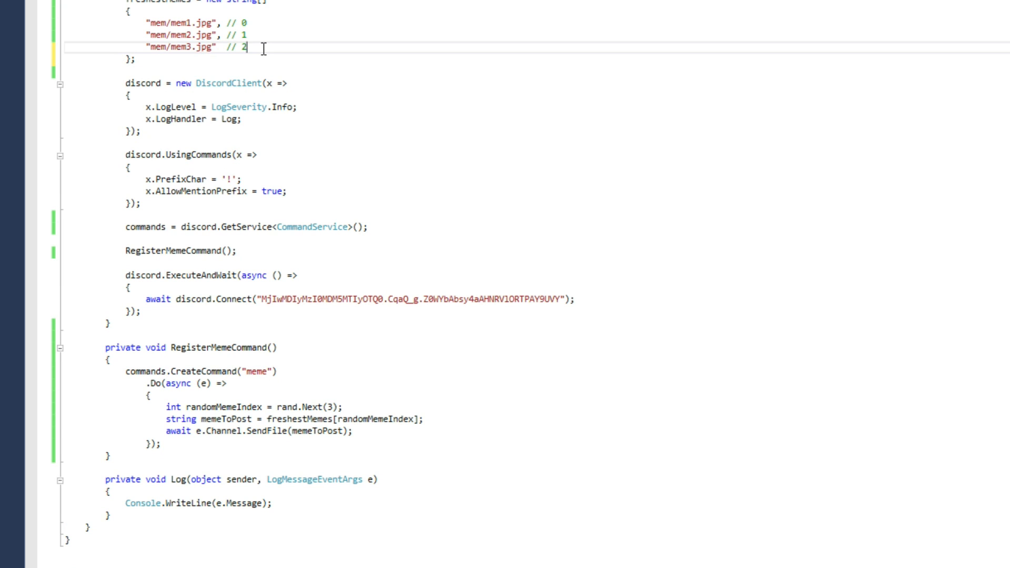
mouse_move(332, 406)
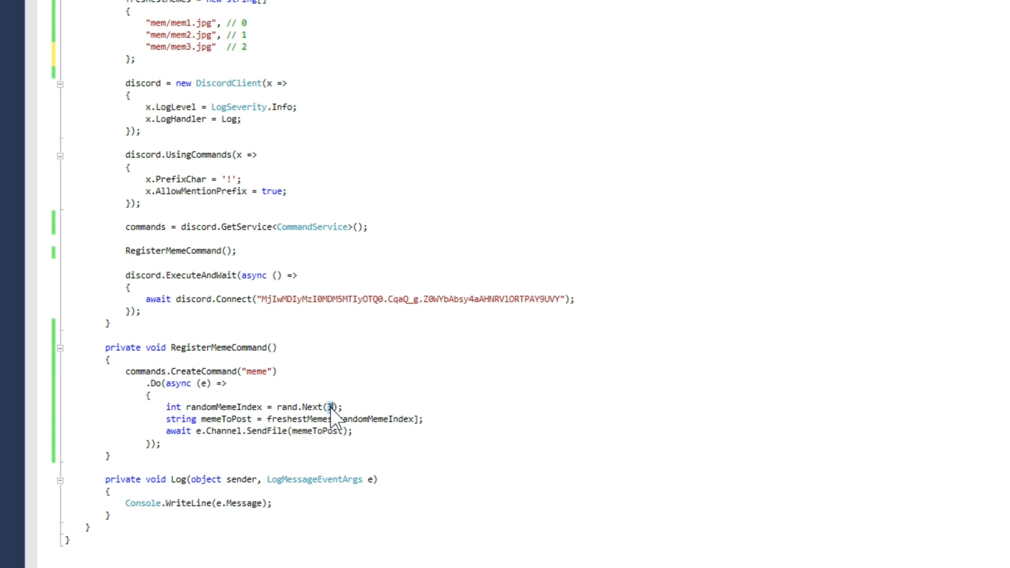
Step: Replace the hardcoded 3 with freshestMemes.Length
click(332, 407)
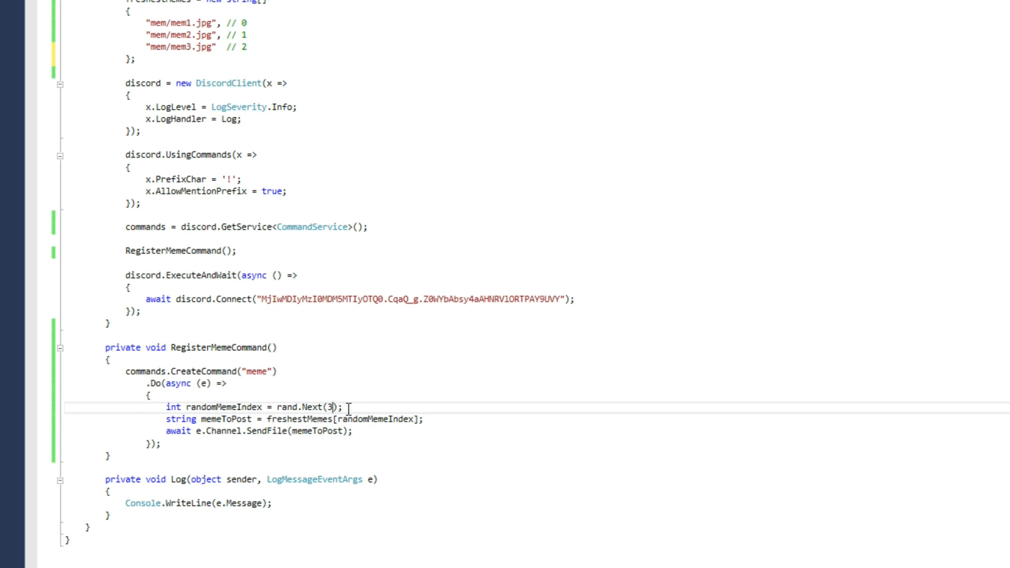
key(Backspace)
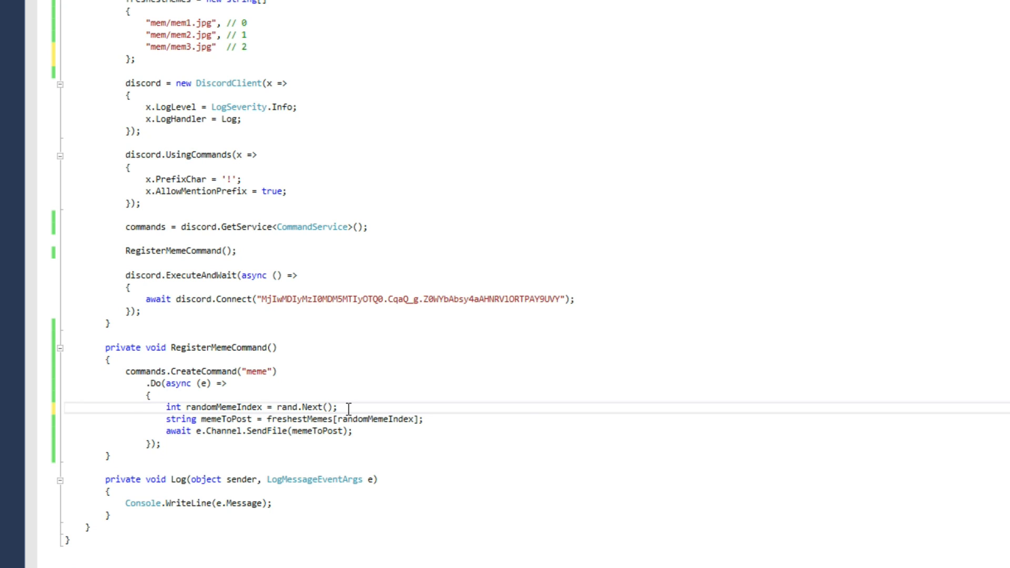
text(freshestMemes.Length)
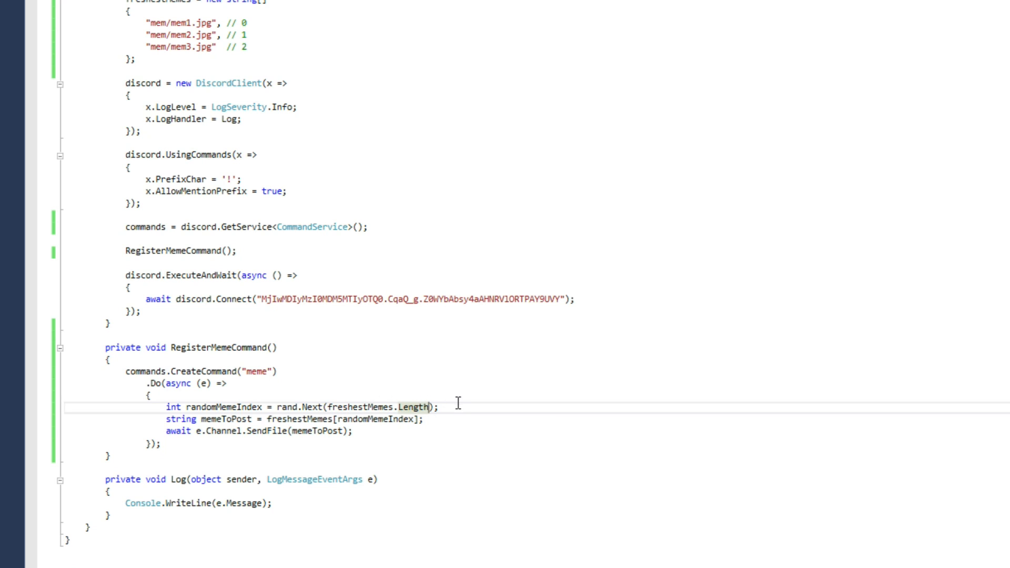
mouse_move(409, 433)
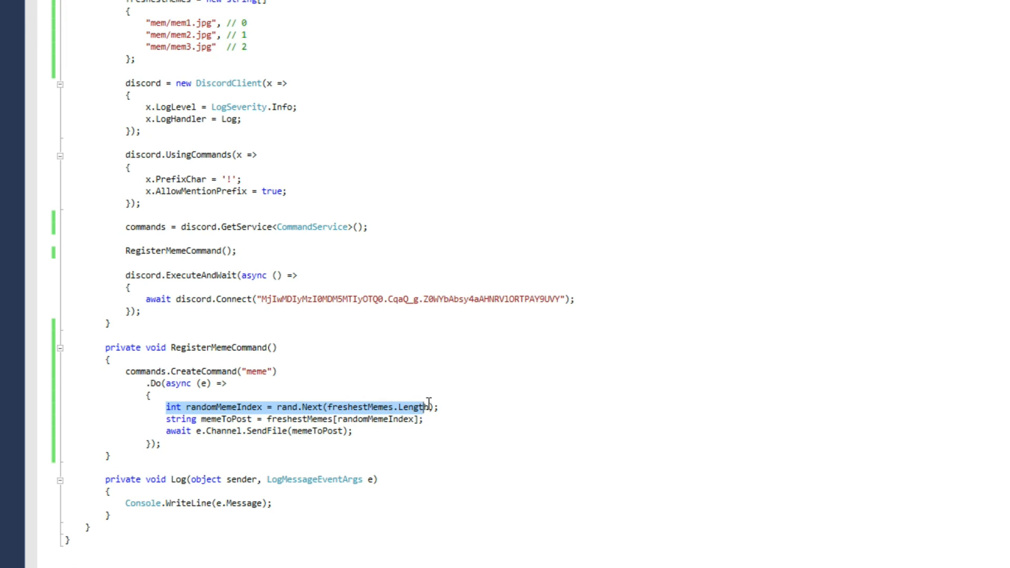
double_click(219, 407)
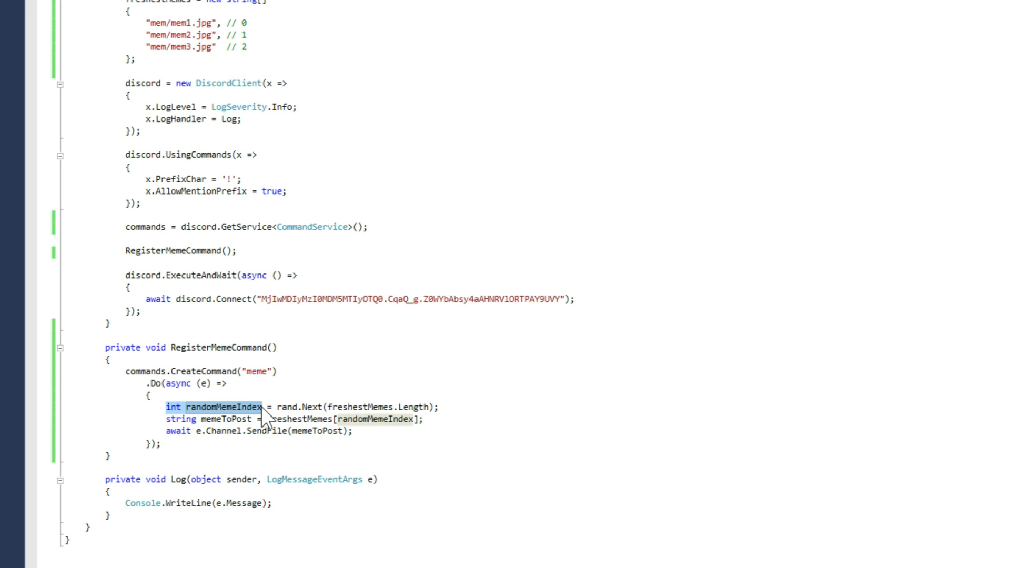
click(276, 407)
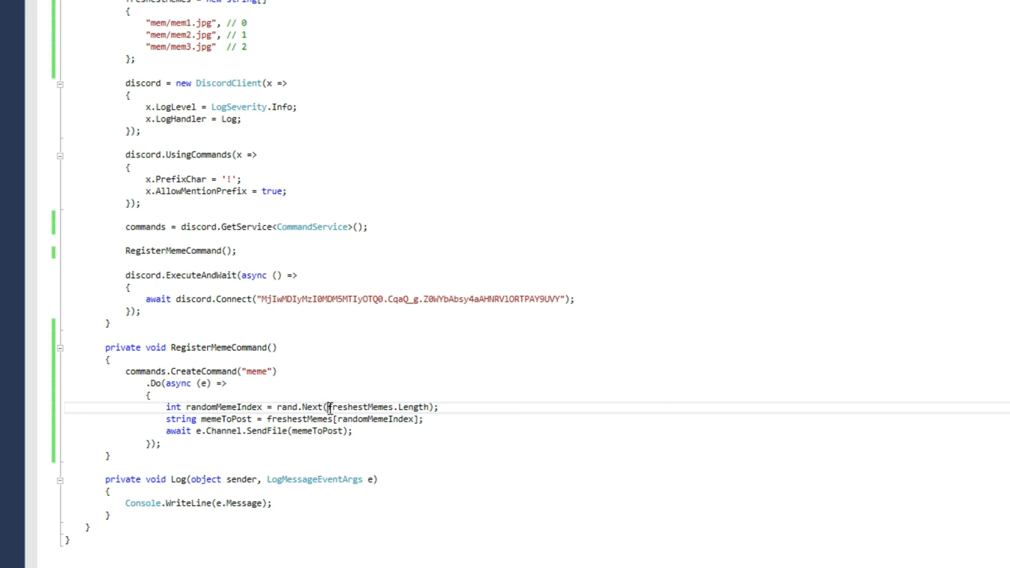
double_click(377, 407)
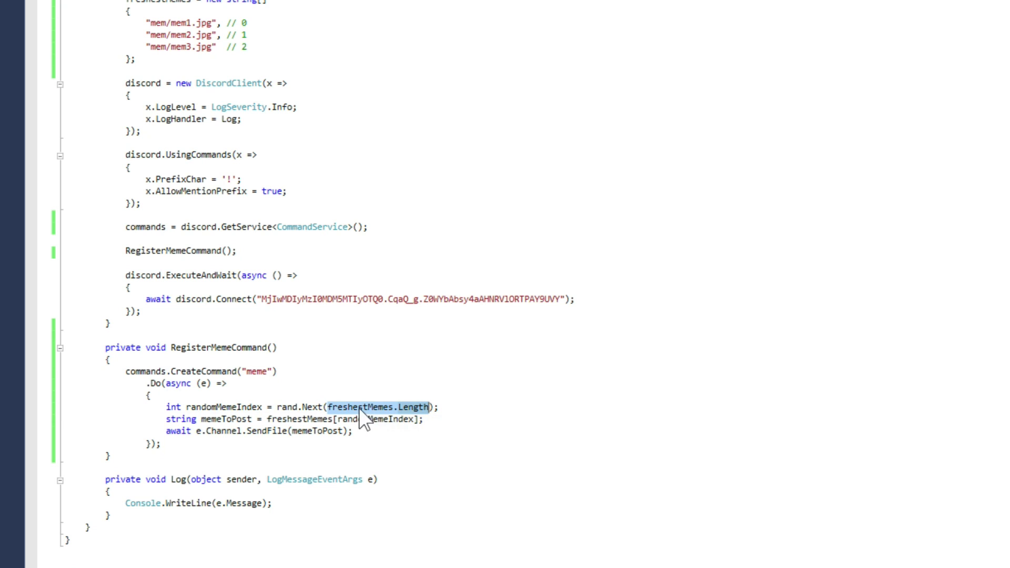
double_click(222, 406)
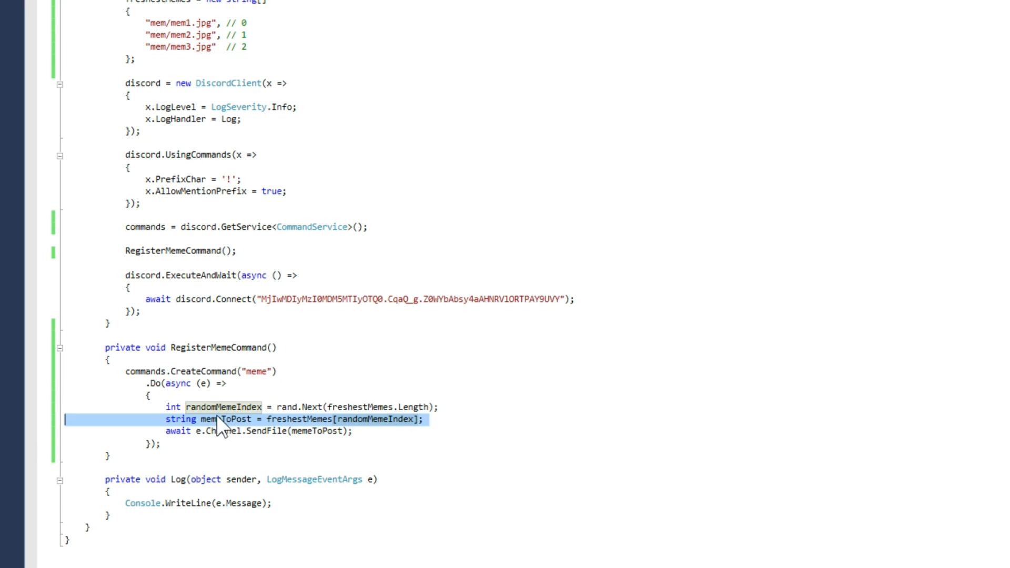
mouse_move(222, 419)
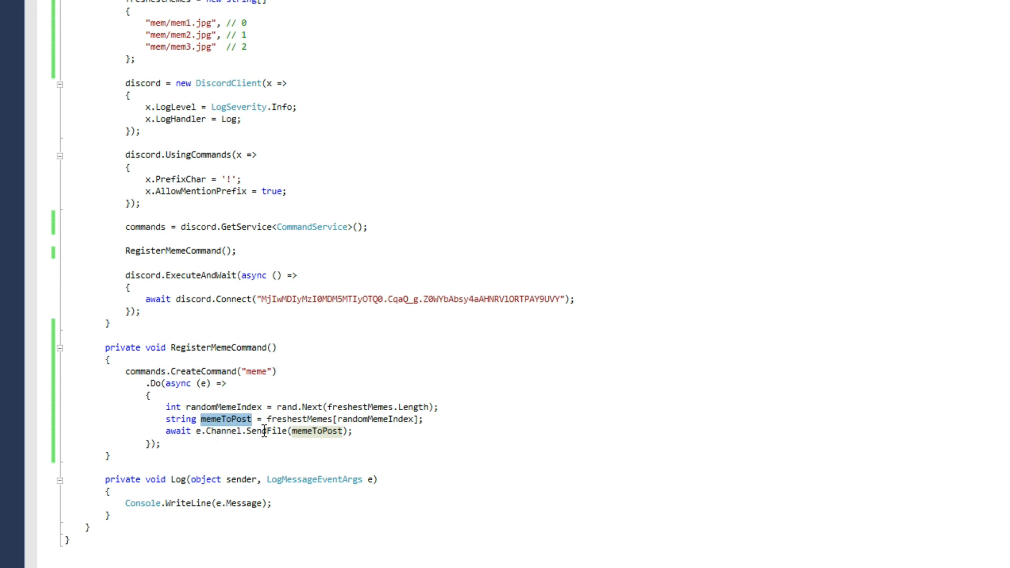
mouse_move(317, 431)
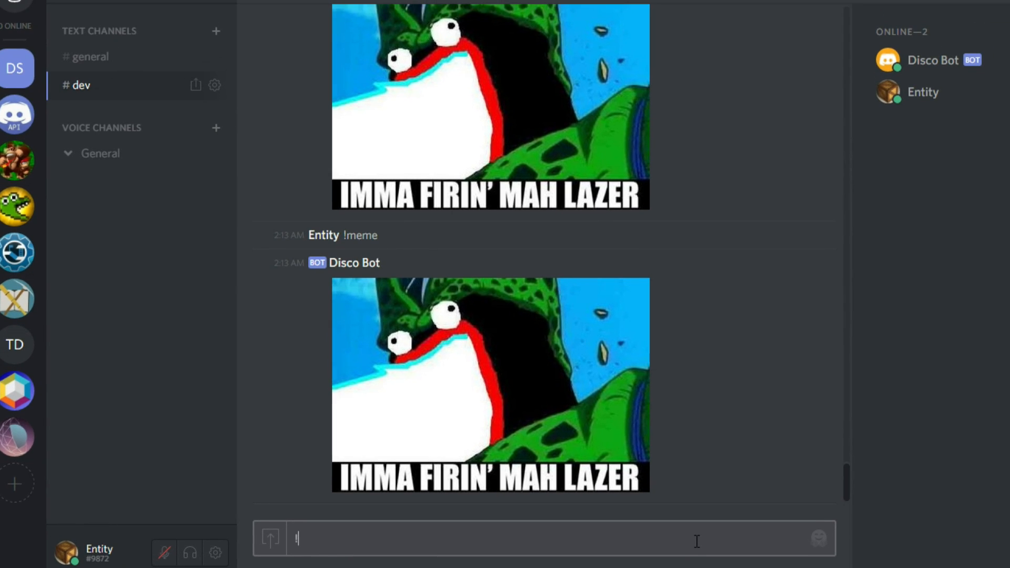
Step: Send !meme in the Discord dev channel again to get a different meme
text(!meme)
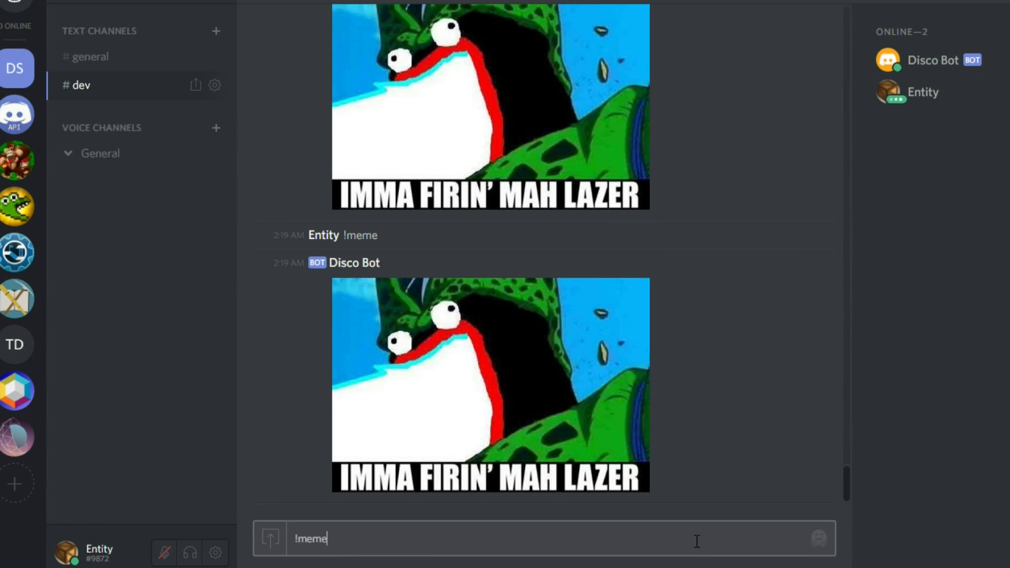
key(Return)
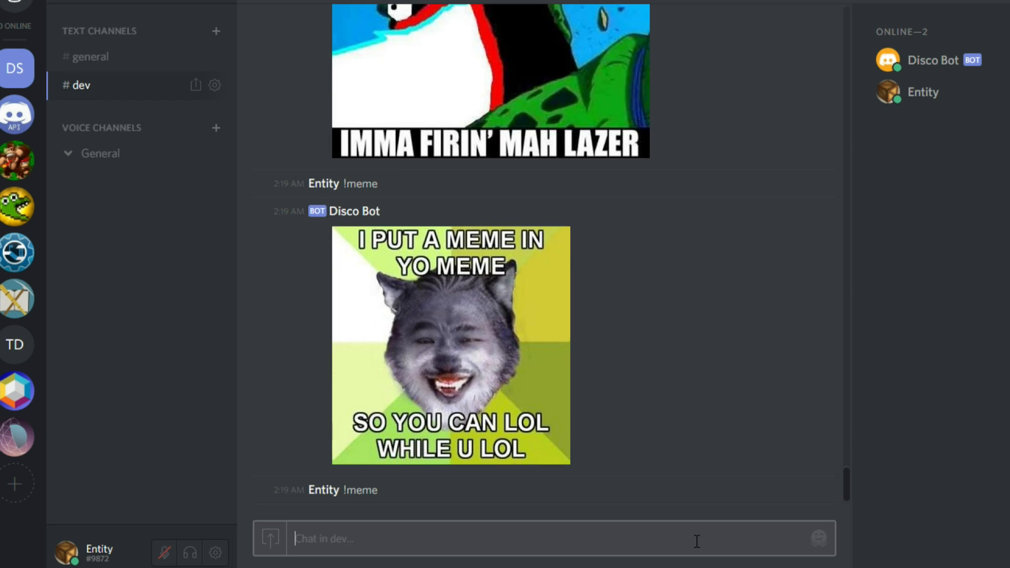
text(!me)
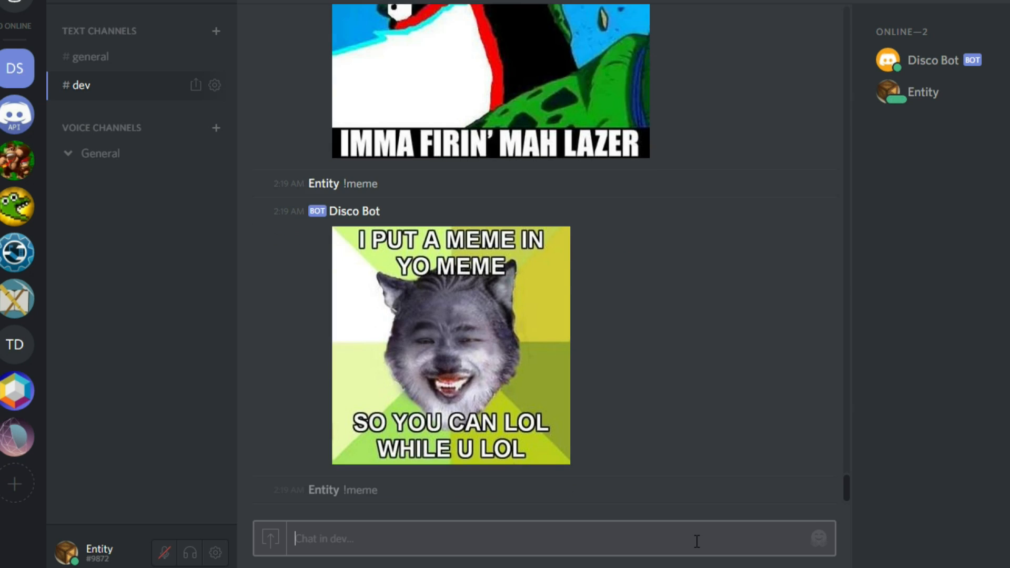
scroll(down, 3)
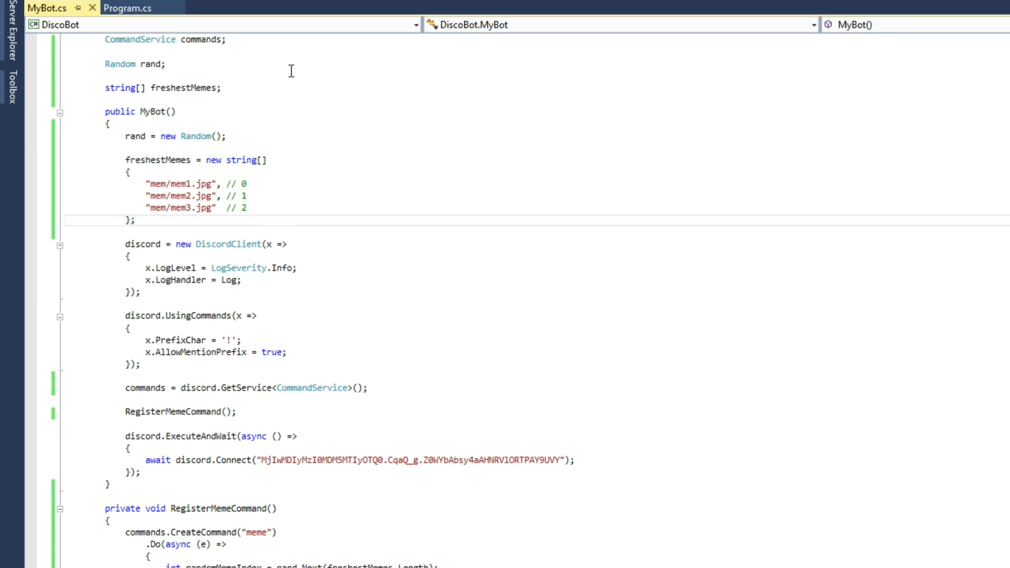
Step: Declare a string[] randomTexts field in MyBot
text(string)
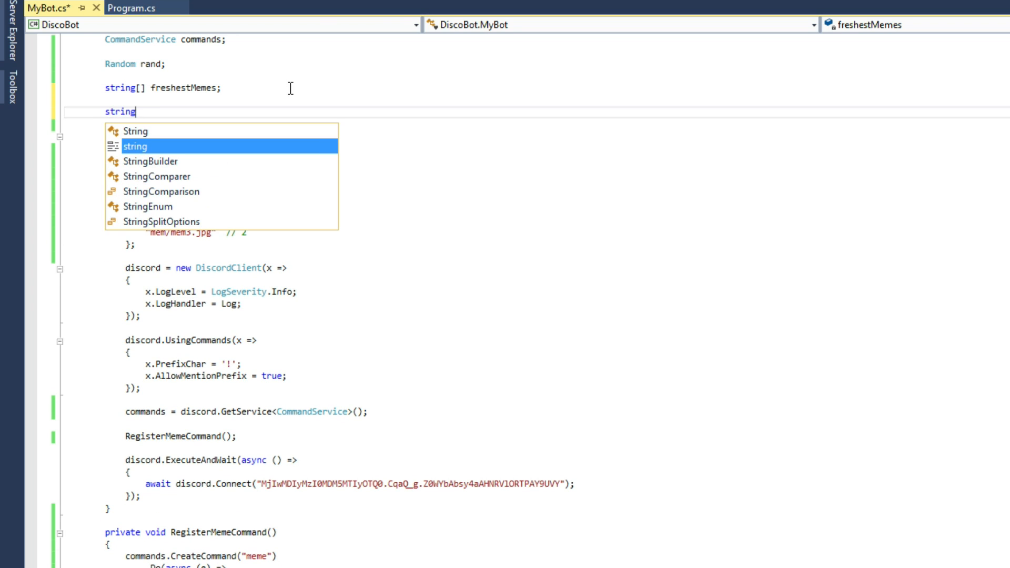
text([] randomText;)
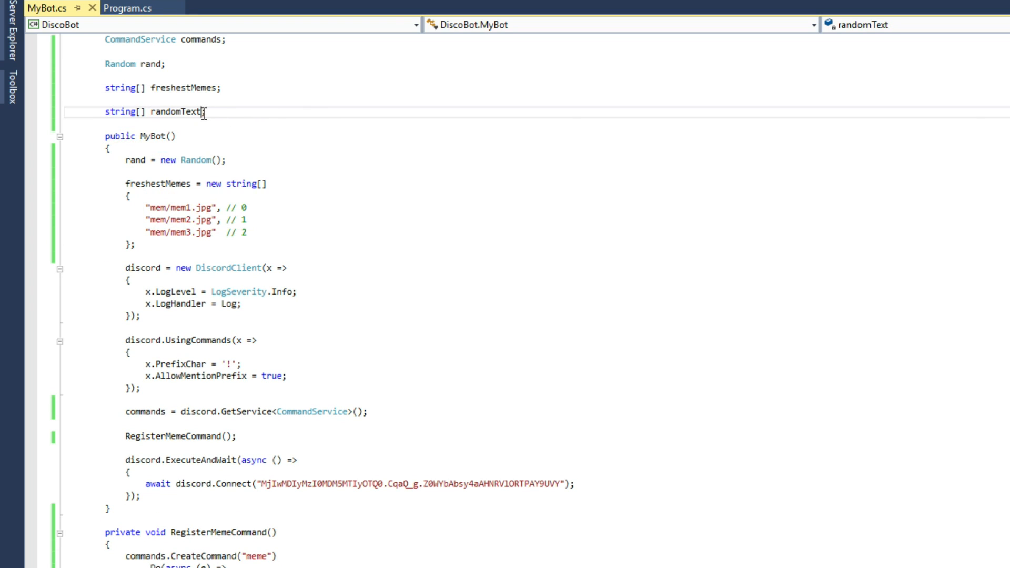
text(r)
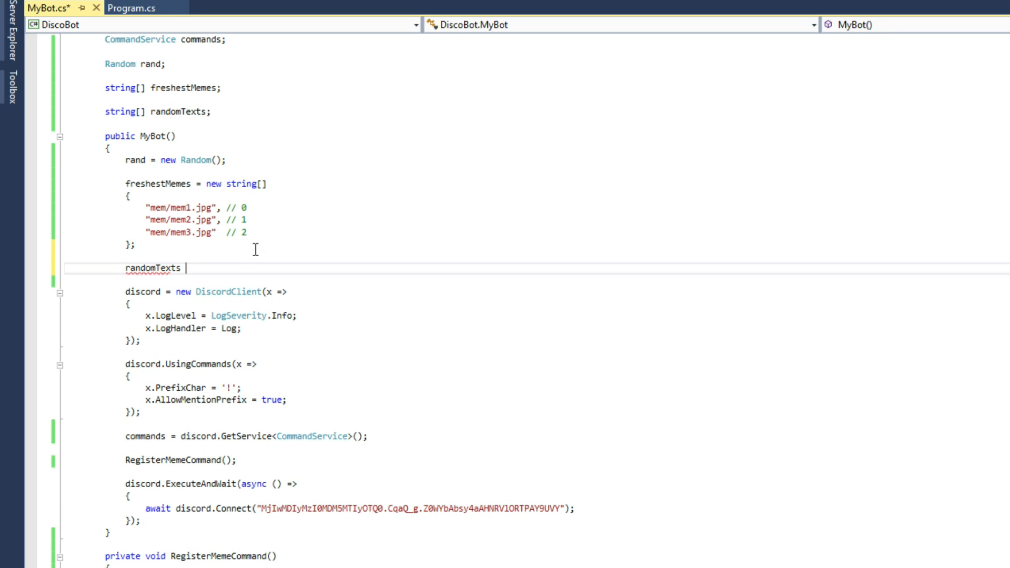
Step: Initialise randomTexts in the constructor with "ABCDEFG", "HIJKLMNOP", "QRSTUV" and "WXYZ"
text(= new string[])
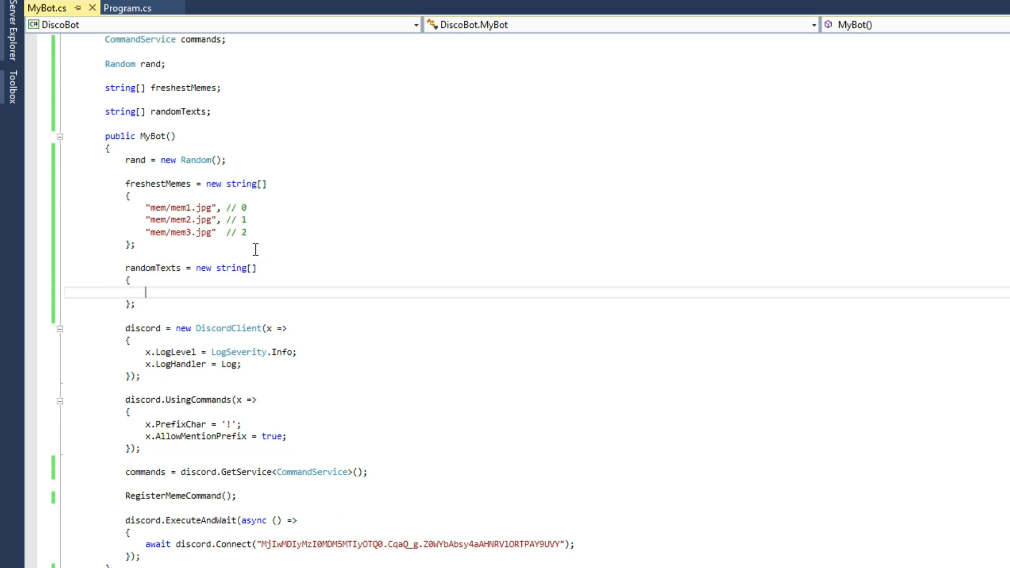
text("")
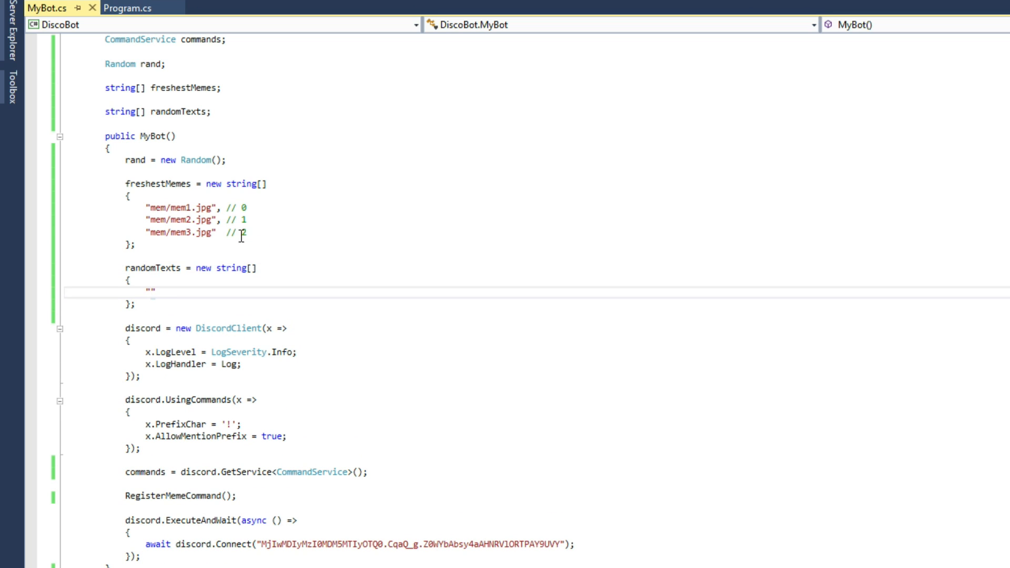
mouse_move(210, 221)
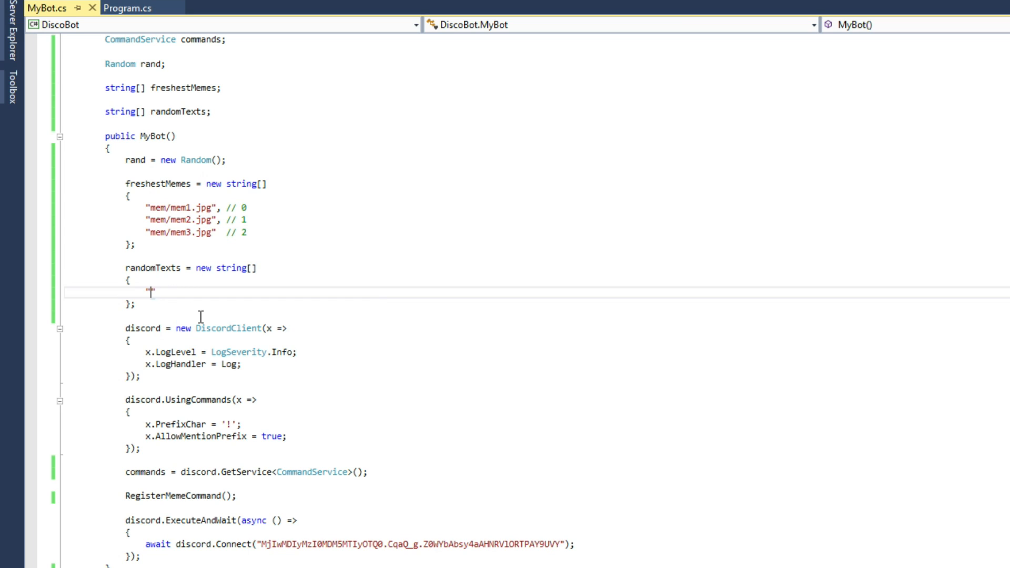
text(ABCDEFG)
text("HI)
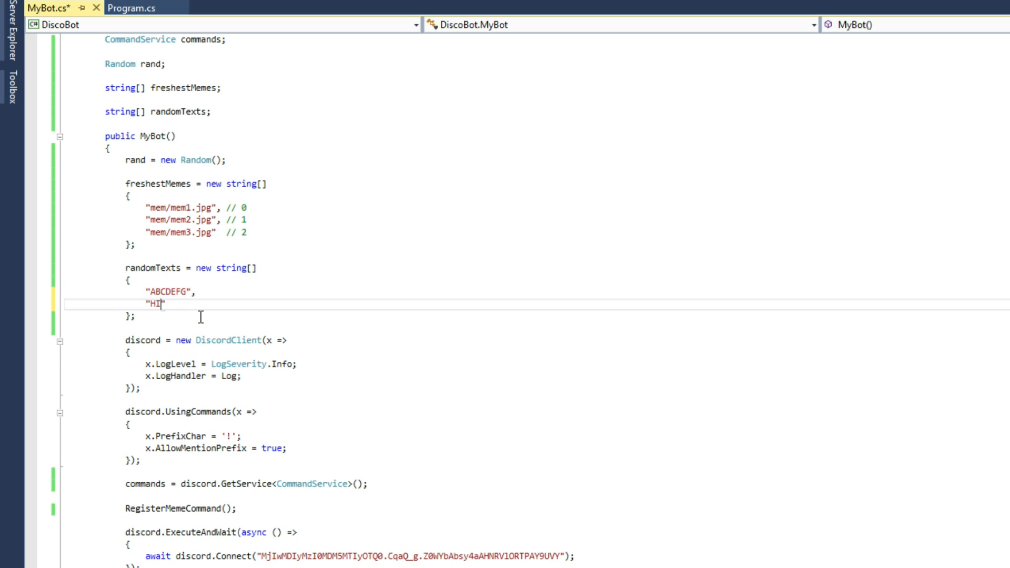
text(JKLMNOP)
text("WX)
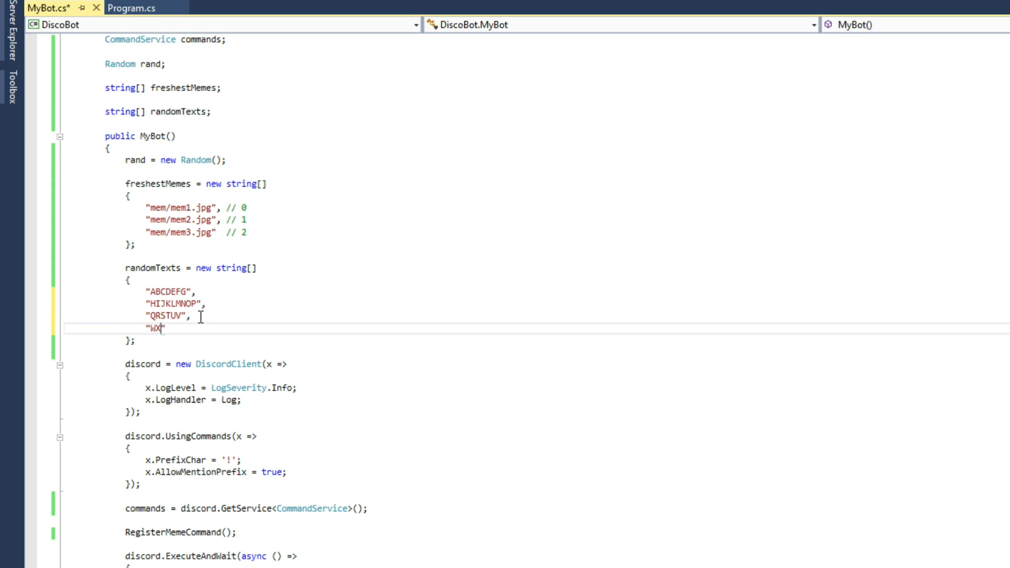
text(YZ",)
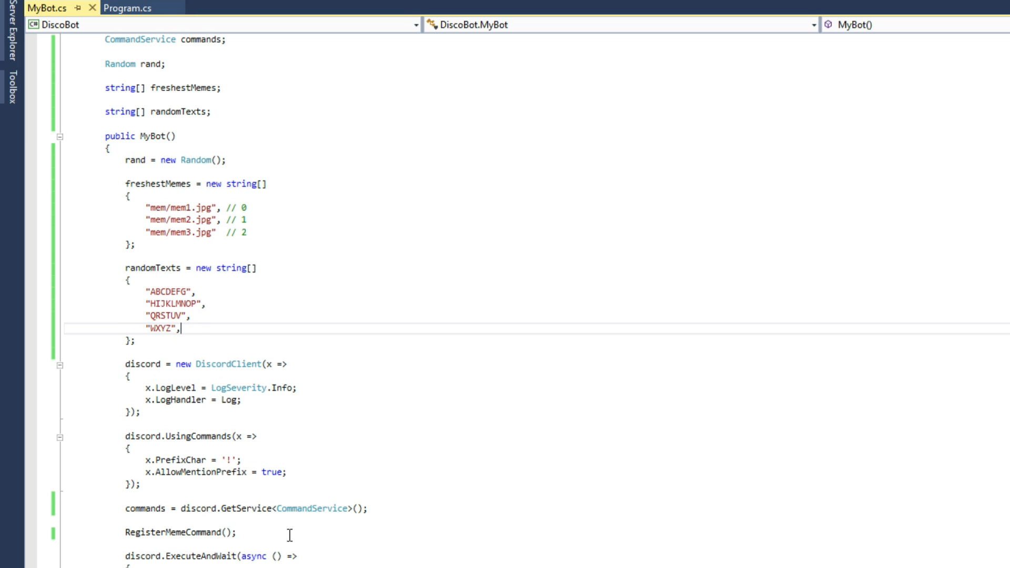
Step: Swap freshestMemes for randomTexts in the meme command's random index line
scroll(down, 3)
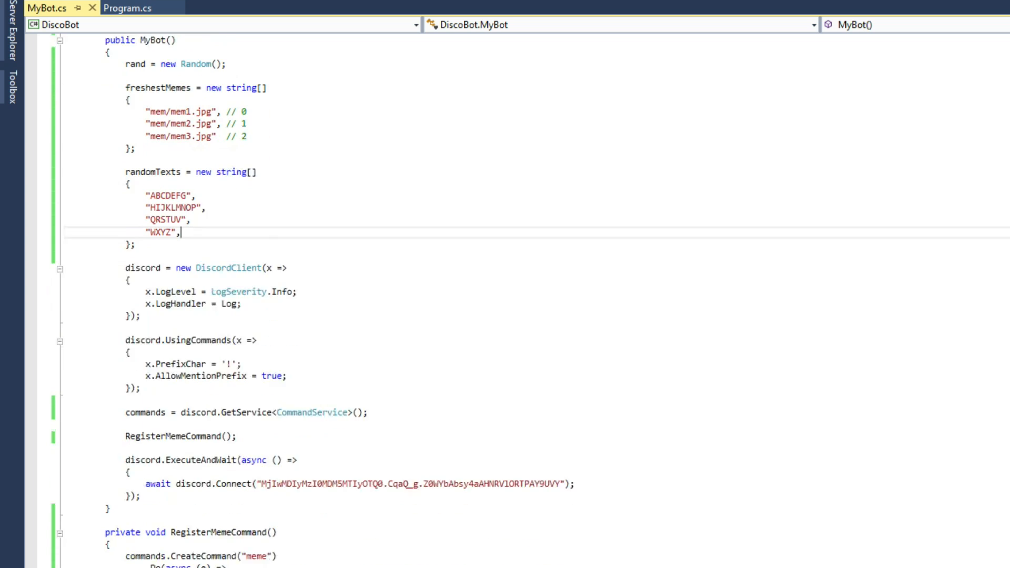
scroll(down, 3)
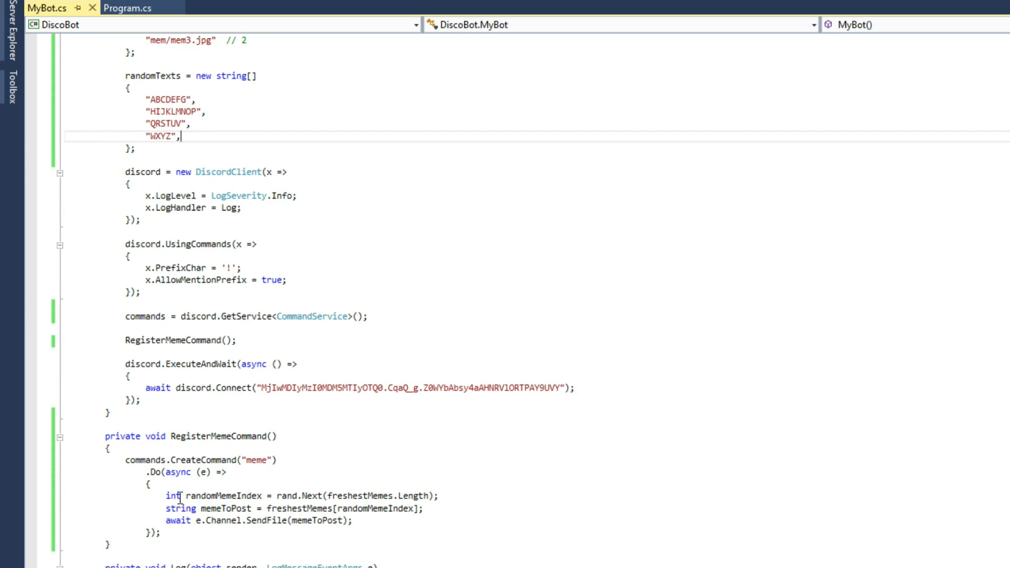
scroll(up, 3)
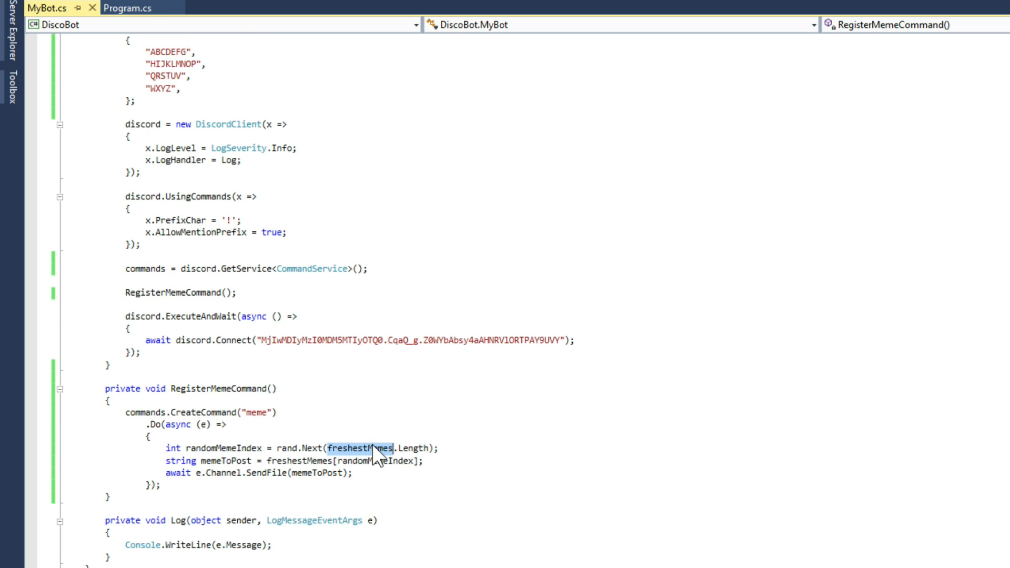
click(163, 167)
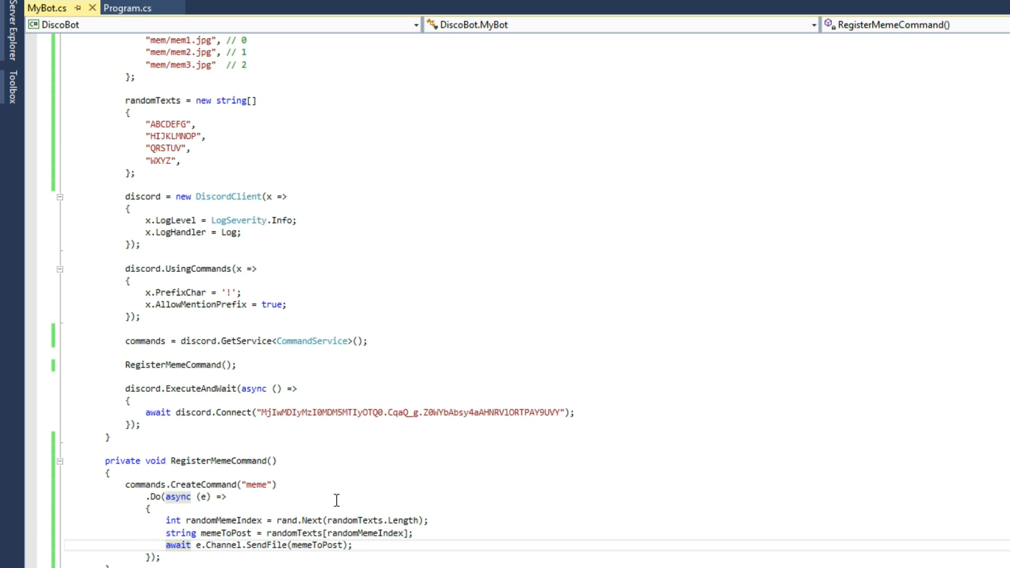
scroll(up, 3)
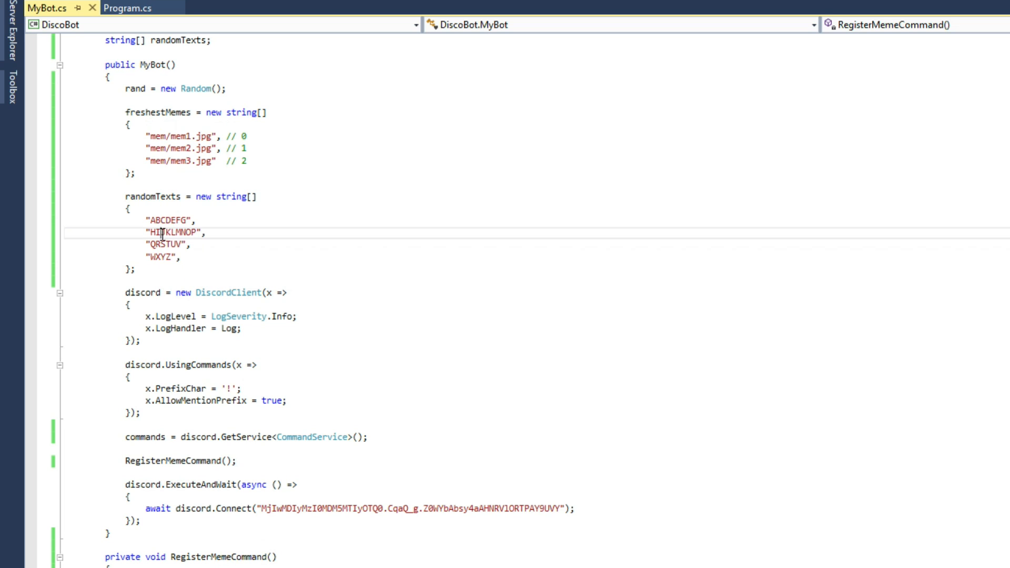
double_click(174, 232)
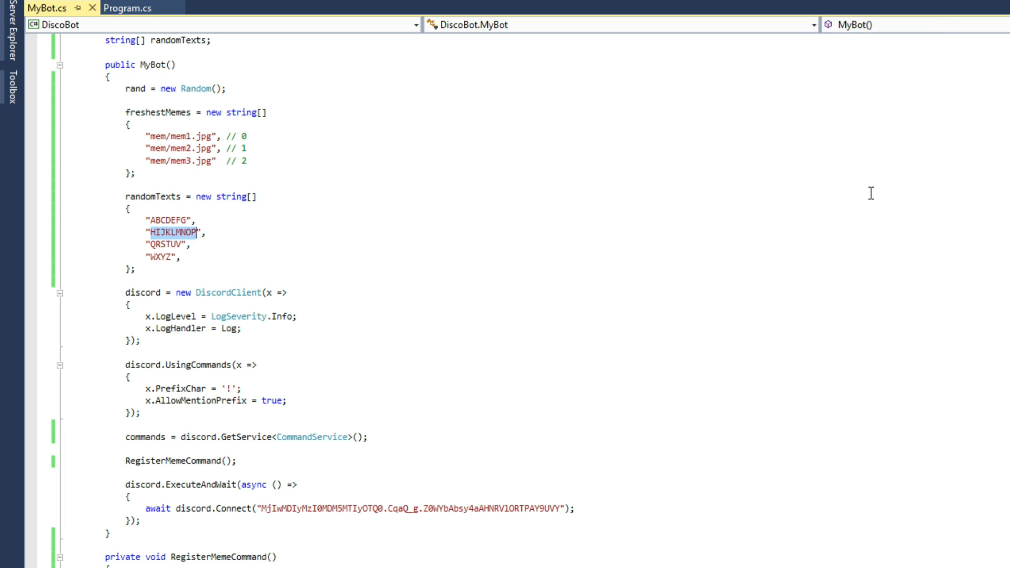
Step: Add await e.Channel.SendMessage(memeToPost) below the commented-out SendFile line
scroll(down, 3)
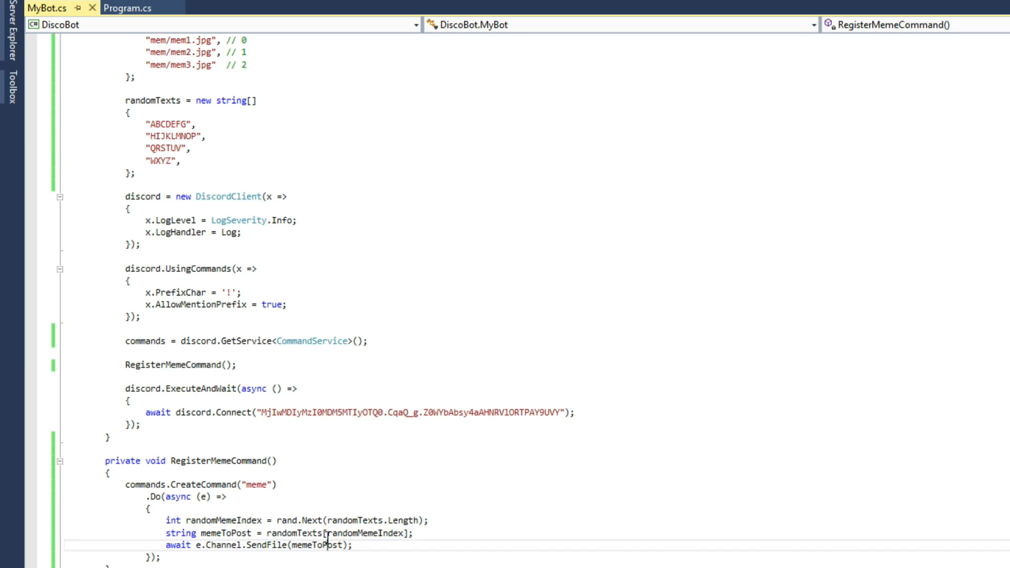
text(await)
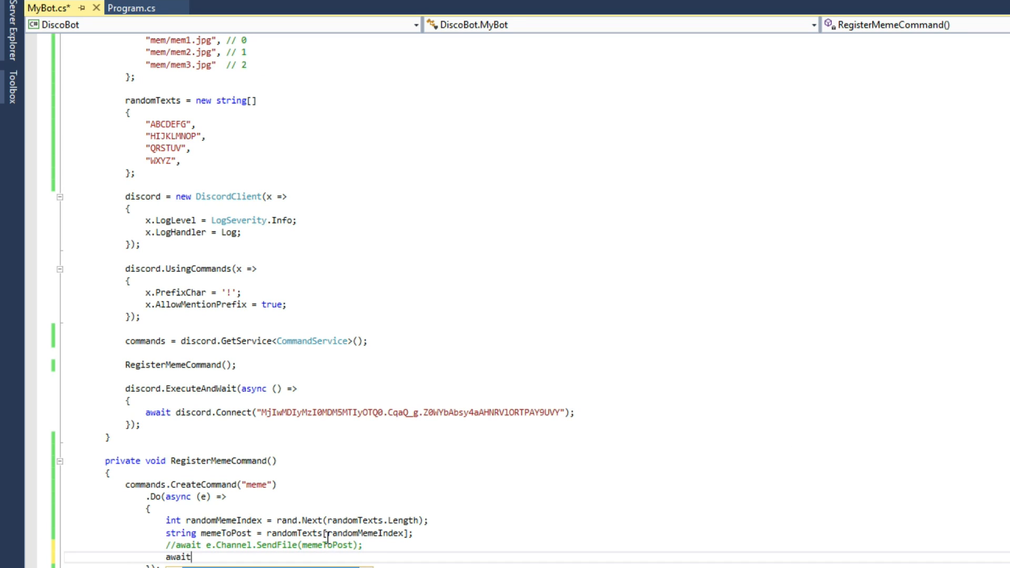
text(e.Channel.SendMessage(memeToPost);)
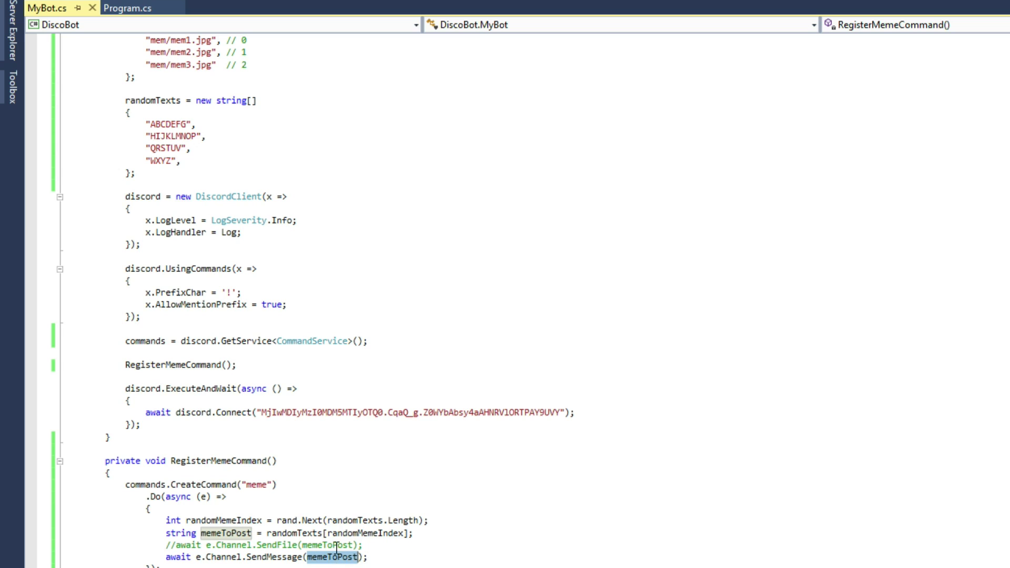
scroll(up, 3)
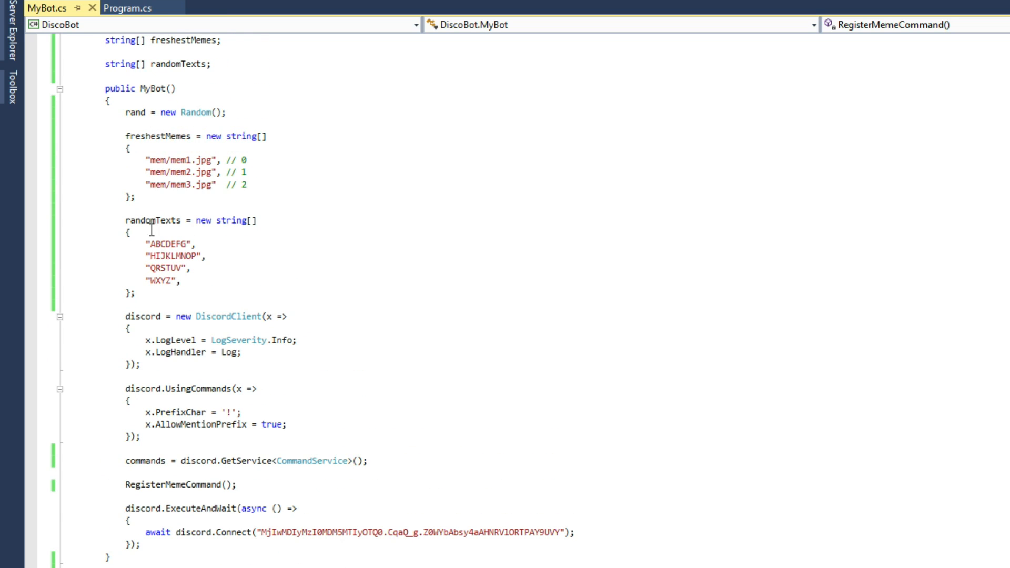
scroll(down, 3)
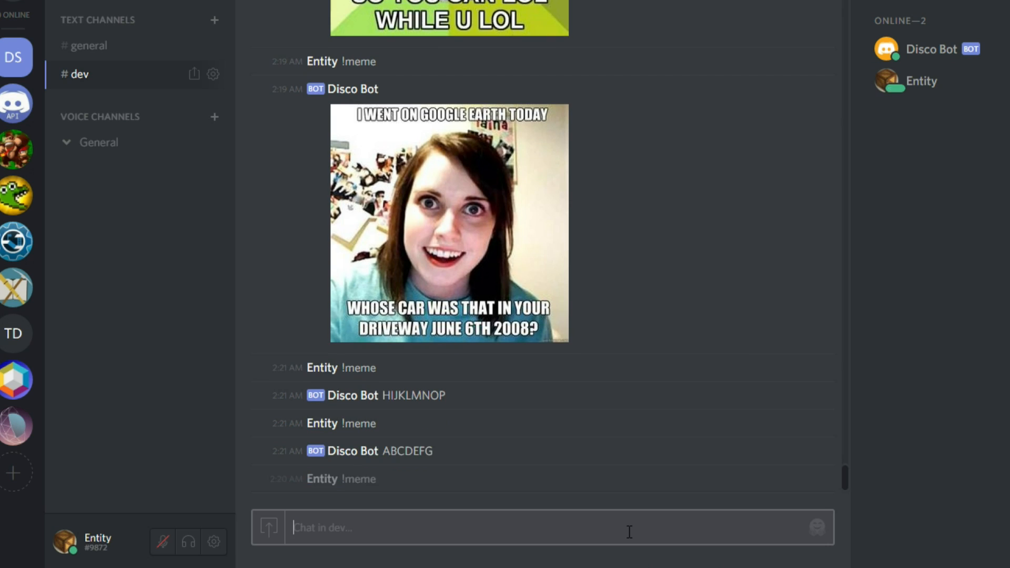
Step: Check the bot's text replies like HIJKLMNOP and ABCDEFG to !meme in Discord
scroll(down, 3)
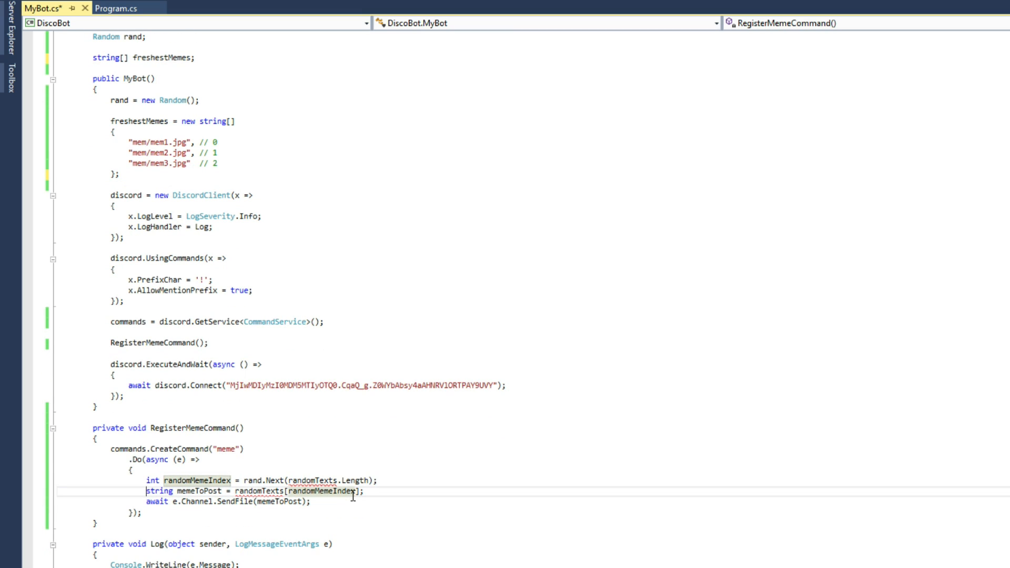
Step: Change the randomTexts array reference back to freshestMemes in the meme handler
double_click(312, 480)
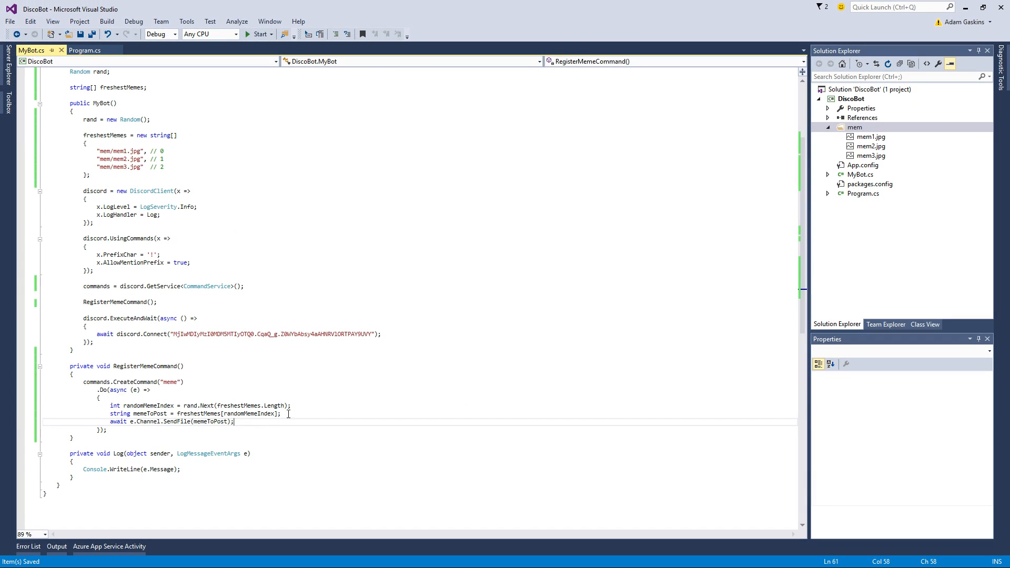
mouse_move(757, 342)
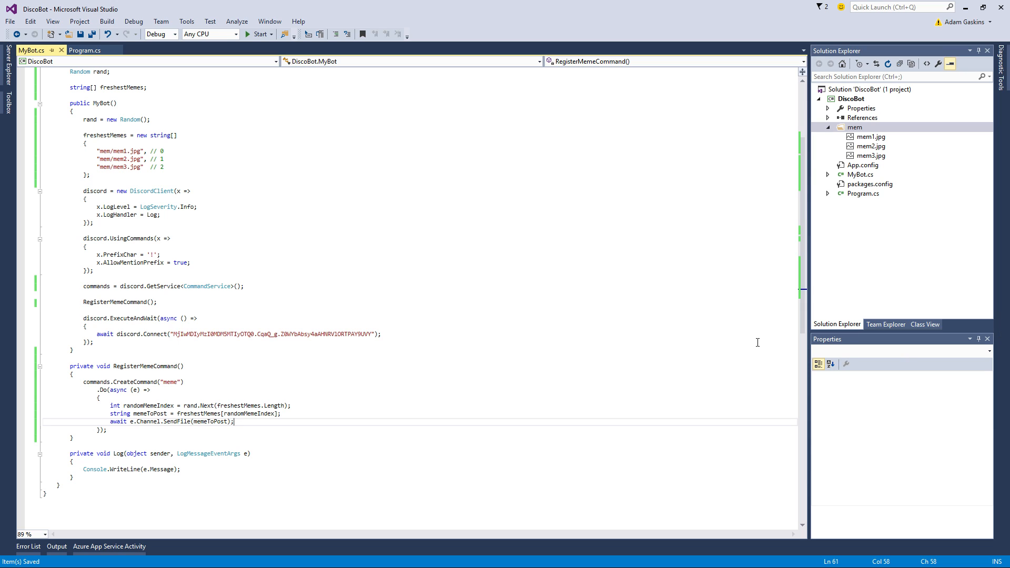